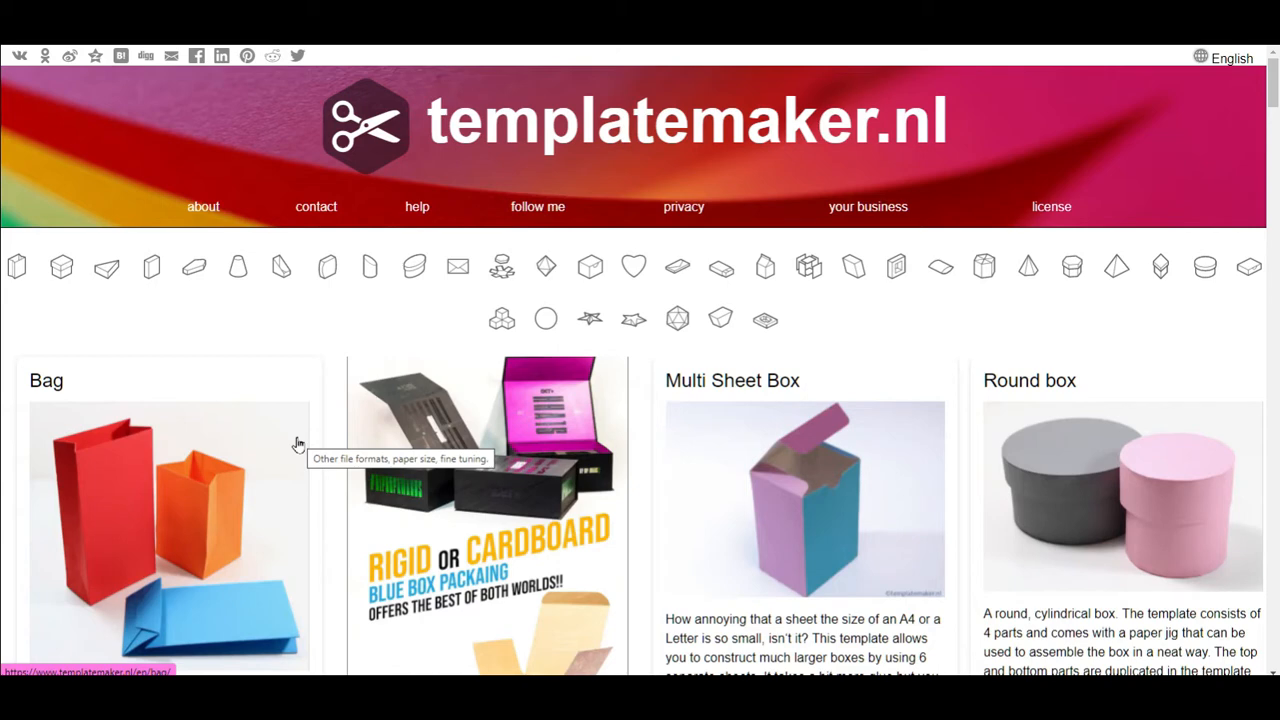
mouse_move(296, 444)
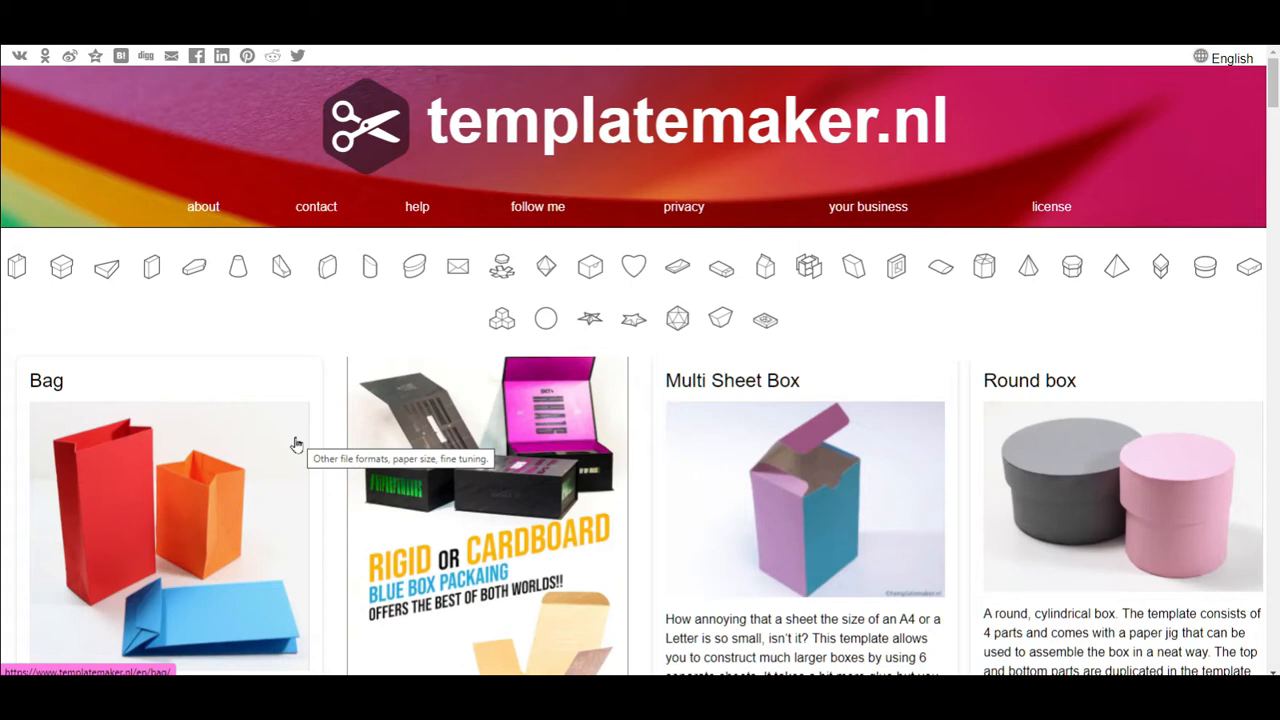
mouse_move(212, 170)
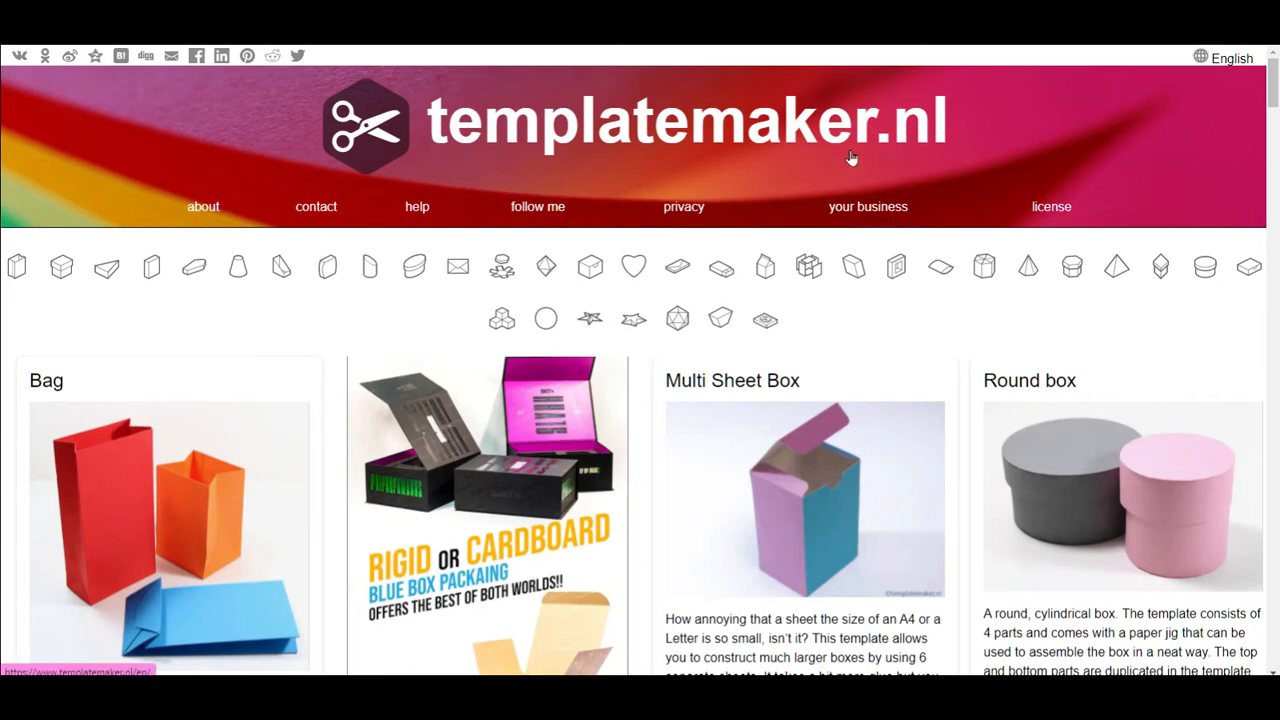
mouse_move(800, 246)
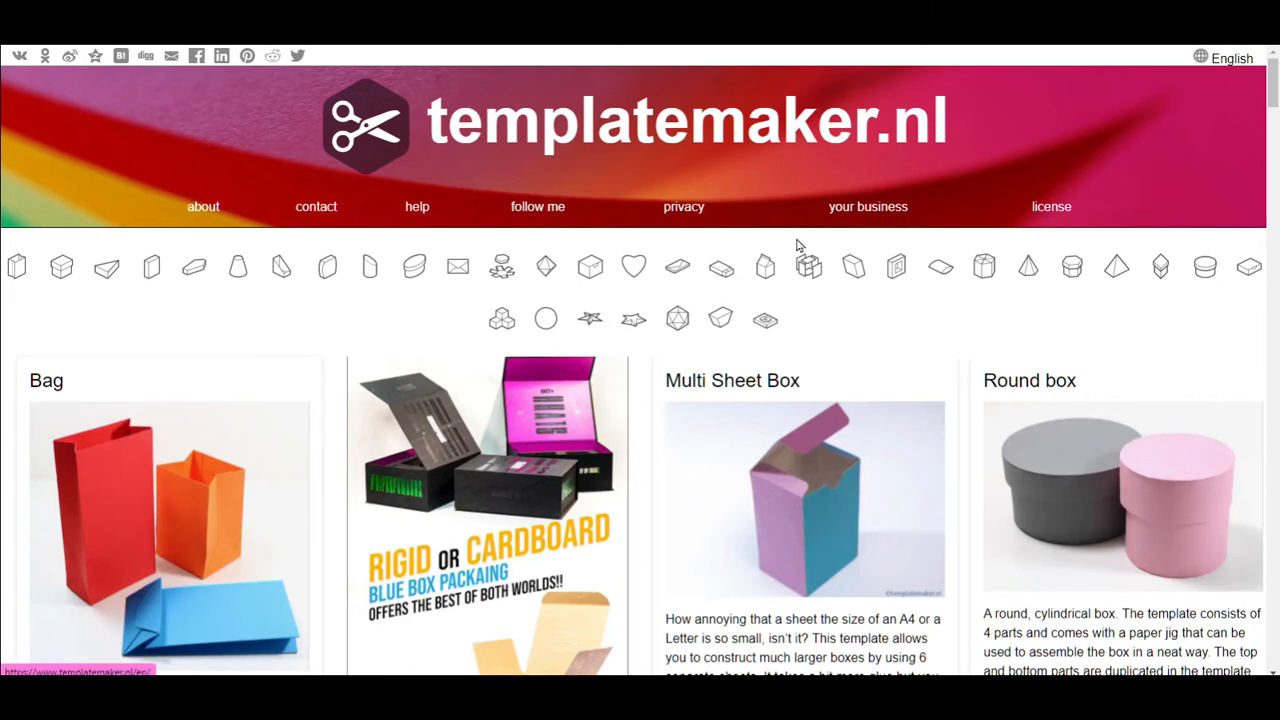
mouse_move(16, 308)
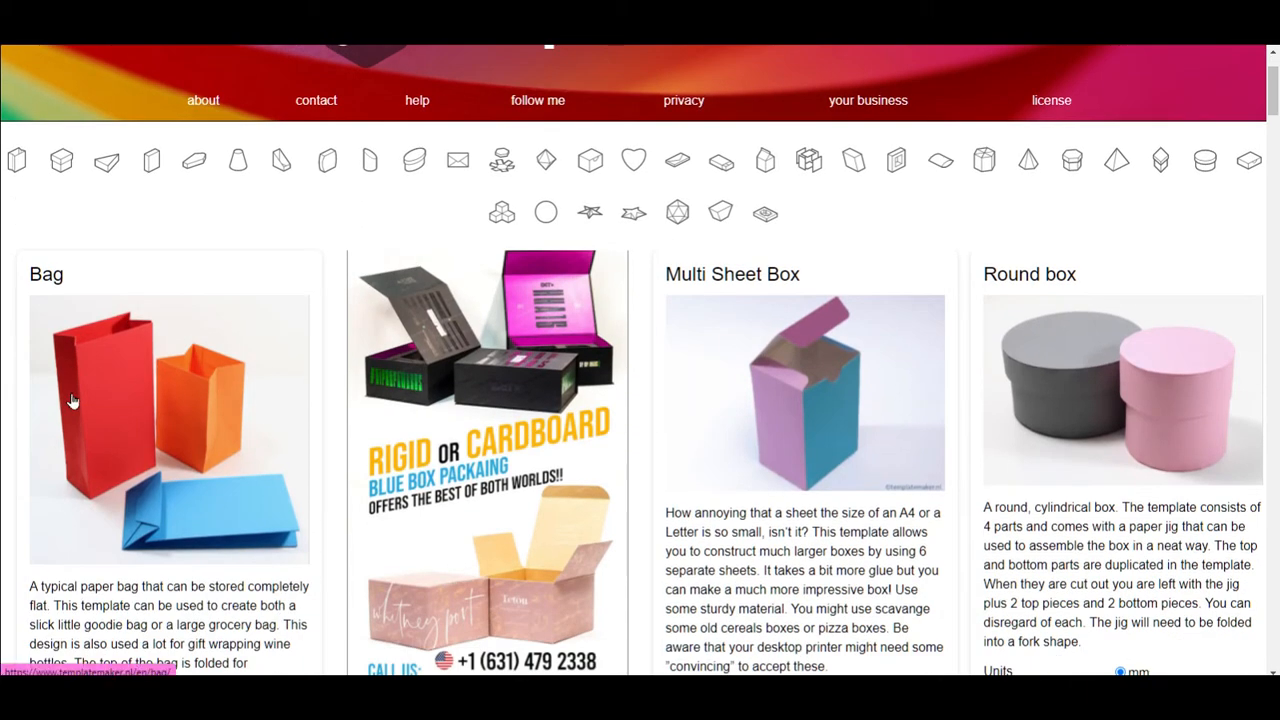
mouse_move(696, 412)
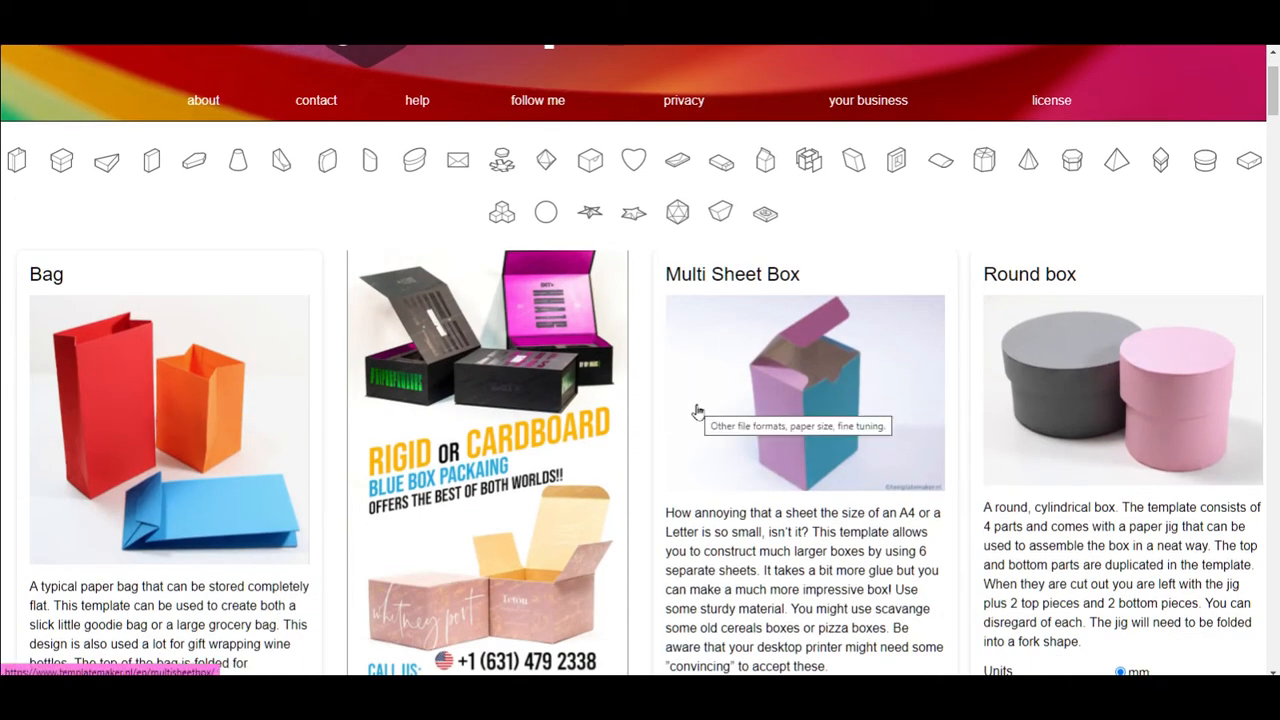
Scroll down the templatemaker.nl homepage to reach the Envelope template card.
scroll("down", 3)
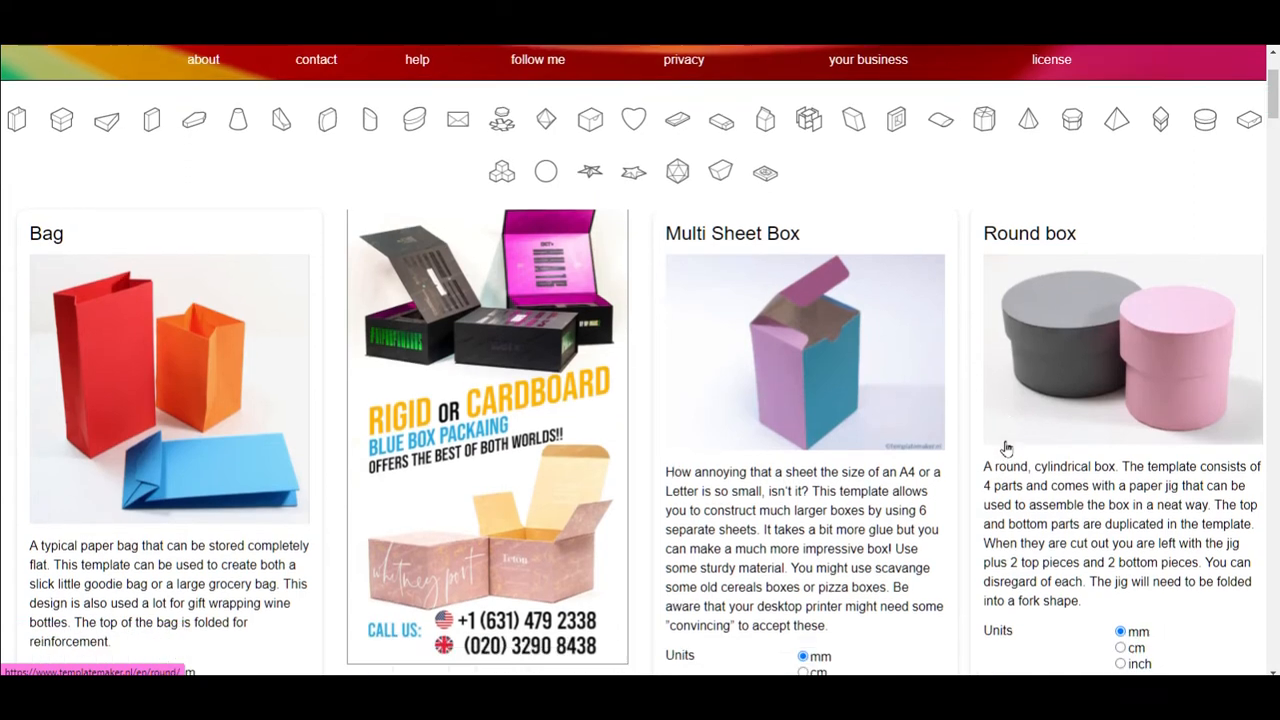
scroll("down", 3)
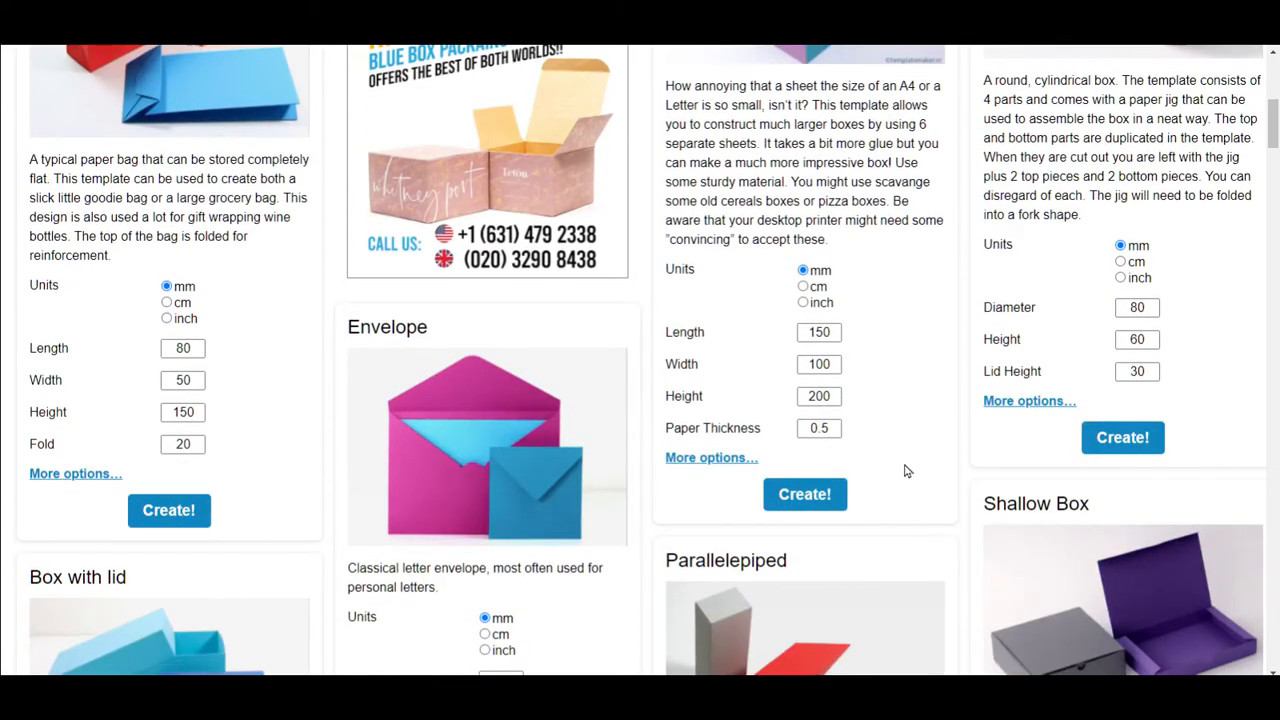
scroll("down", 3)
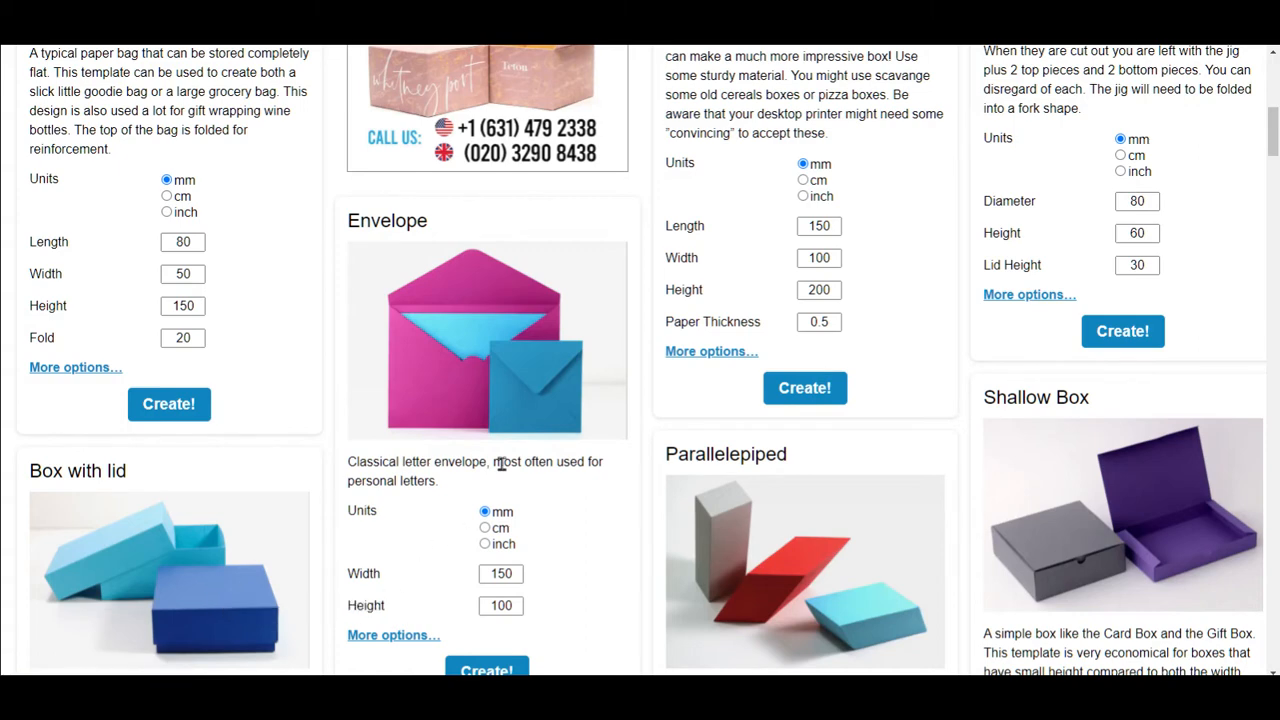
scroll("down", 3)
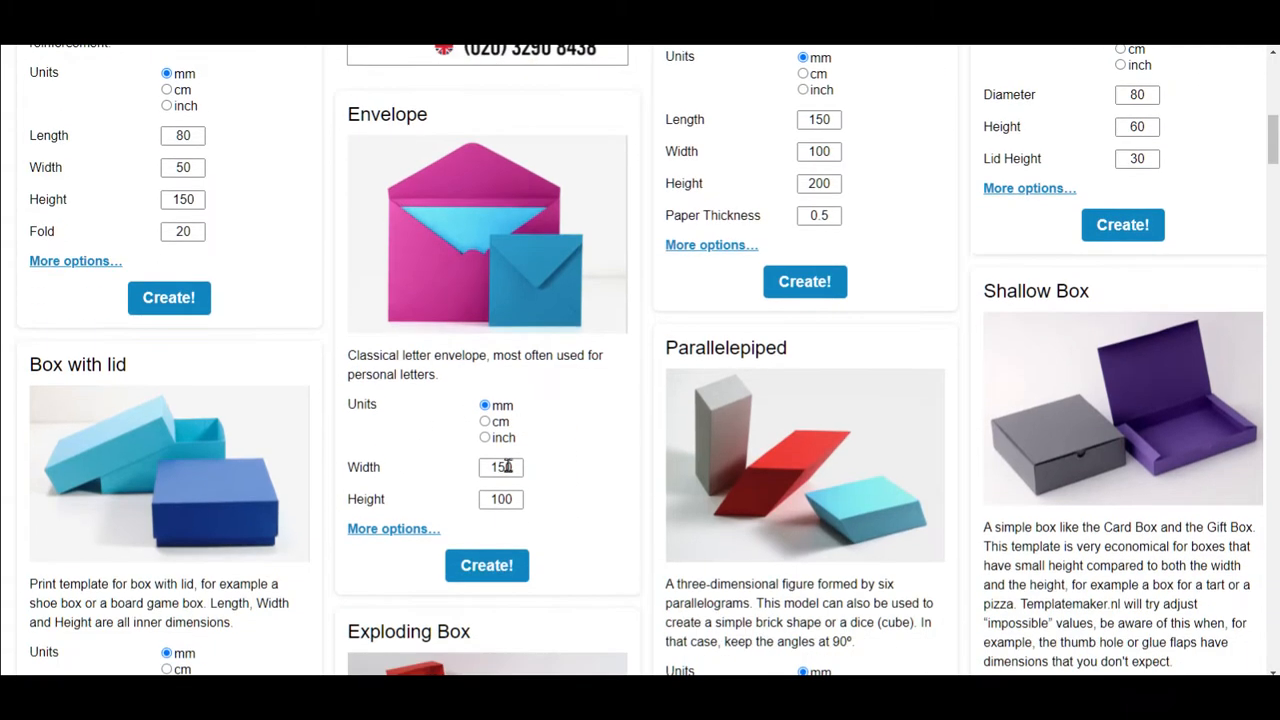
scroll("down", 3)
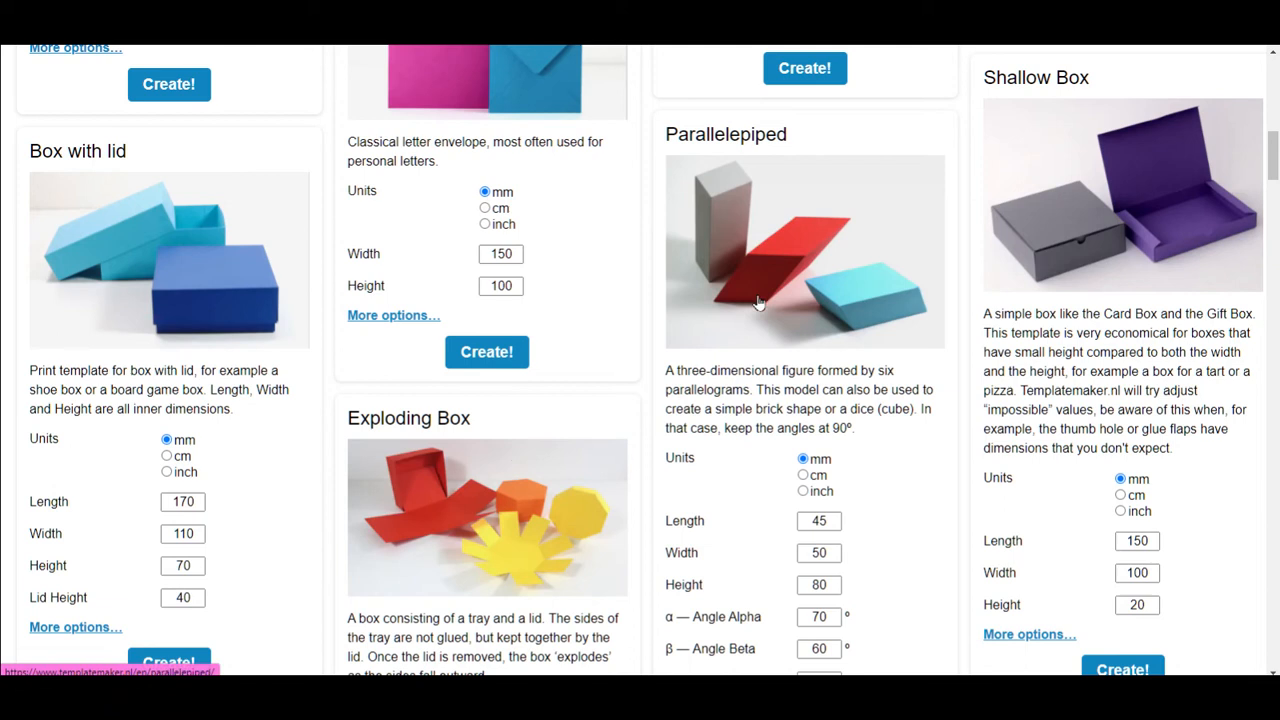
mouse_move(756, 312)
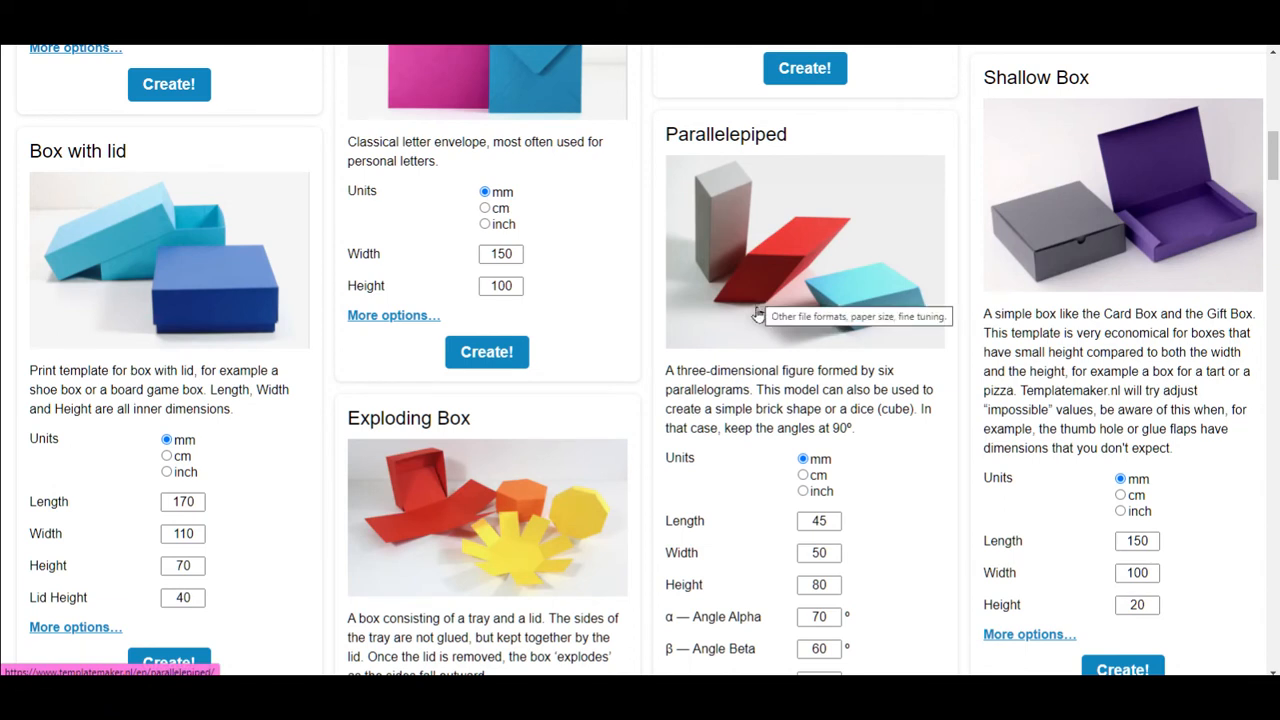
mouse_move(1050, 298)
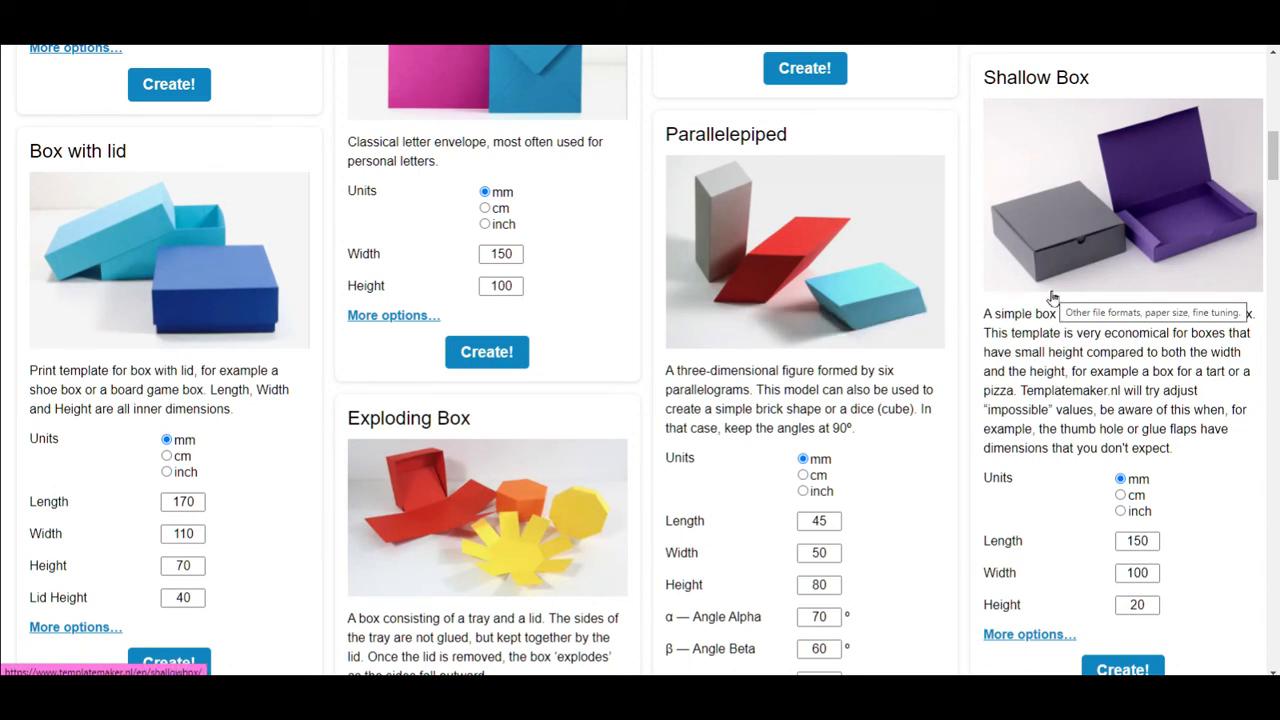
scroll("down", 3)
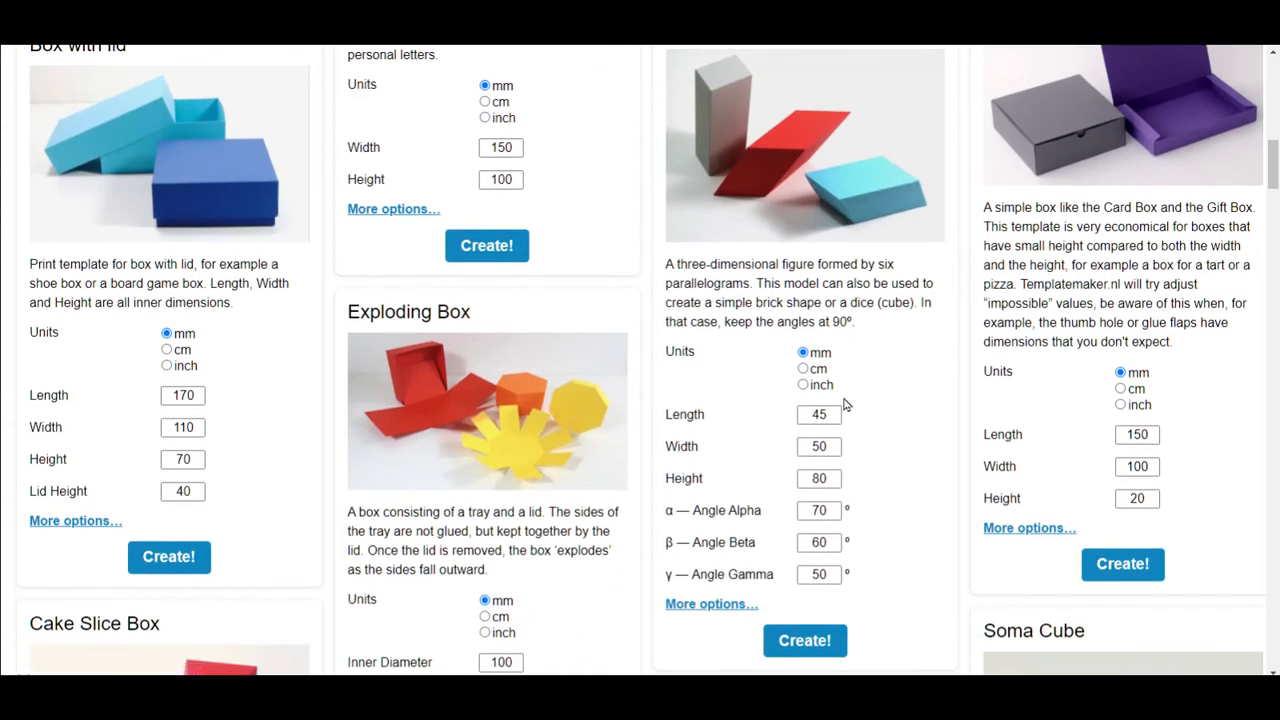
scroll("down", 3)
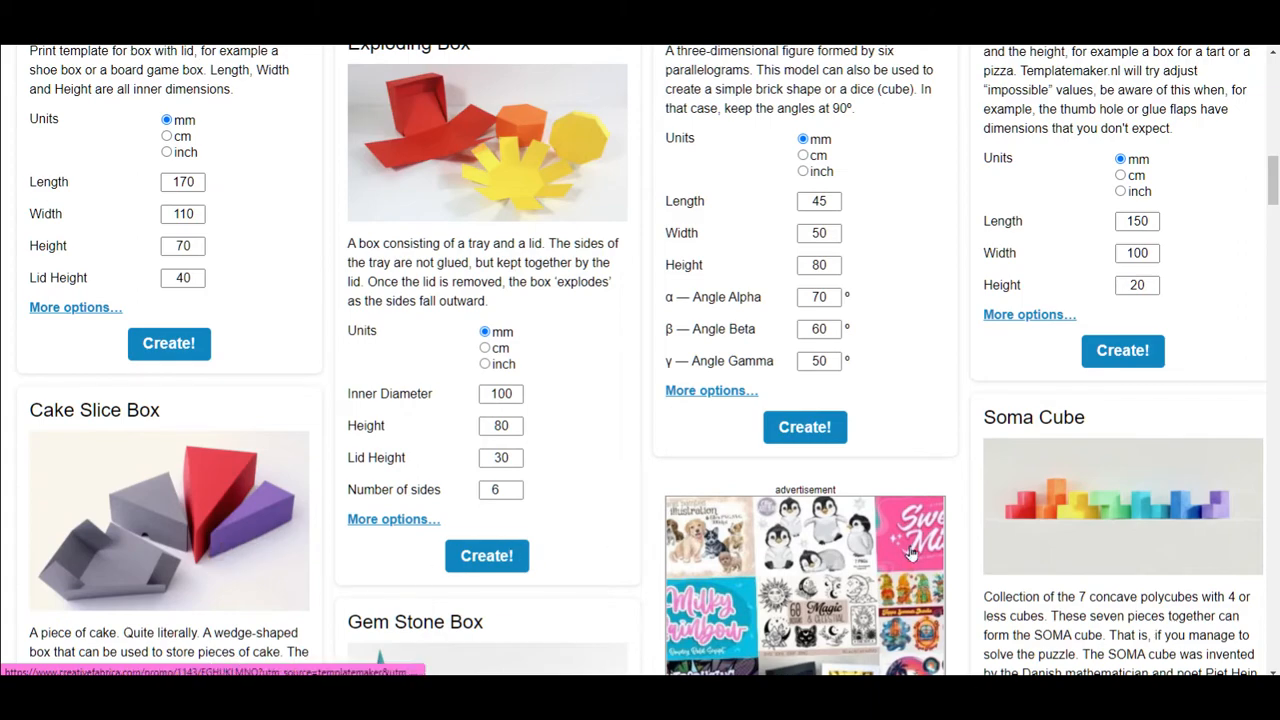
scroll("down", 3)
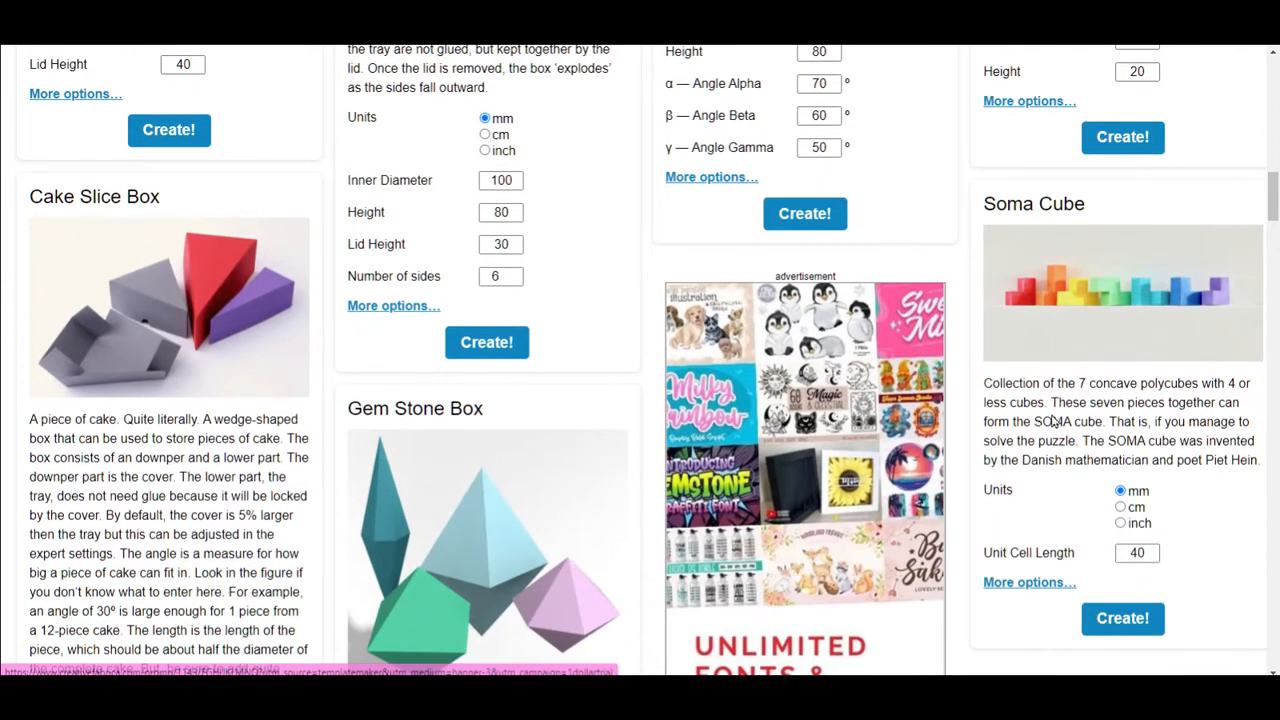
scroll("down", 3)
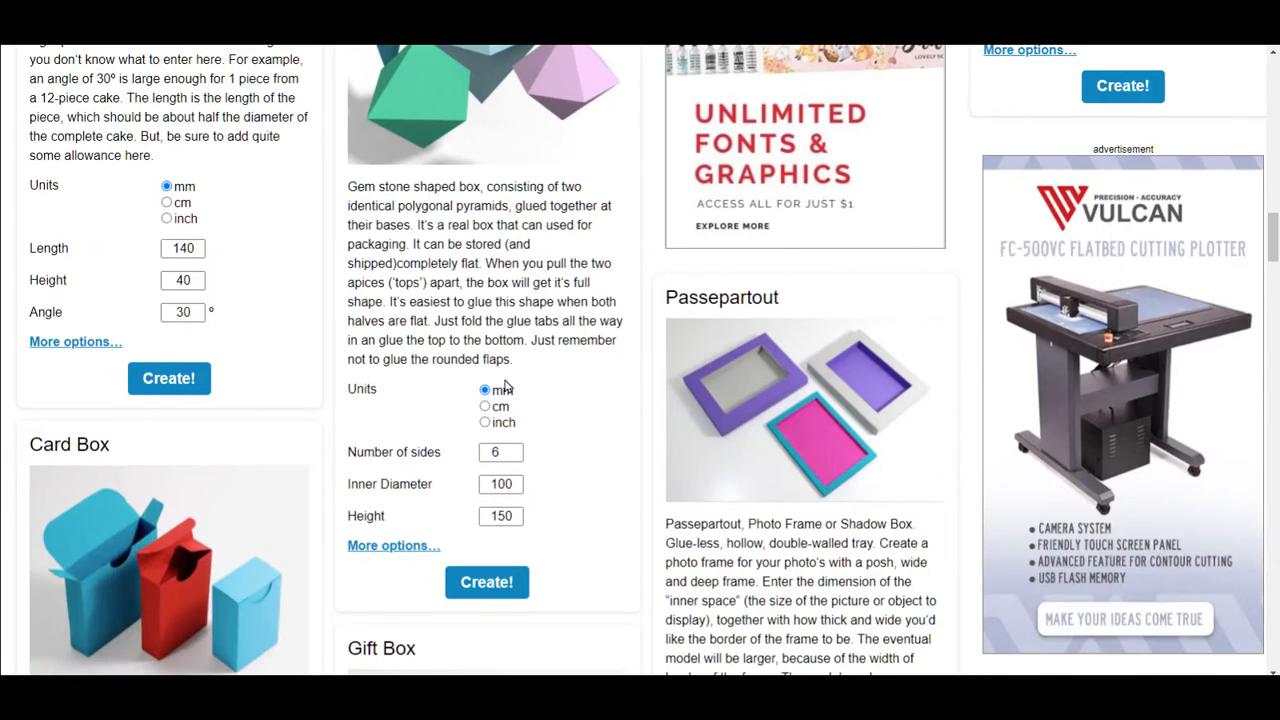
scroll("down", 3)
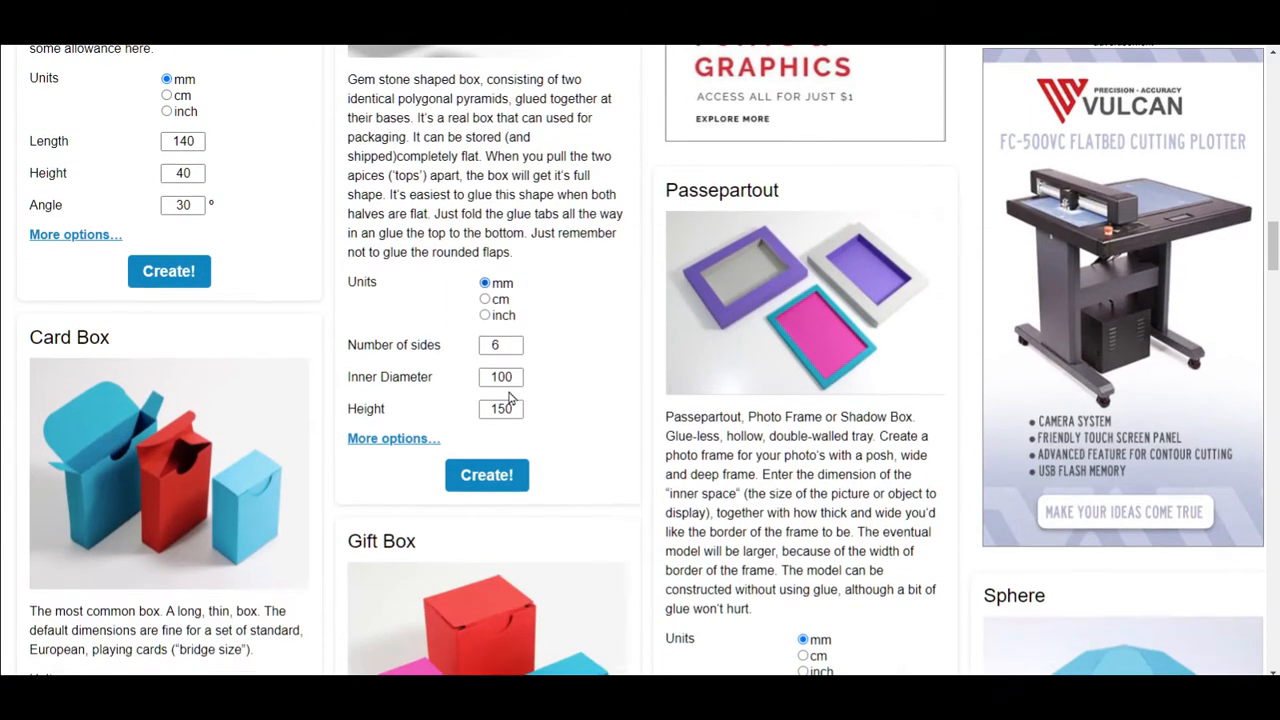
scroll("down", 3)
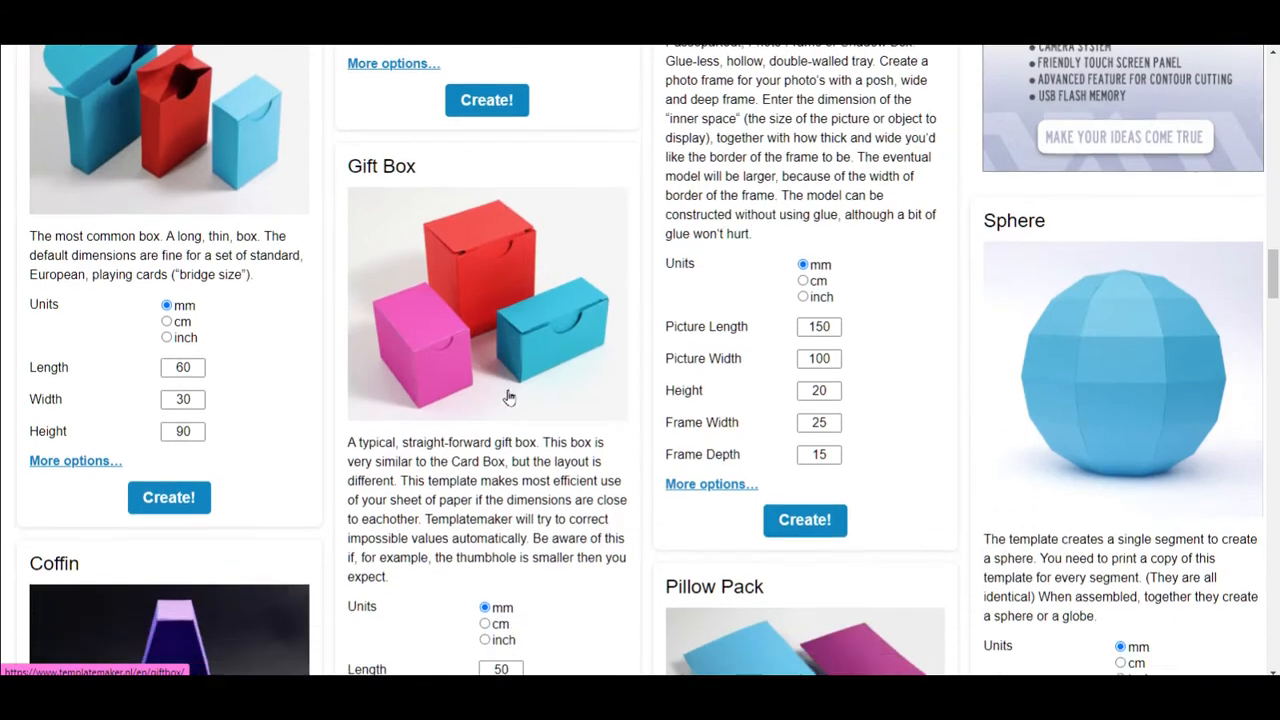
scroll("down", 3)
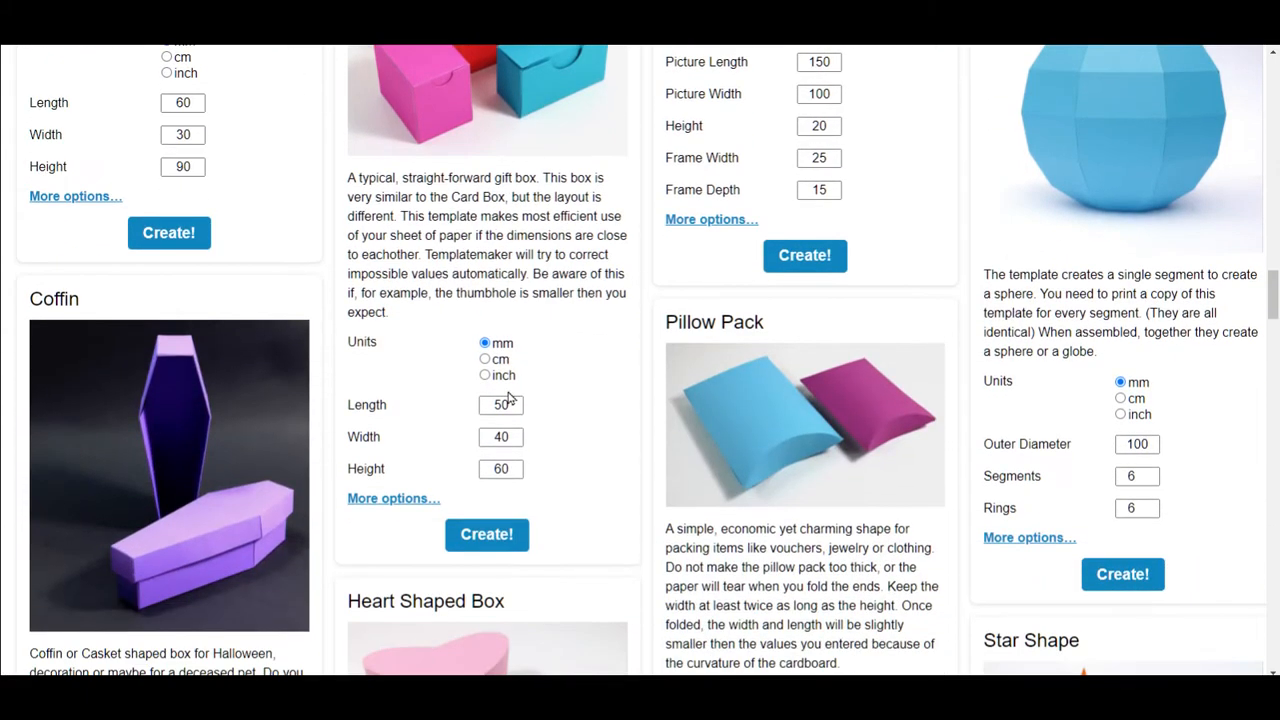
scroll("down", 3)
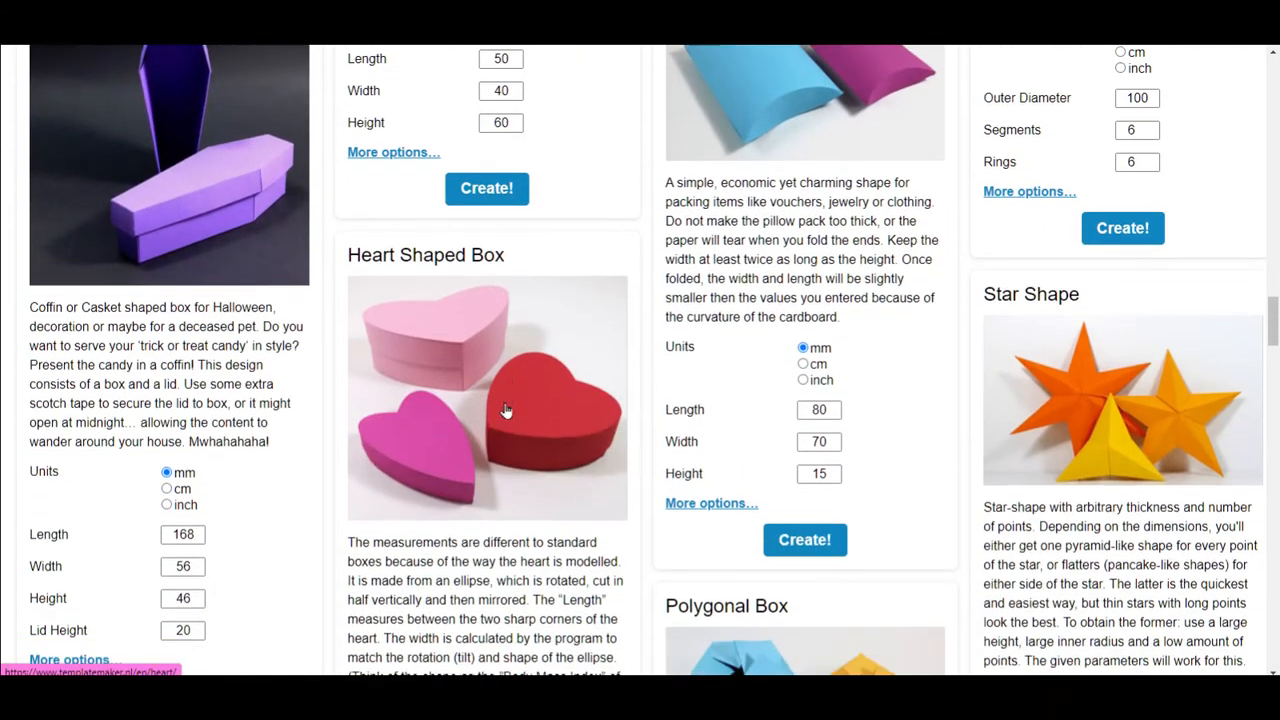
scroll("down", 3)
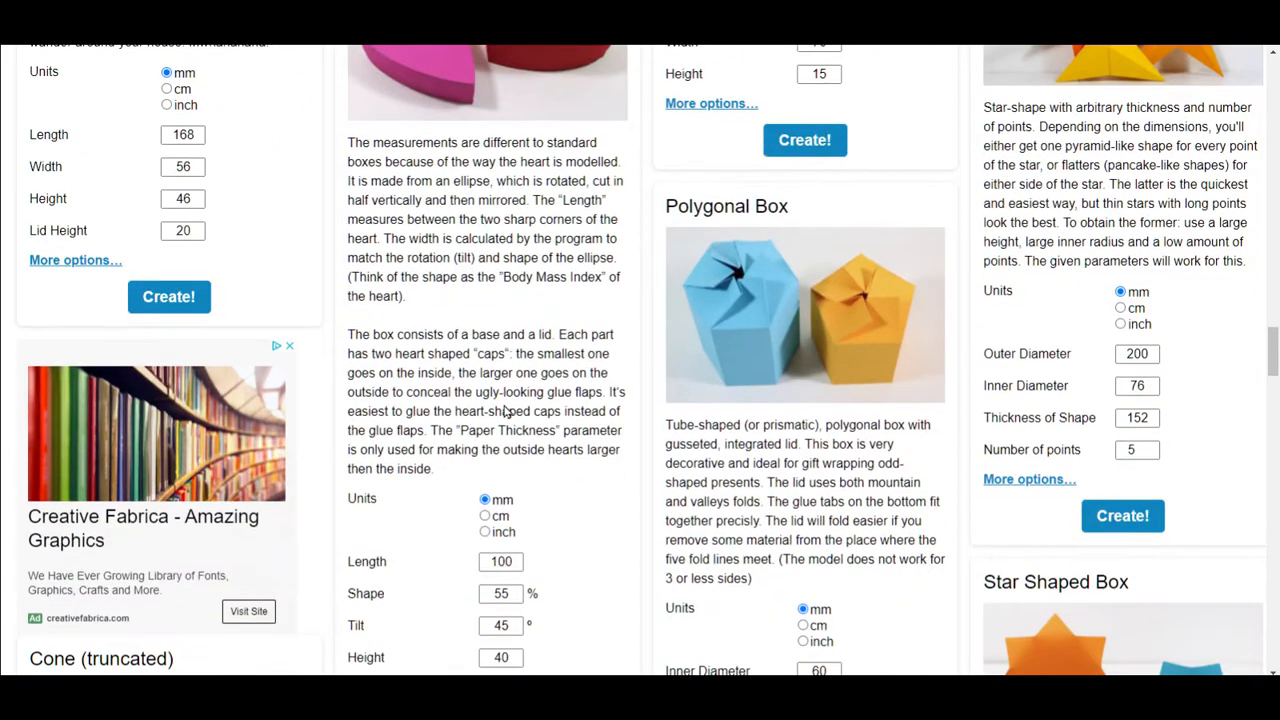
scroll("down", 3)
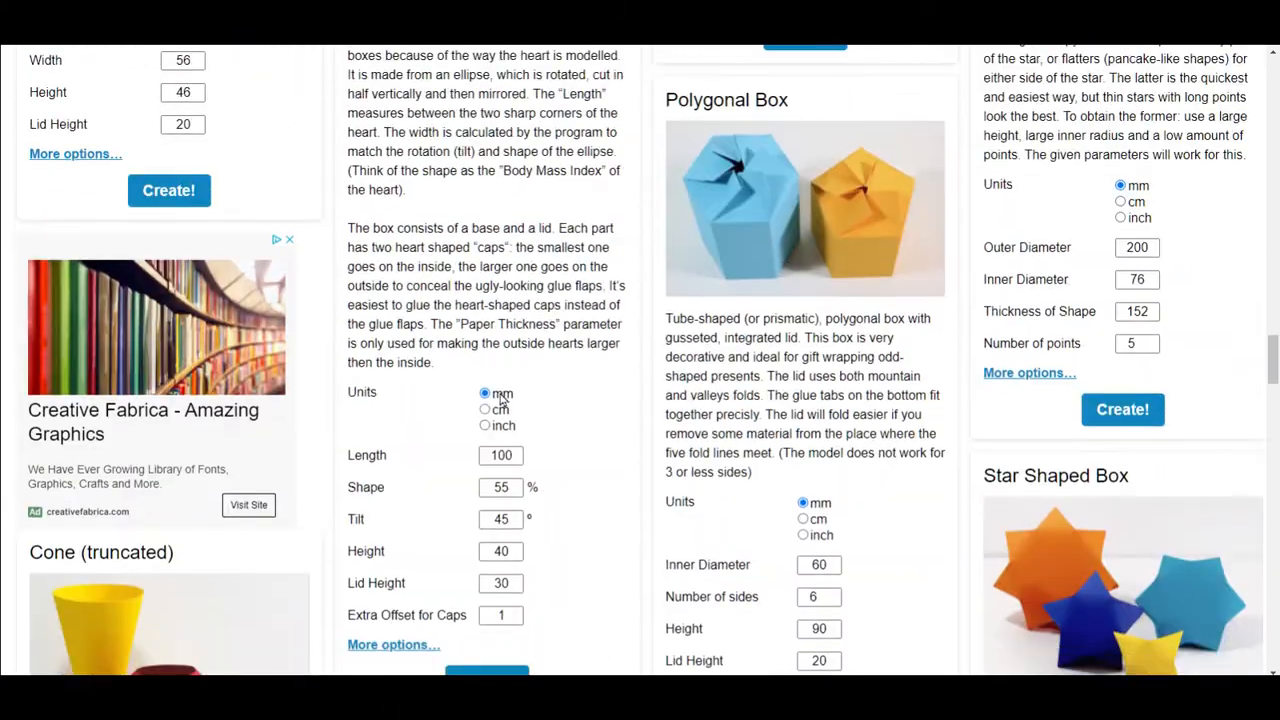
scroll("down", 3)
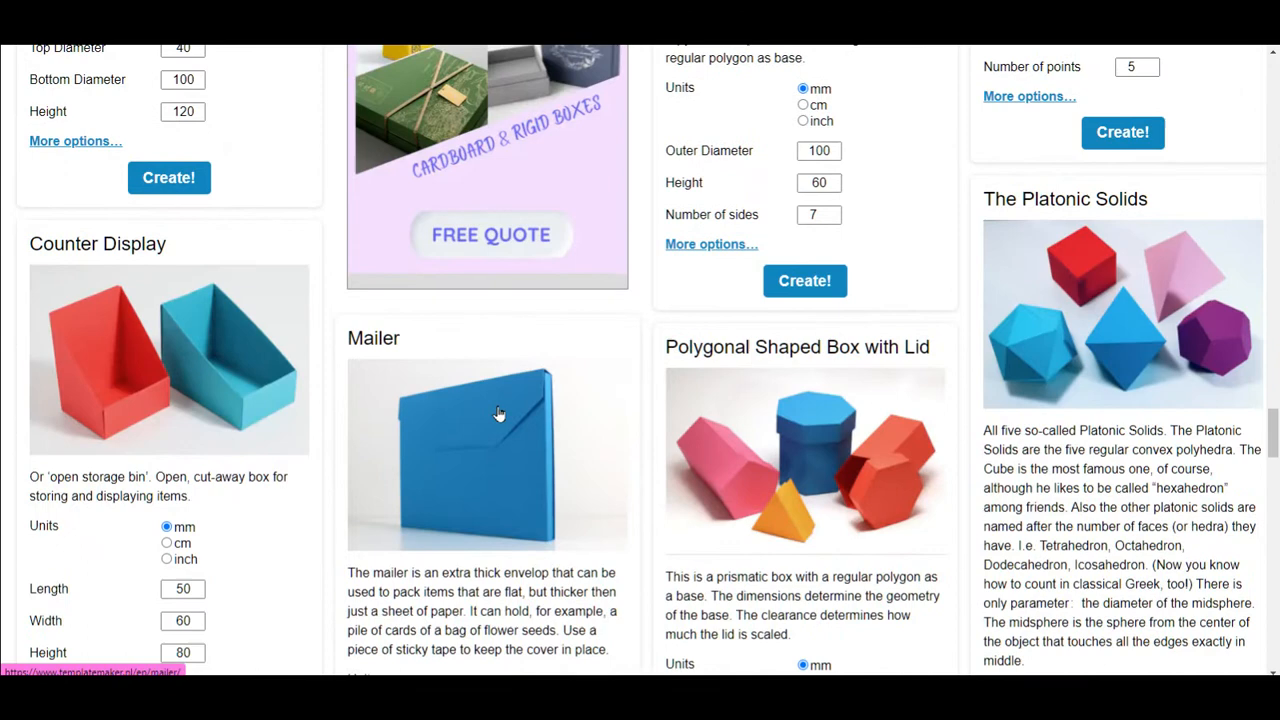
mouse_move(498, 414)
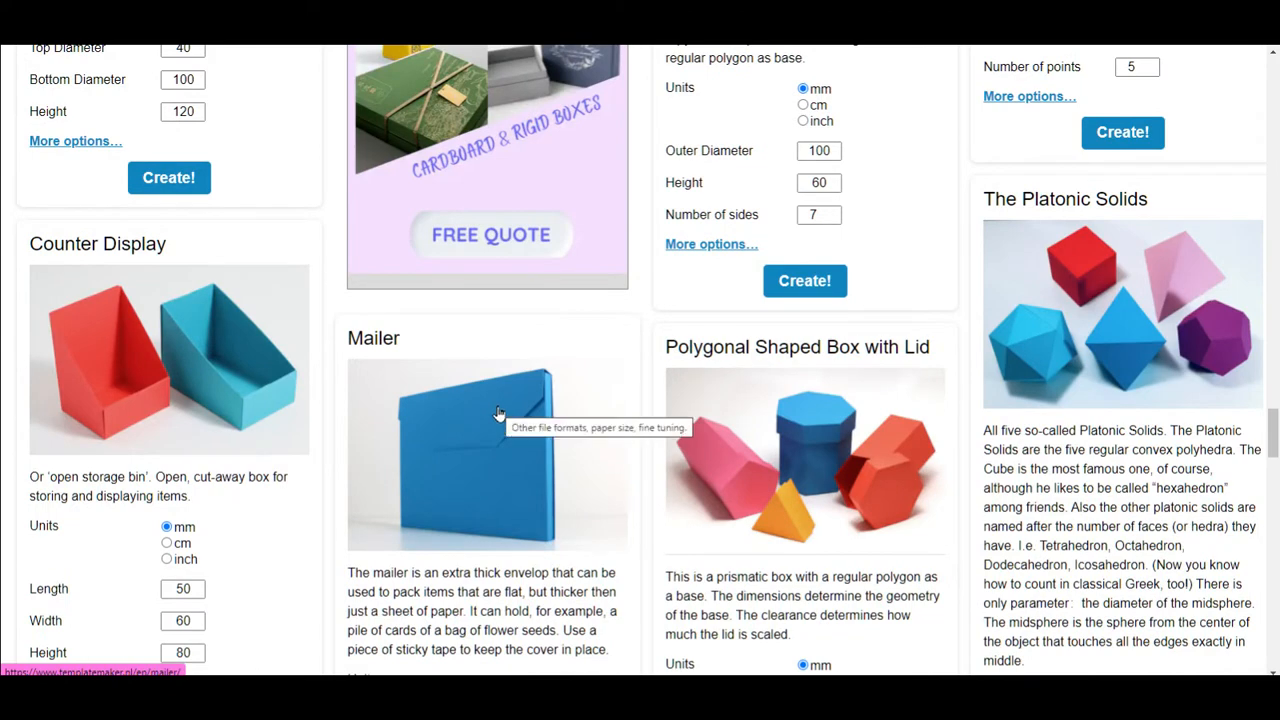
scroll("down", 3)
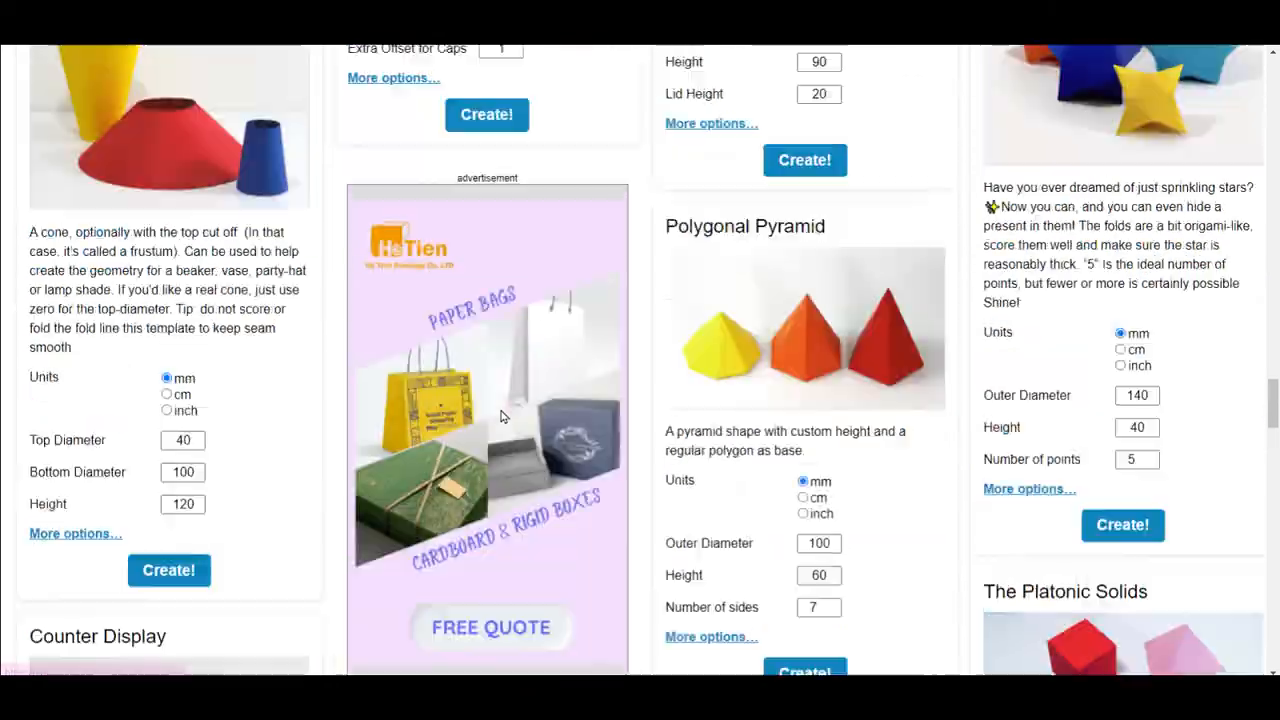
scroll("down", 3)
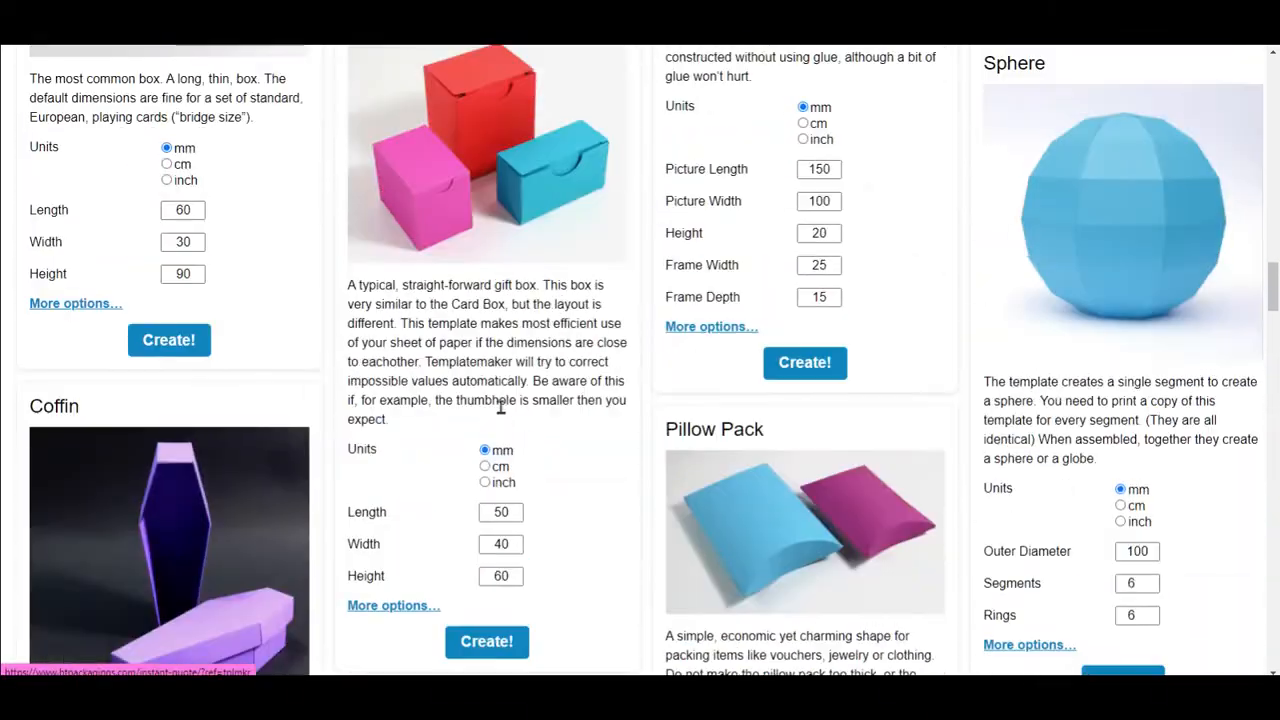
scroll("down", 3)
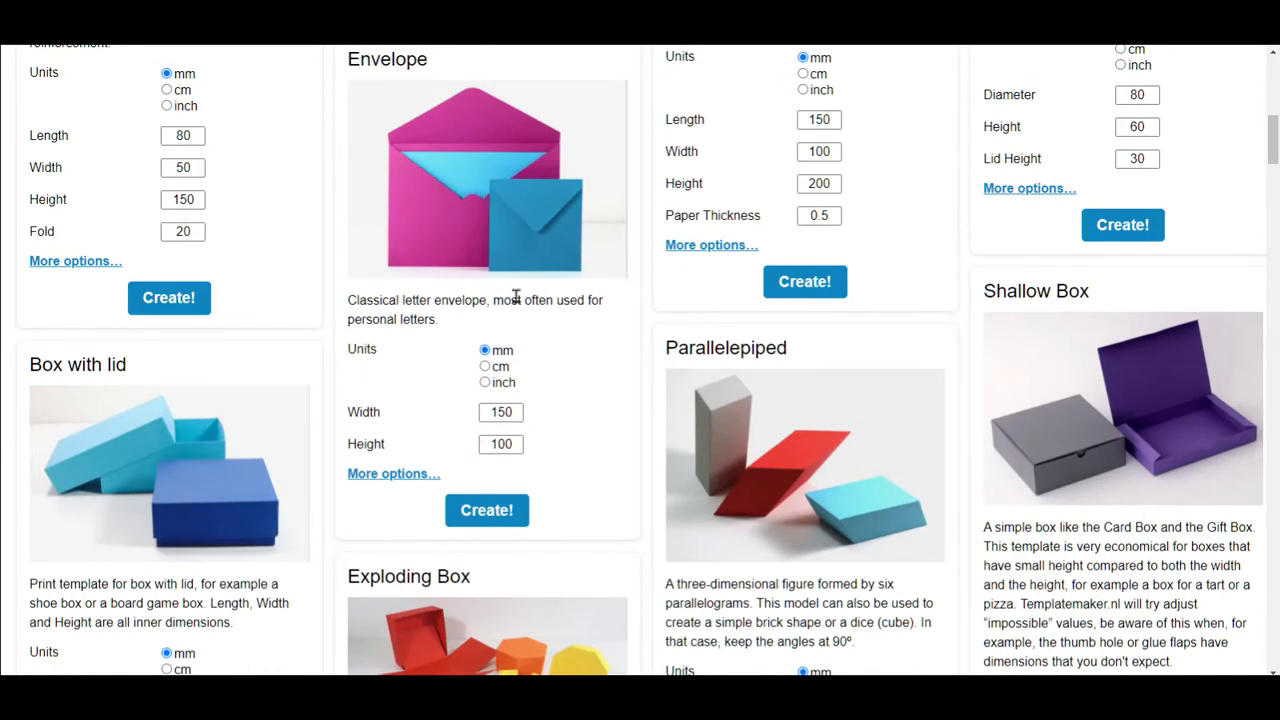
mouse_move(520, 388)
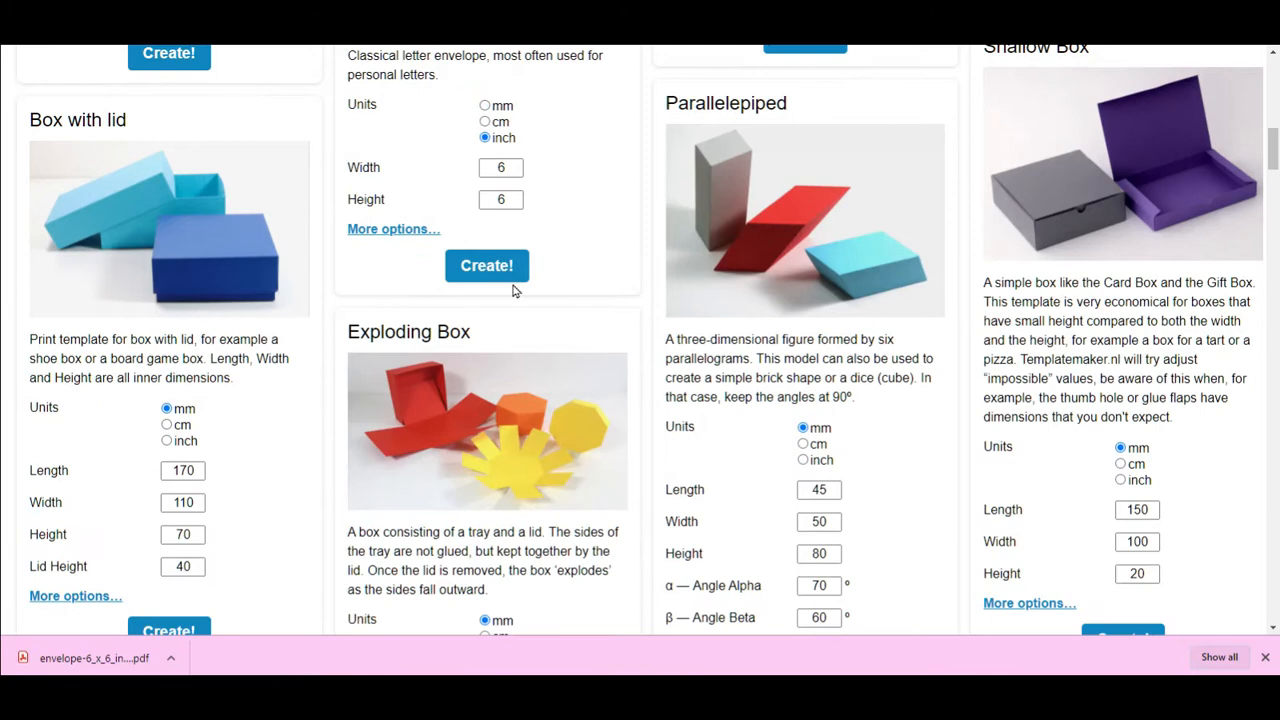
Bring up the Envelope template page after generating the 6 × 6 inch PDF.
left_click(488, 264)
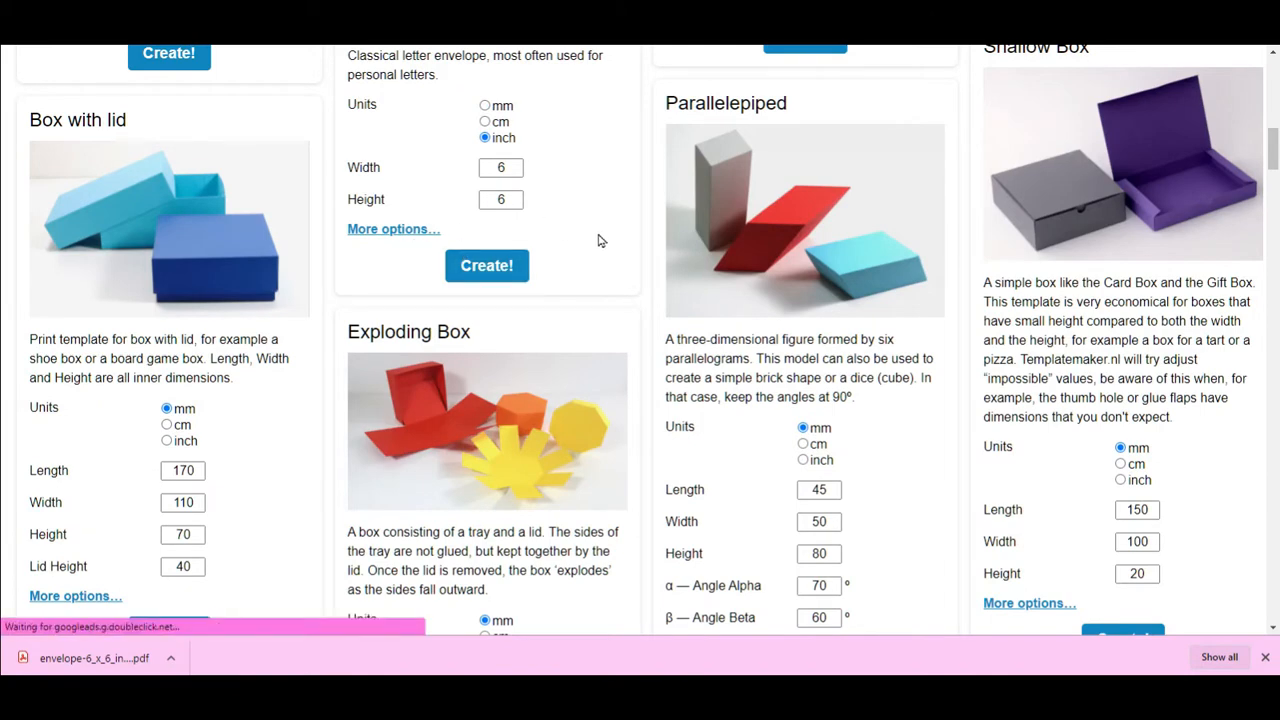
scroll("up", 3)
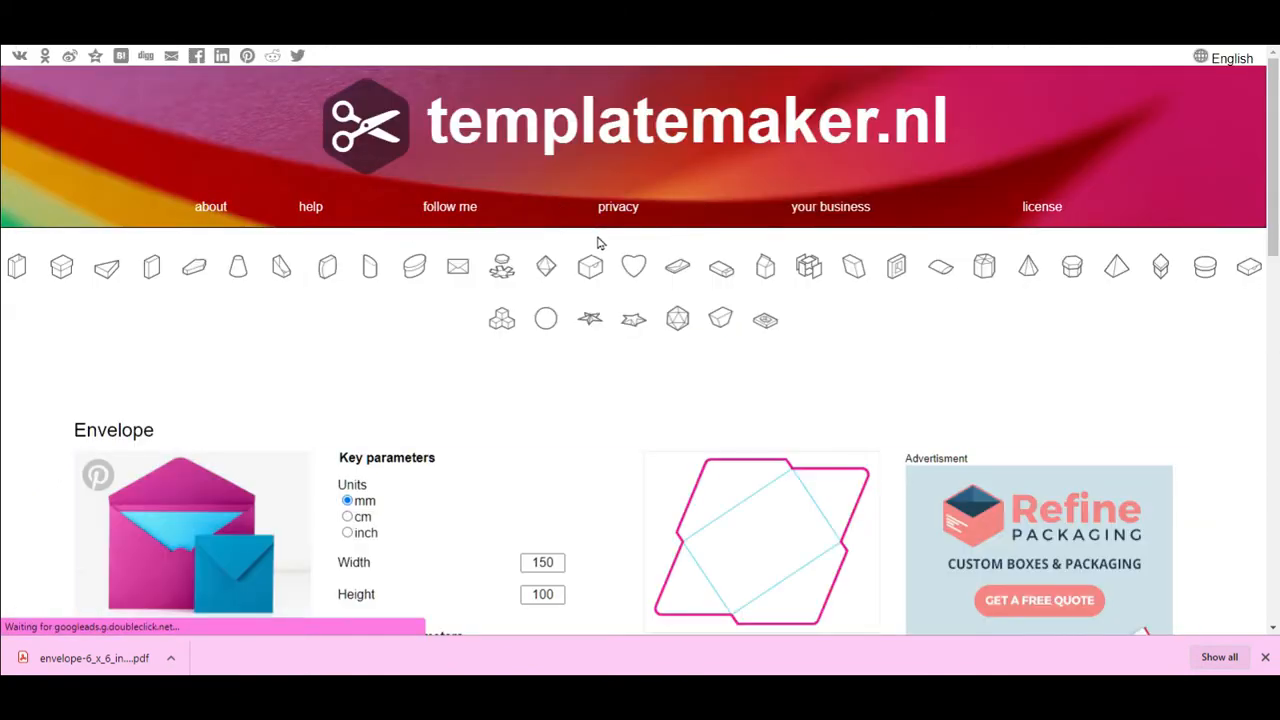
Set the envelope's key parameters to width 6 and height 6 inches.
scroll("down", 3)
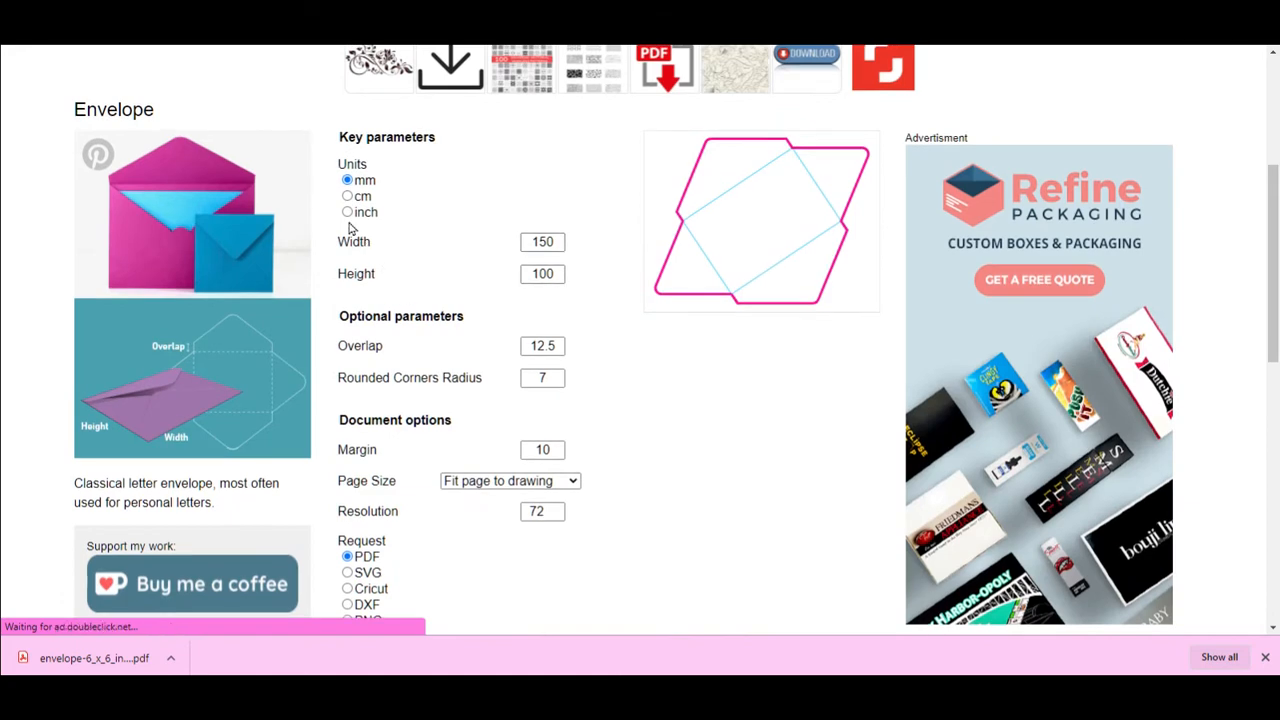
left_click(348, 212)
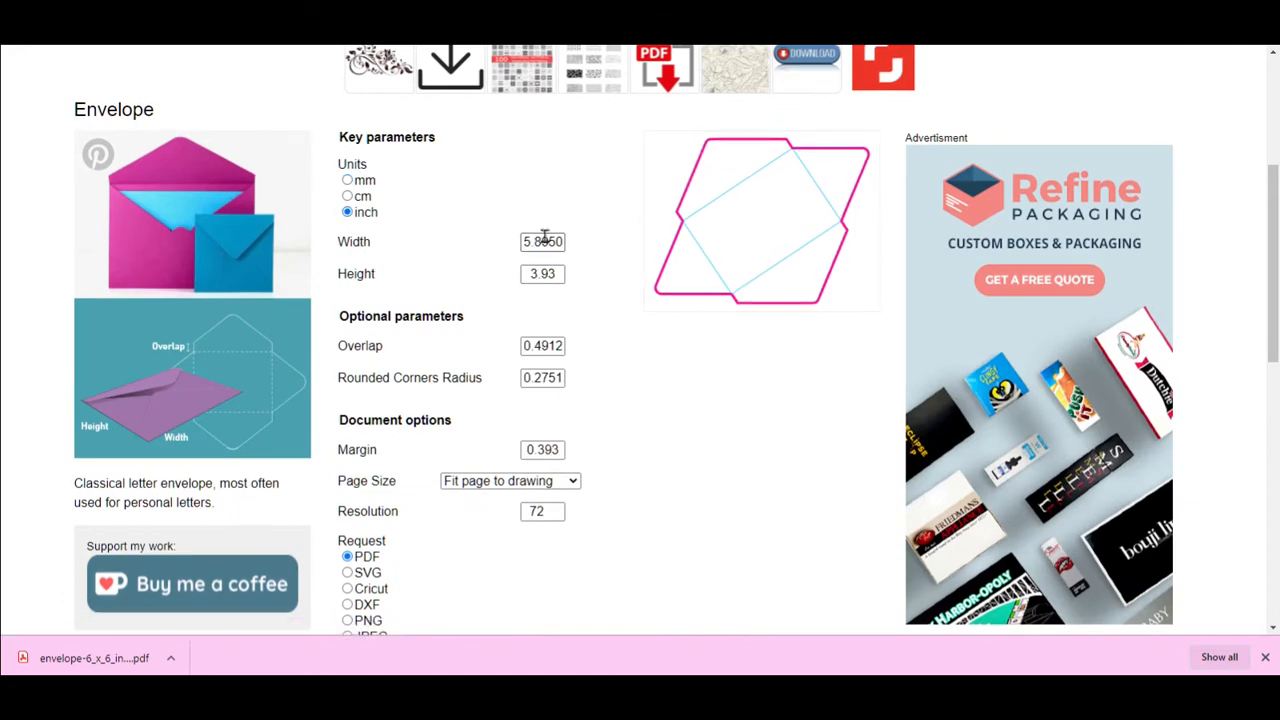
triple_click(544, 240)
type("6")
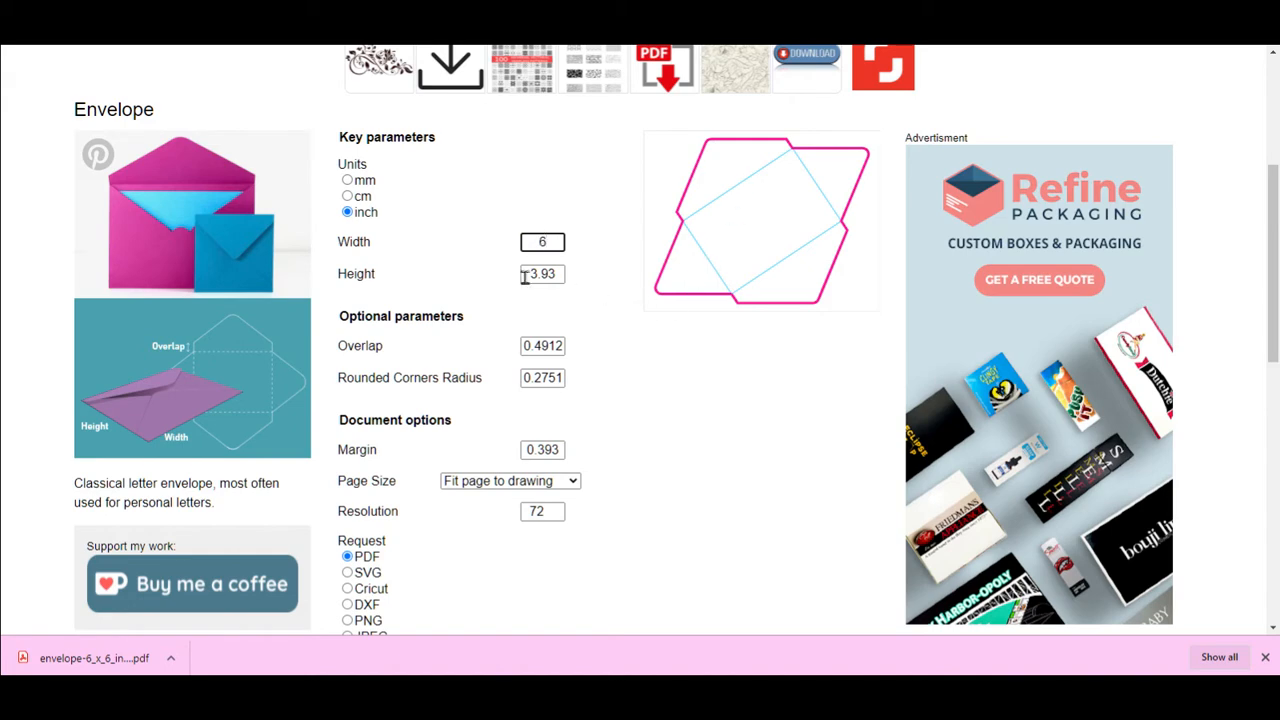
left_click(542, 272)
type("6")
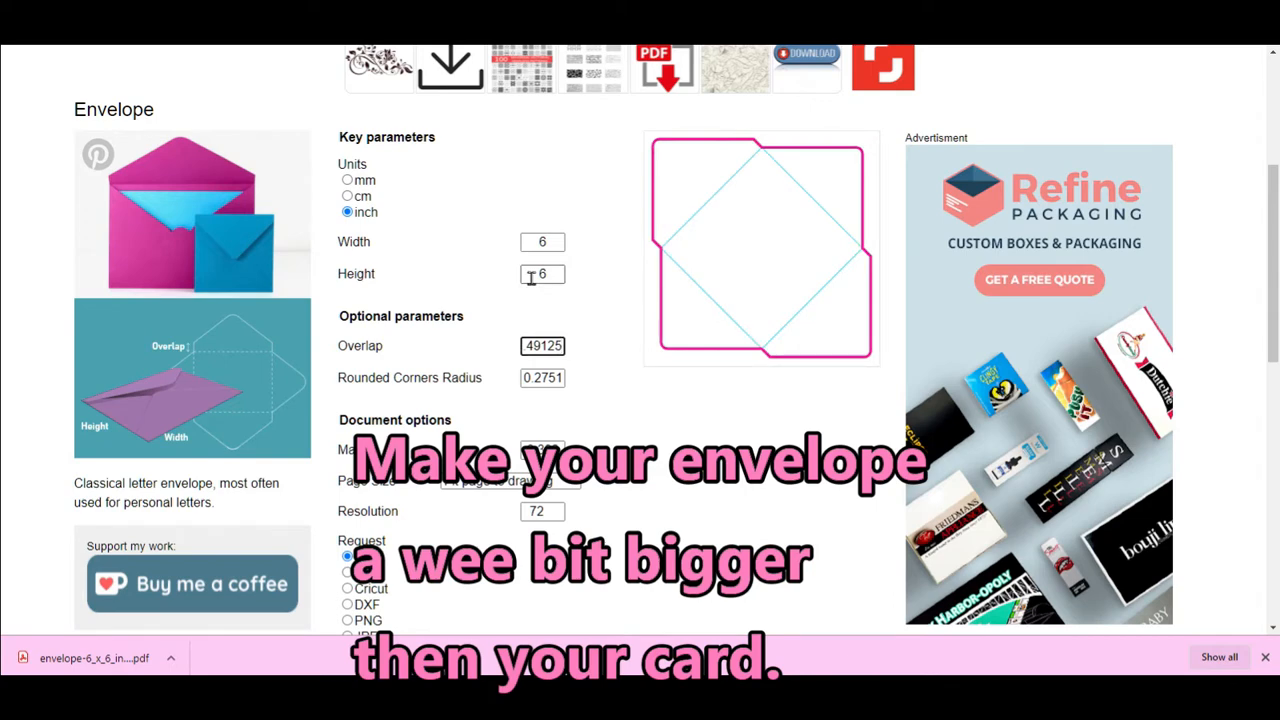
mouse_move(484, 352)
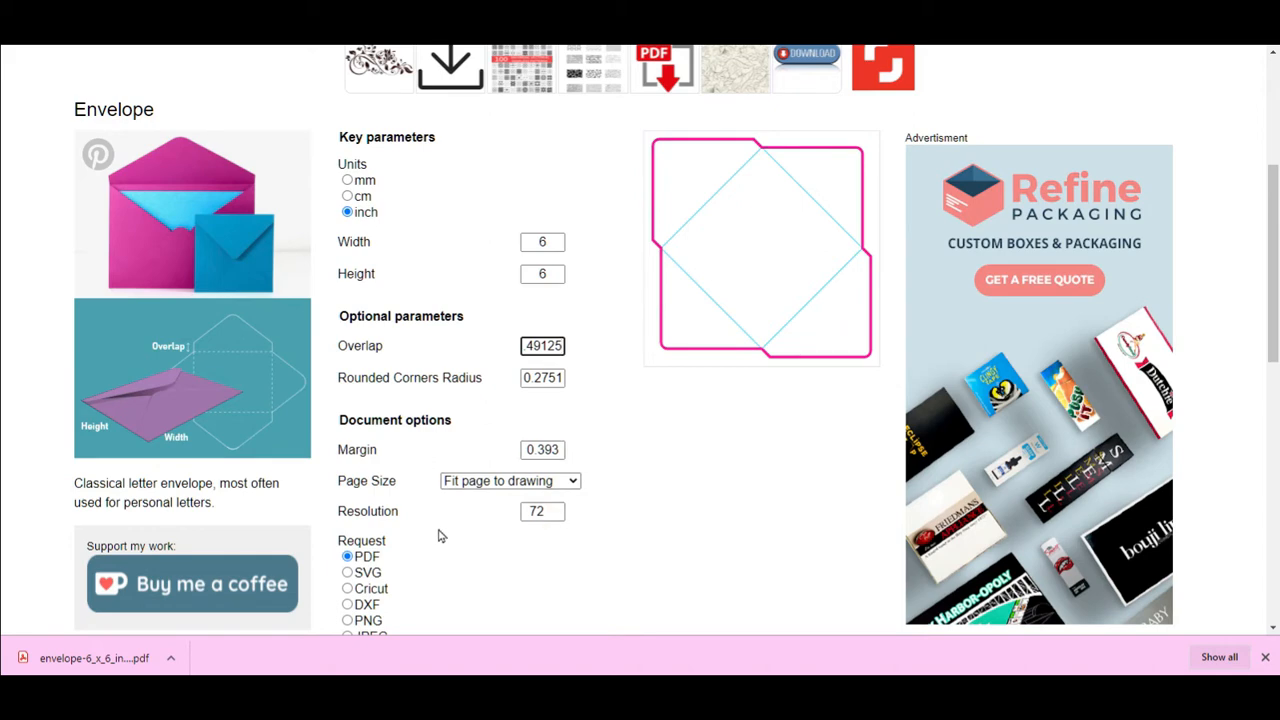
Choose the Cricut output format and generate the envelope SVG template.
scroll("down", 3)
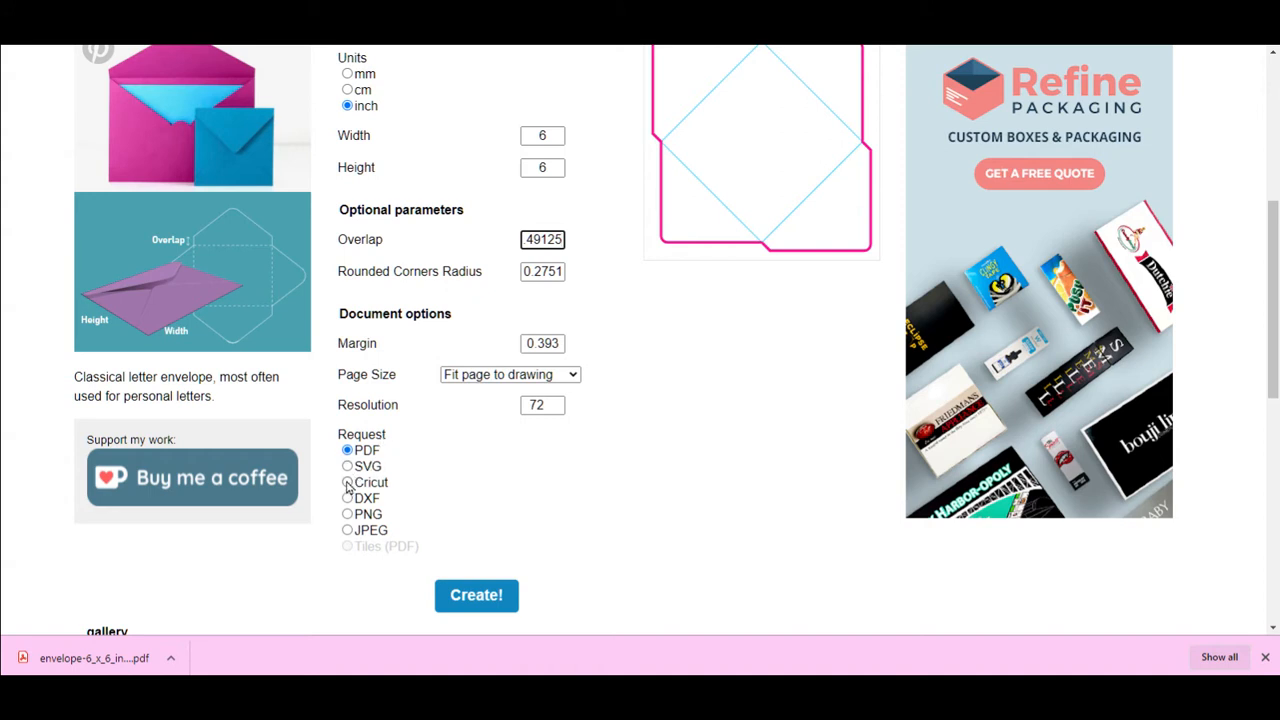
left_click(348, 482)
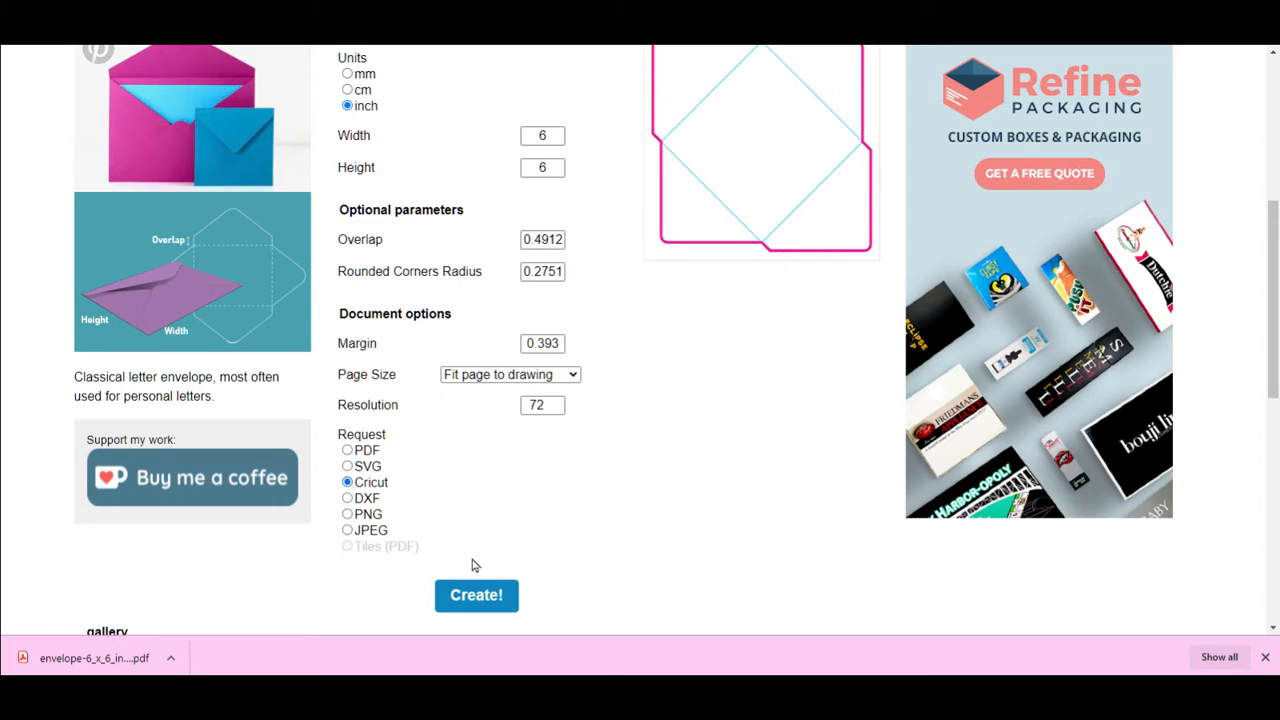
left_click(476, 596)
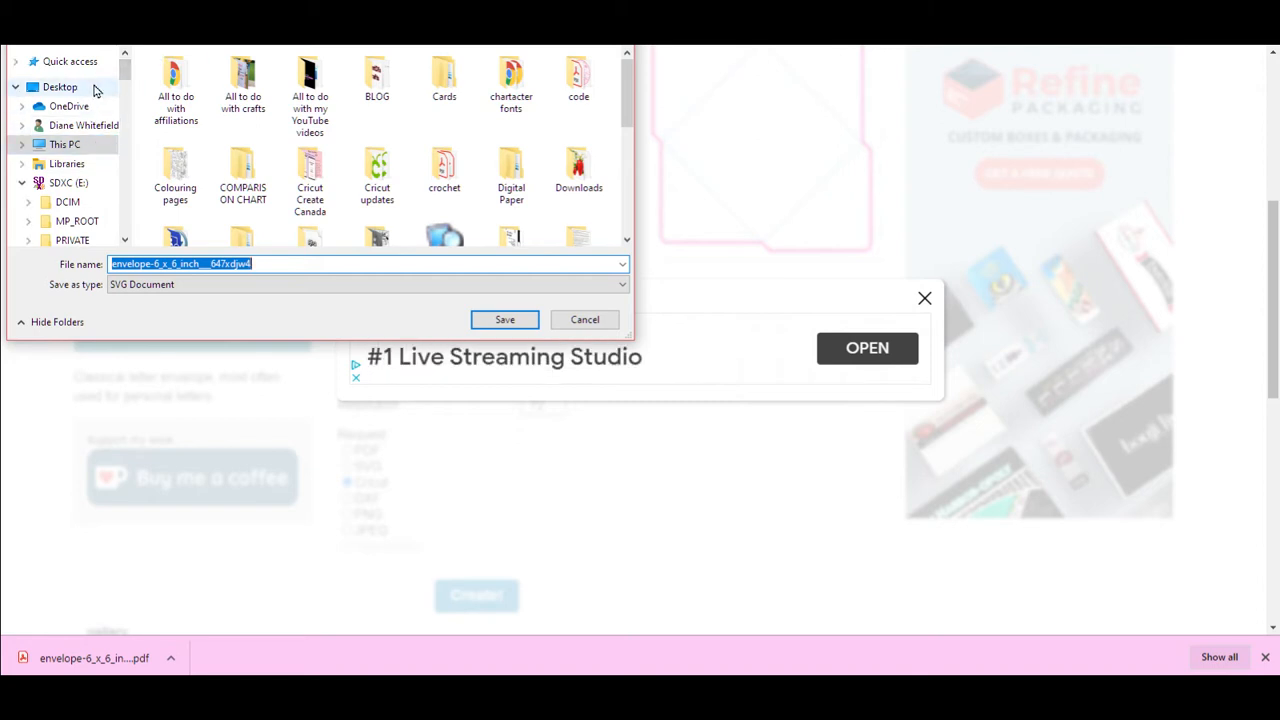
Save the generated envelope SVG to the Desktop.
left_click(504, 320)
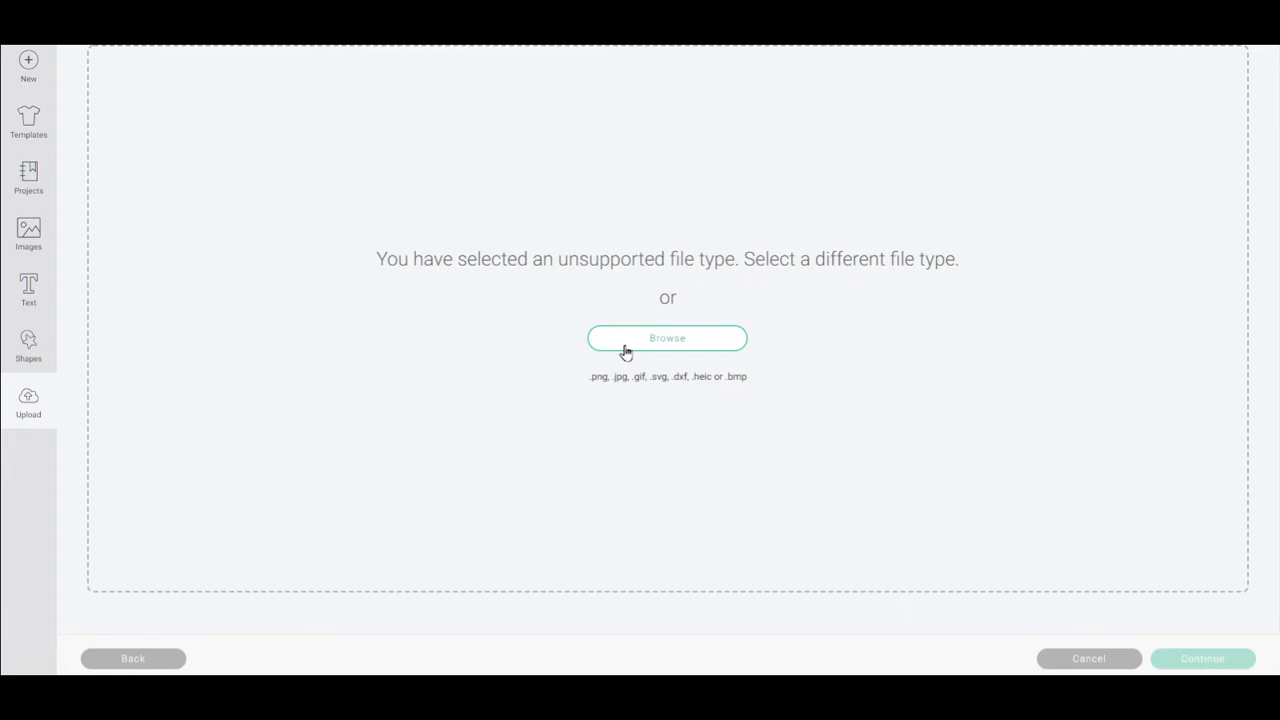
Browse for another file and scroll through the Open dialog to find the envelope SVG.
left_click(668, 336)
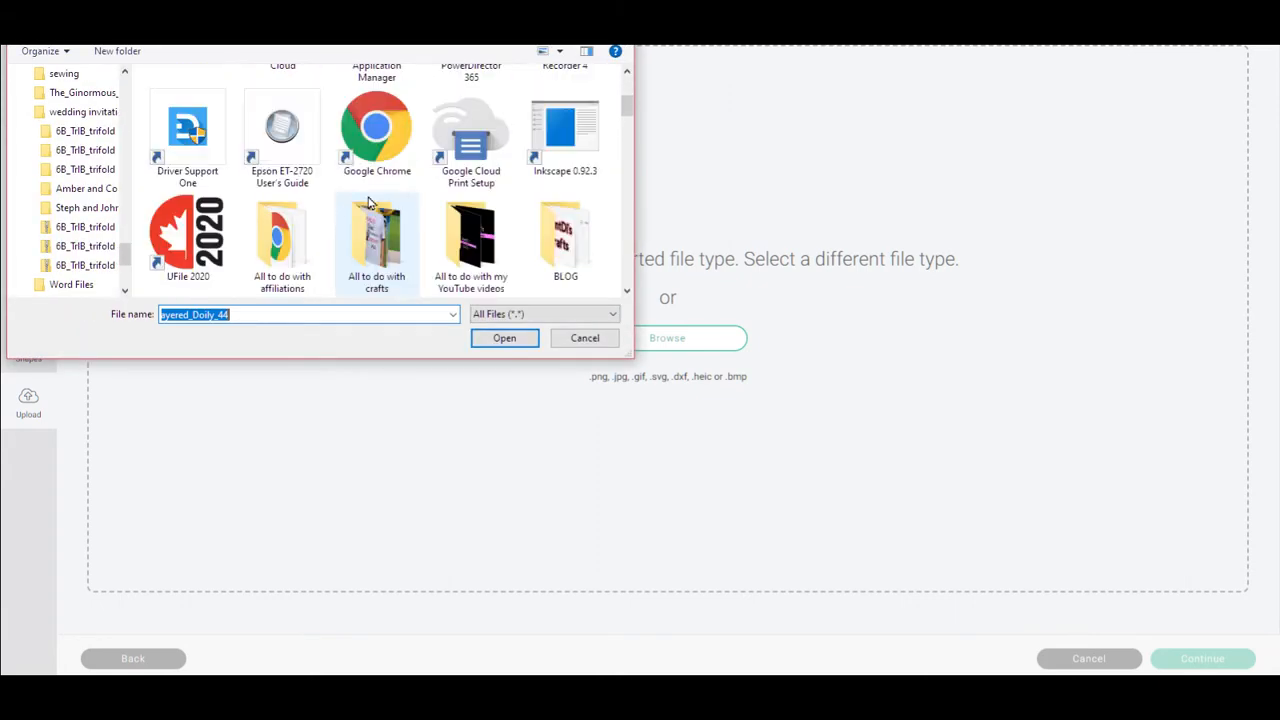
scroll("down", 3)
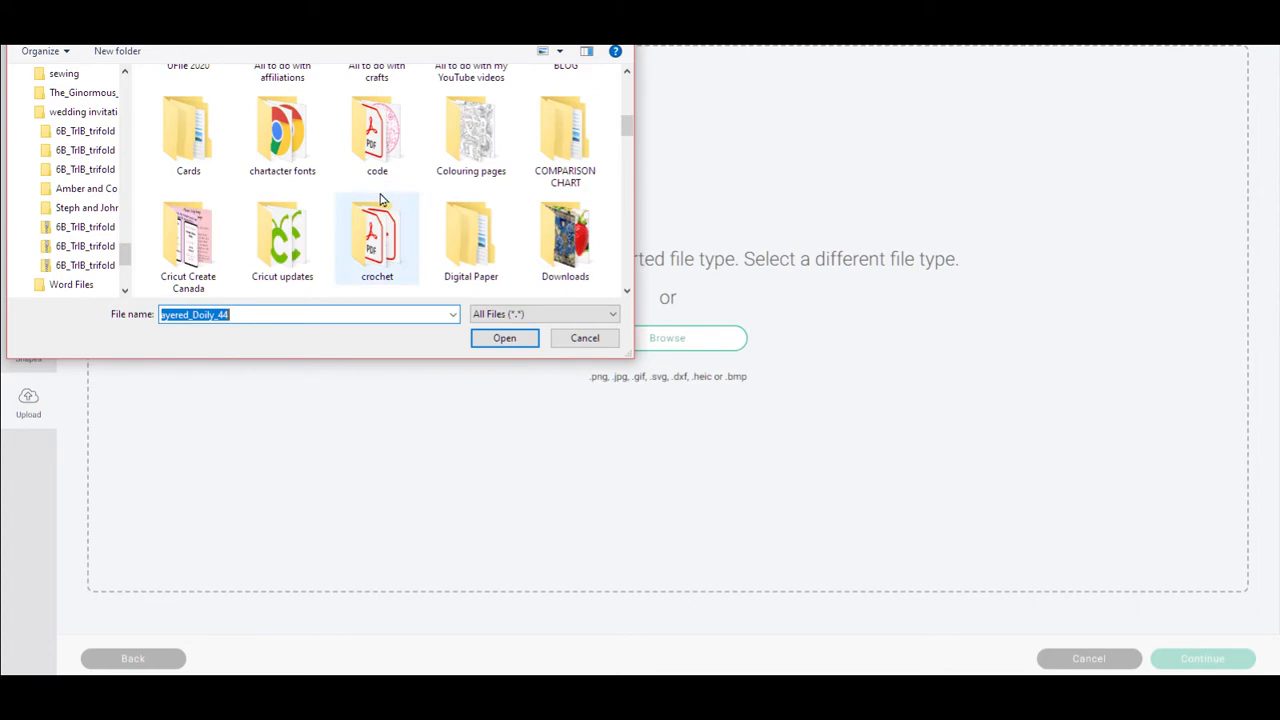
scroll("down", 3)
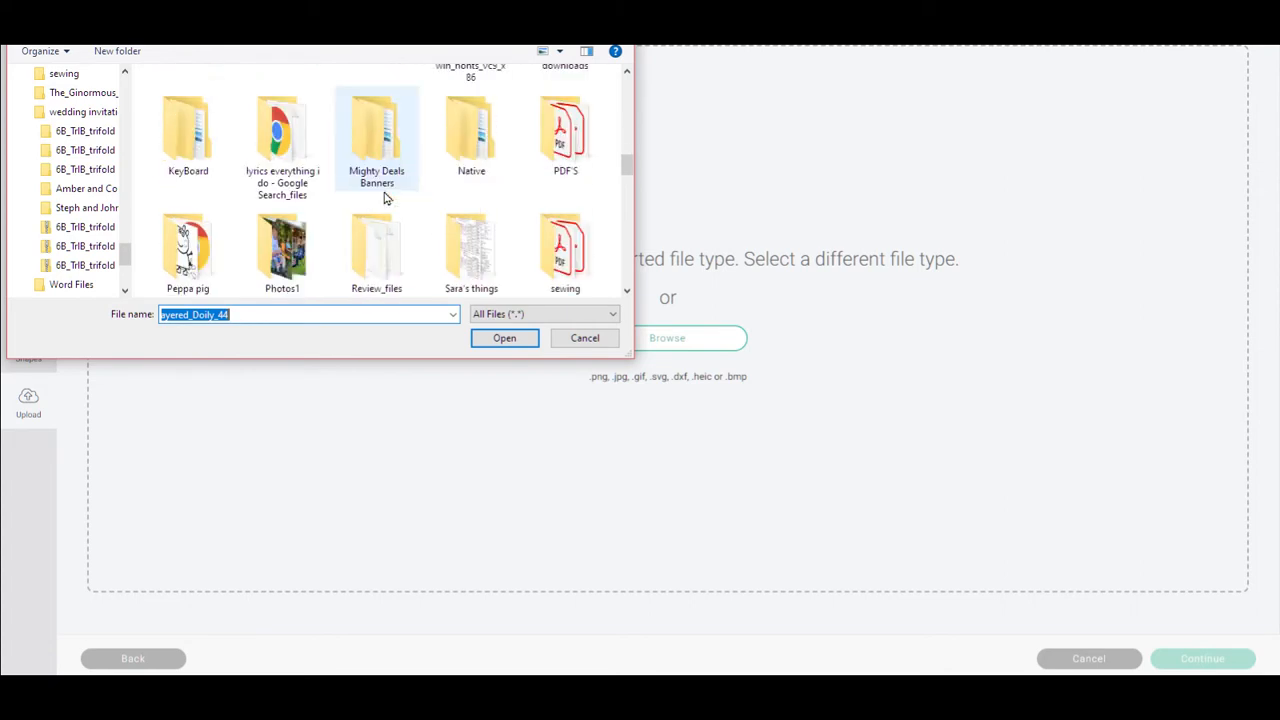
scroll("down", 3)
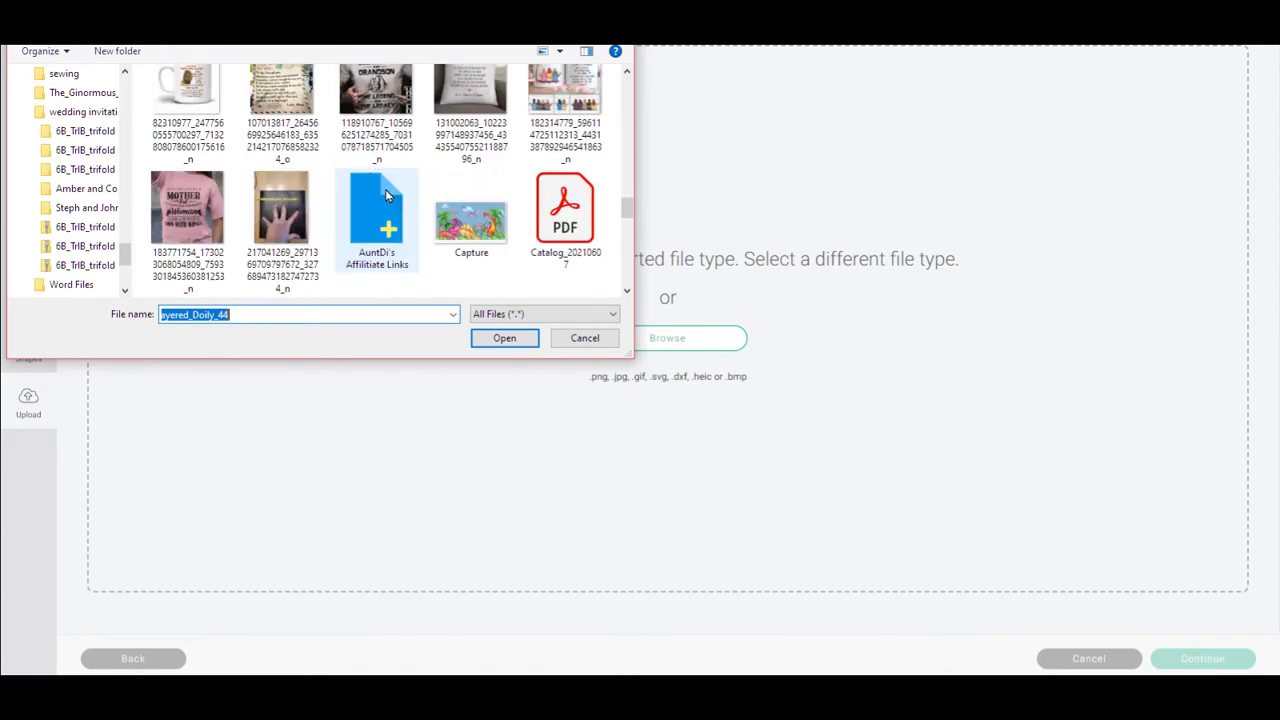
scroll("down", 3)
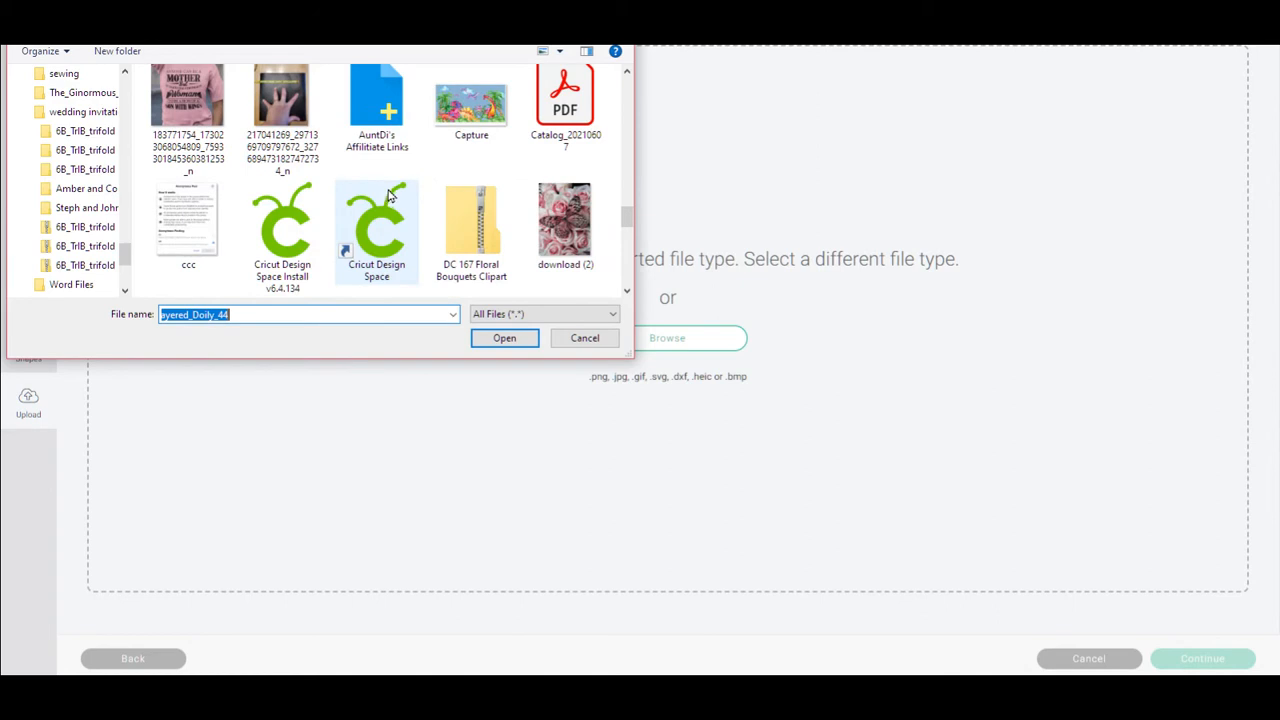
scroll("down", 3)
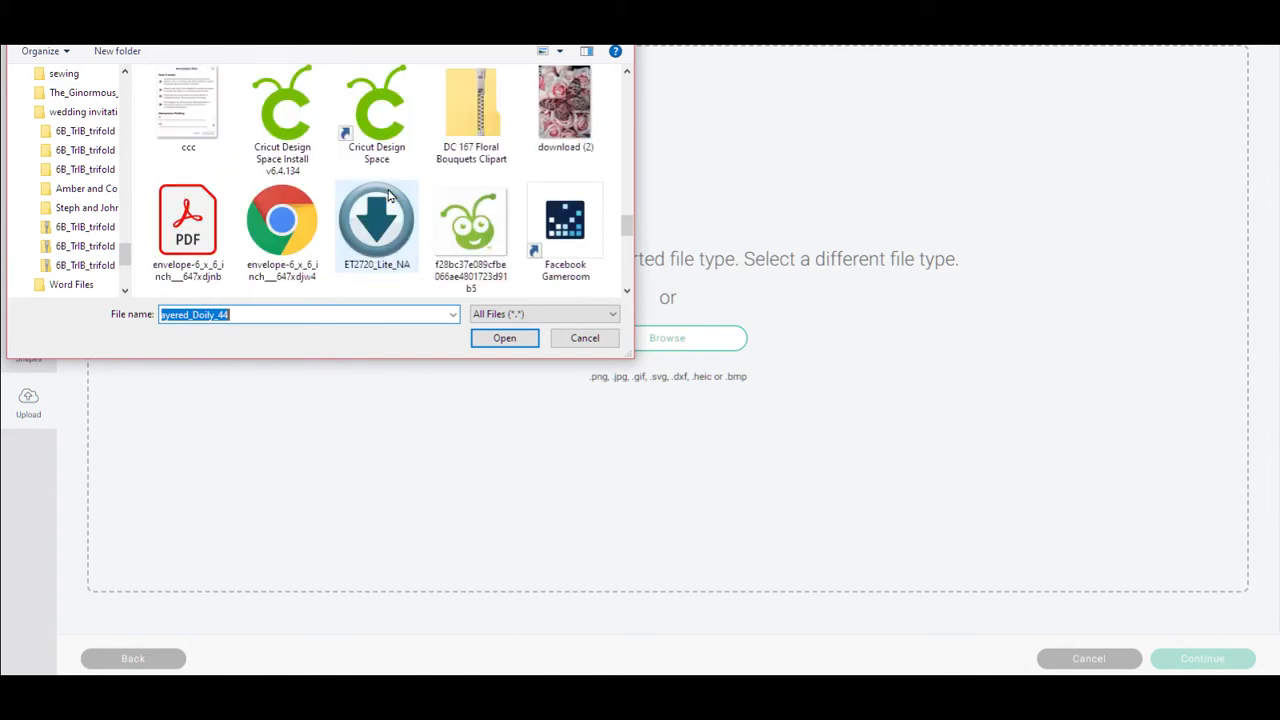
scroll("down", 3)
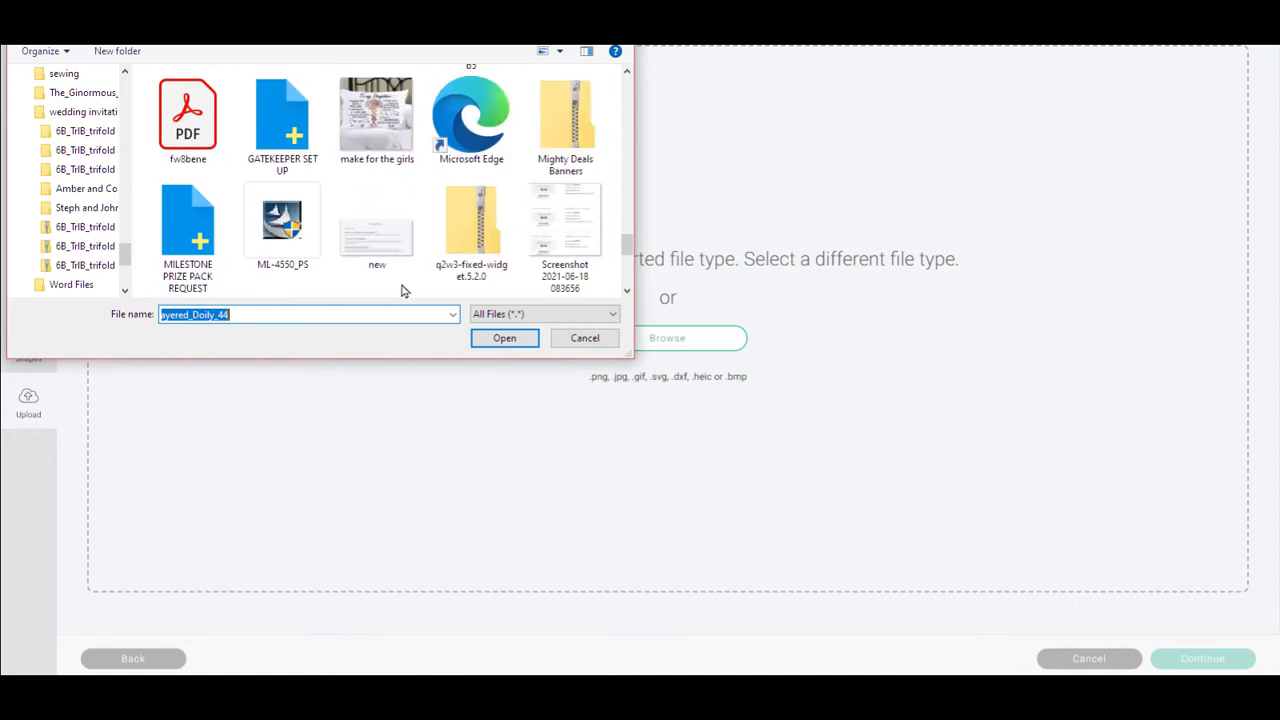
scroll("down", 3)
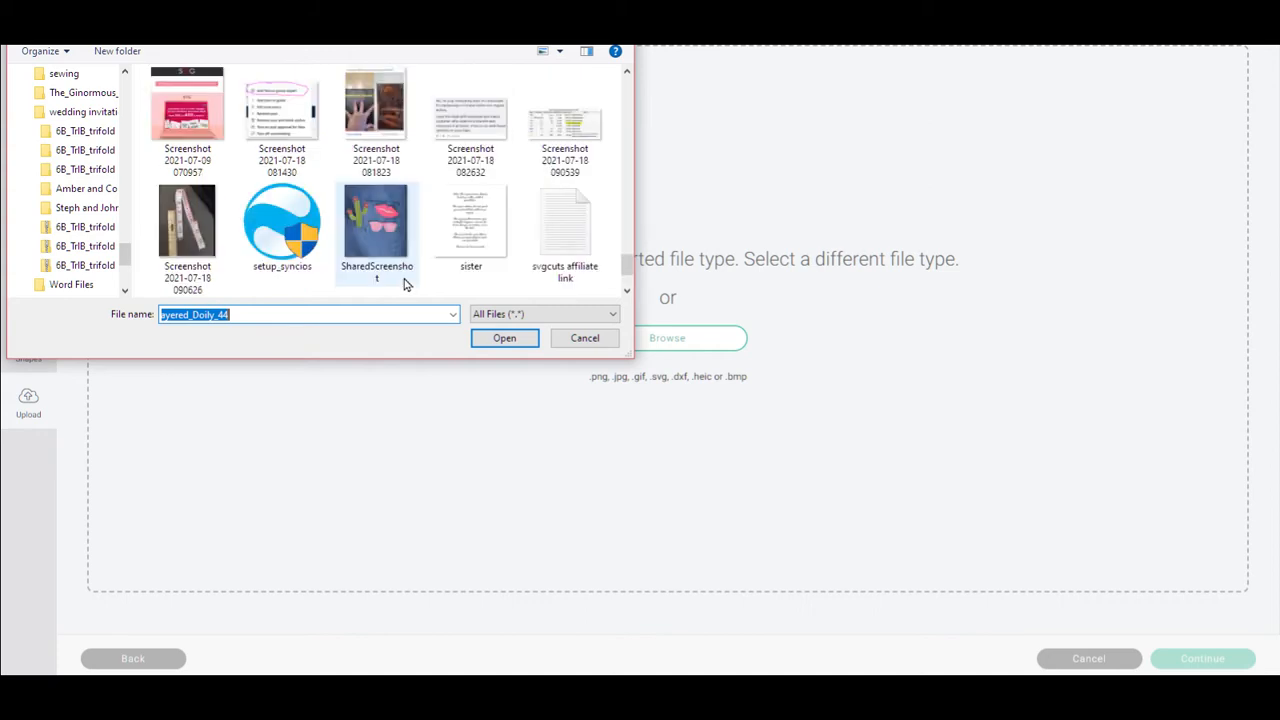
scroll("down", 3)
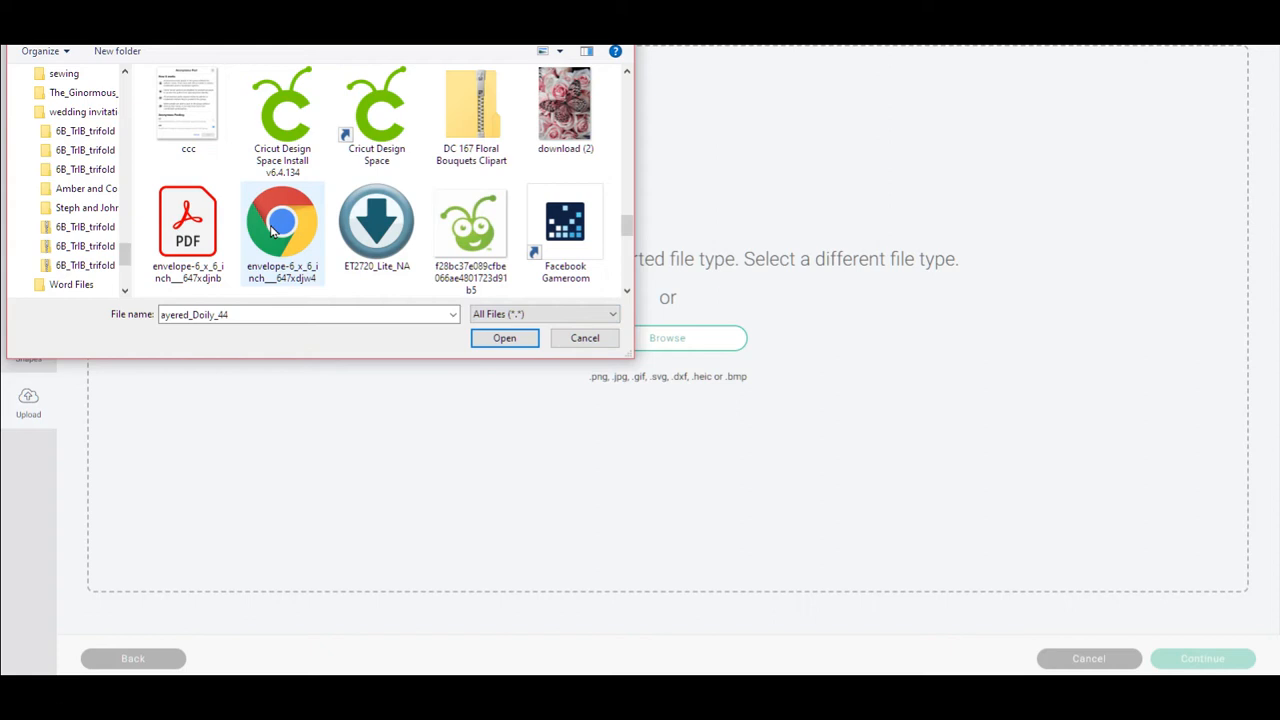
mouse_move(282, 222)
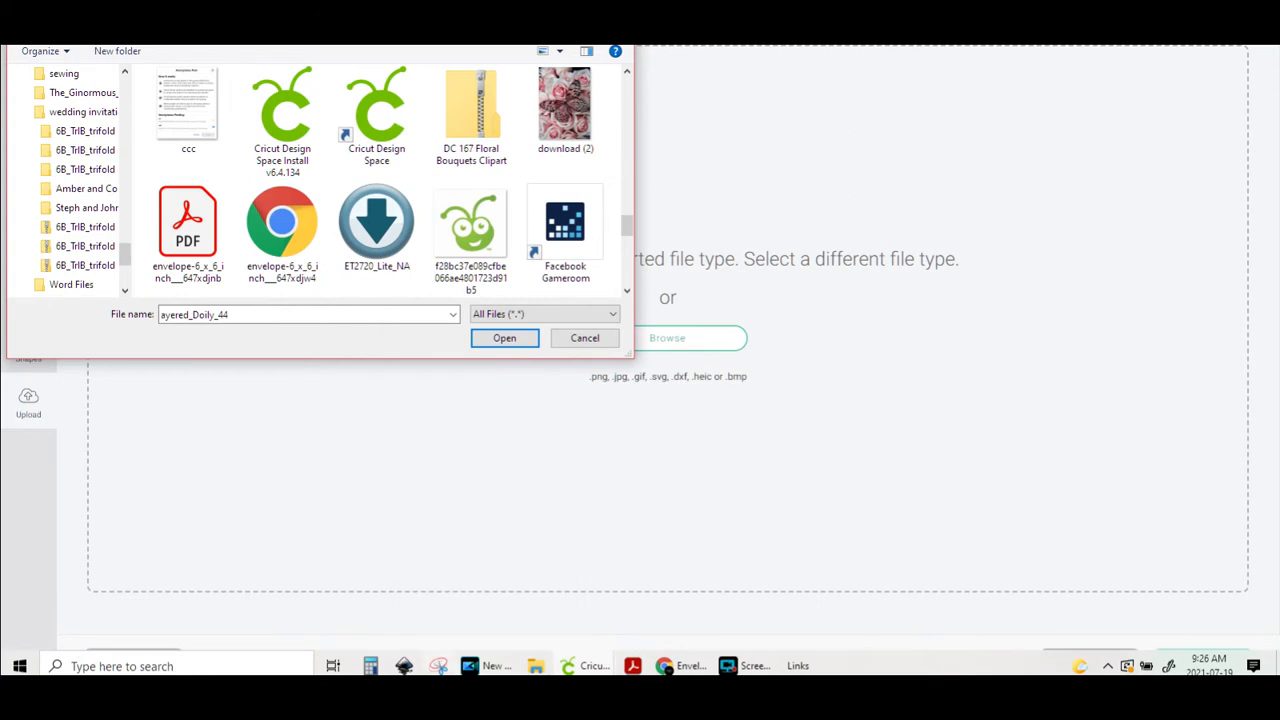
Select the envelope SVG and load it into the Prepare to Upload screen.
left_click(282, 222)
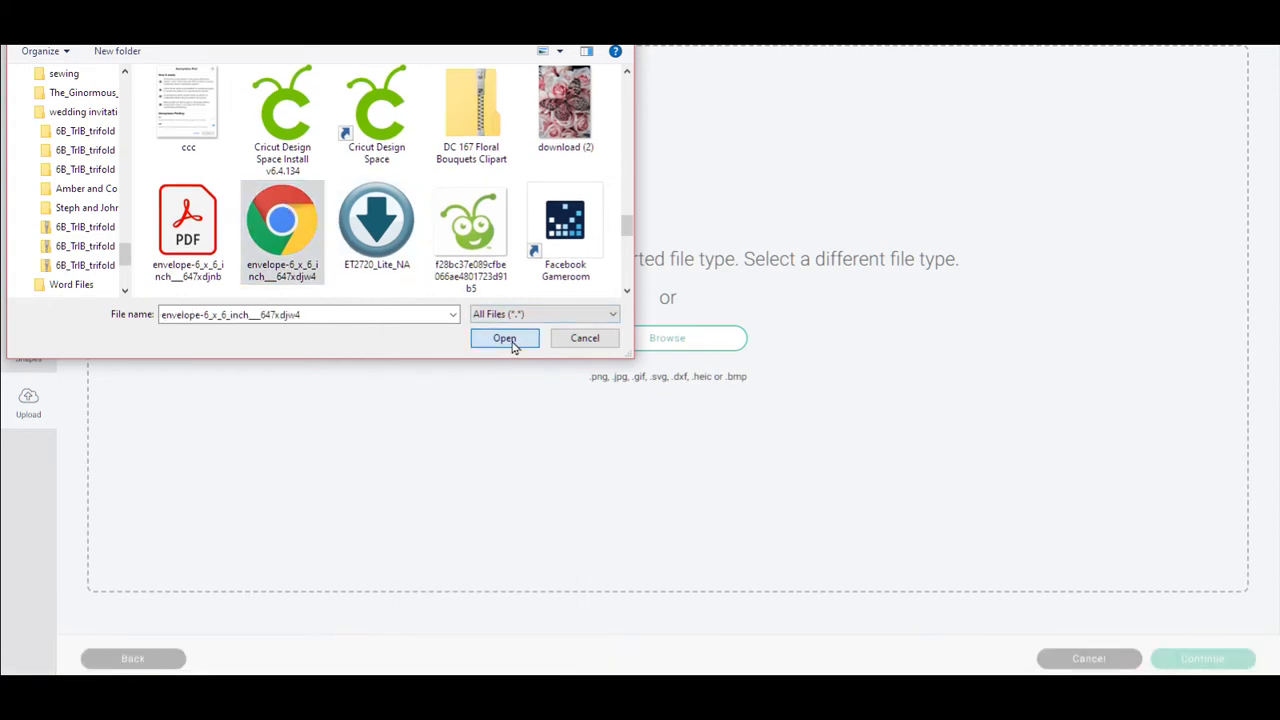
left_click(504, 338)
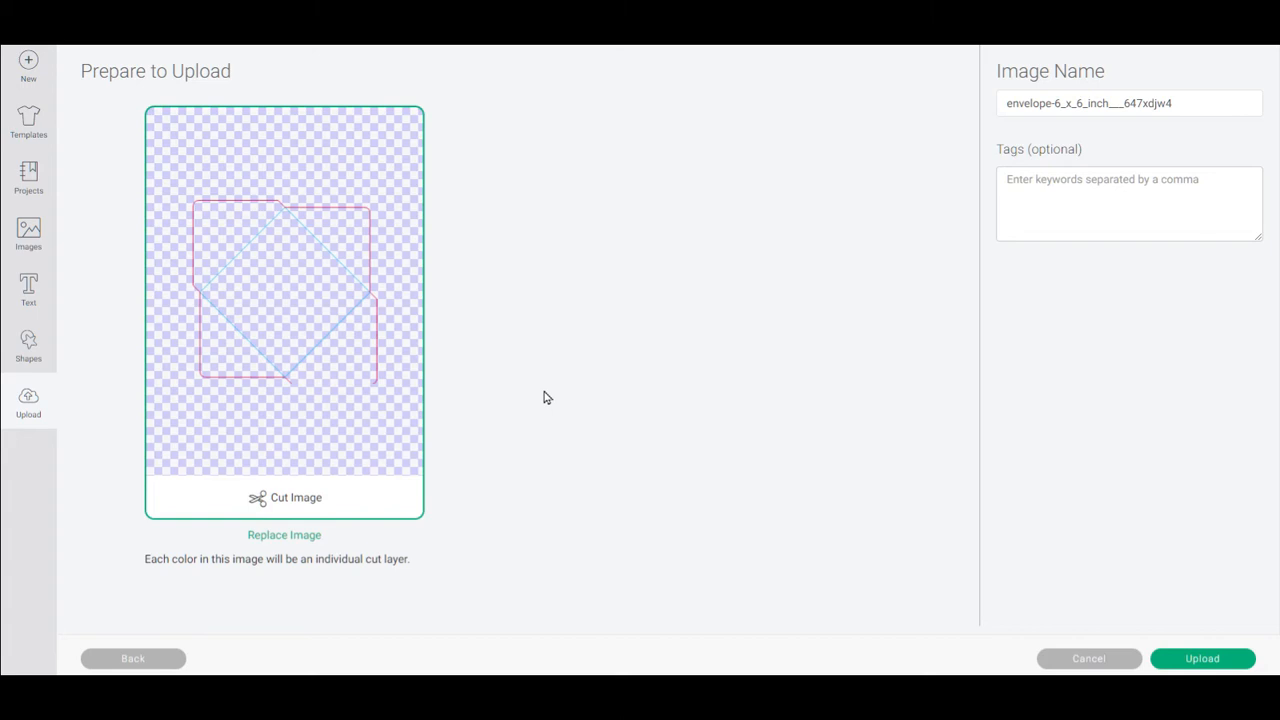
mouse_move(546, 400)
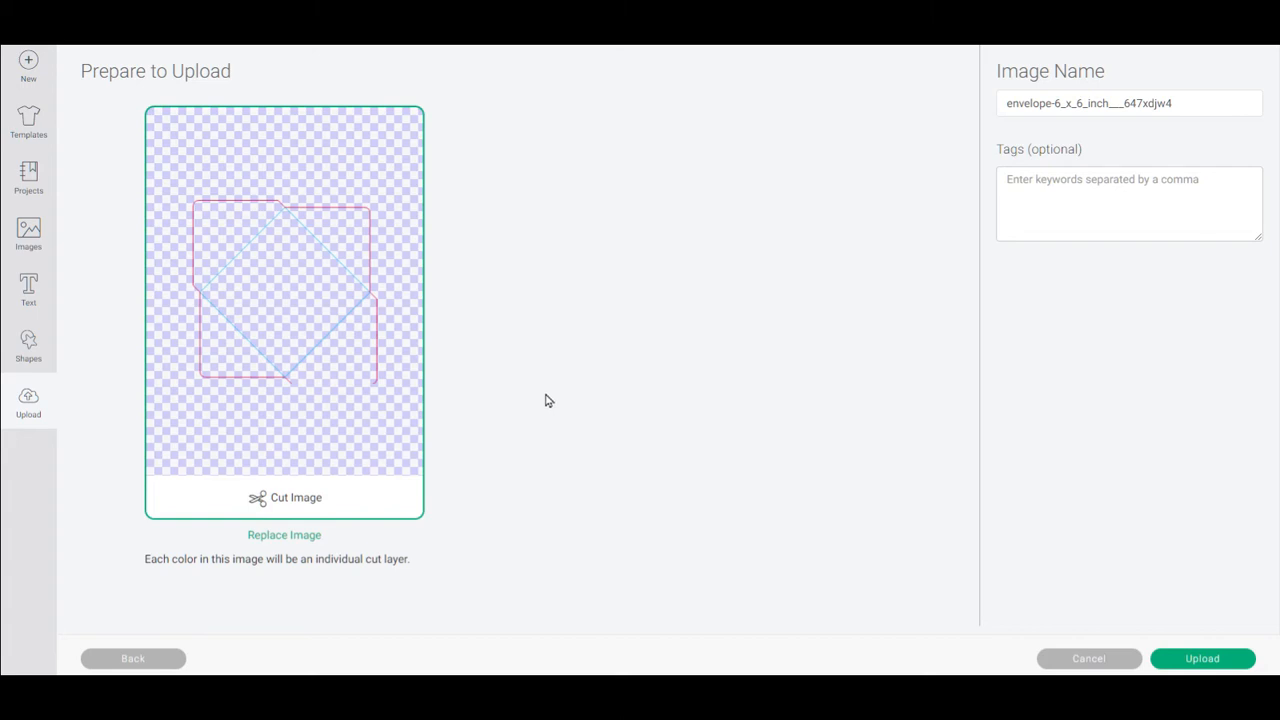
mouse_move(1024, 600)
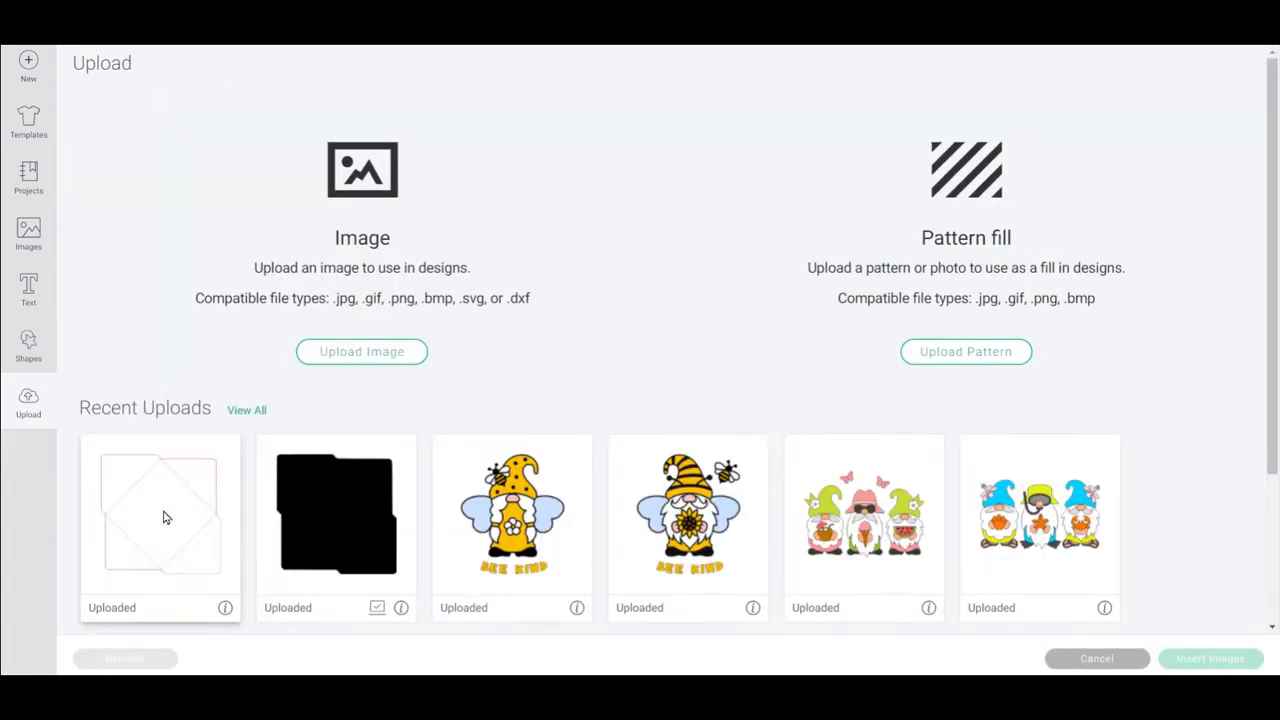
Select the uploaded envelope in Recent Uploads and insert it onto the canvas.
left_click(160, 512)
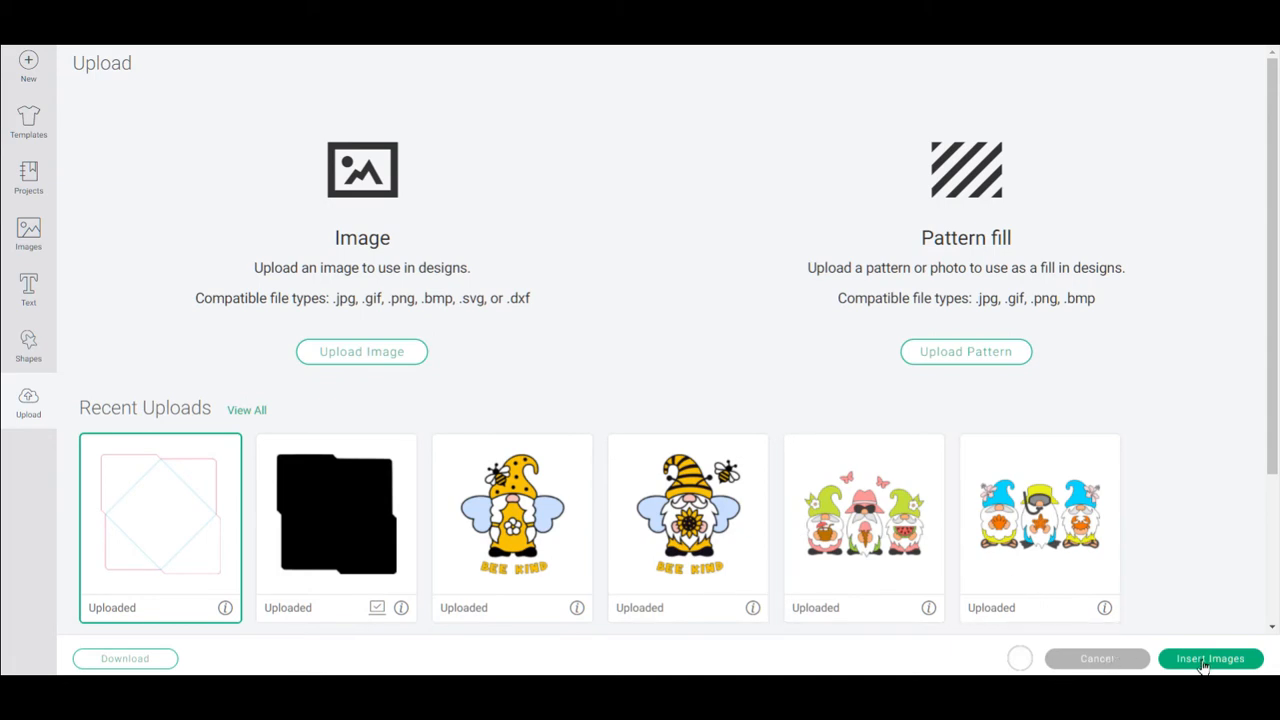
left_click(1210, 658)
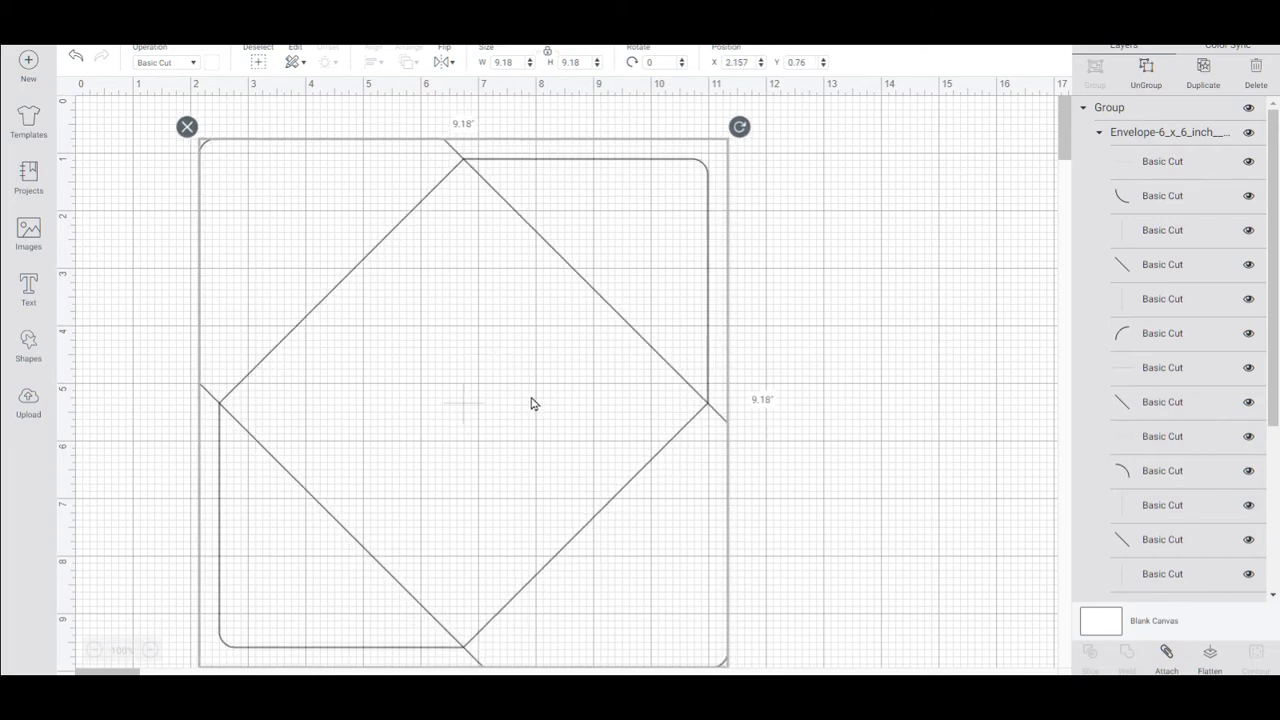
mouse_move(658, 478)
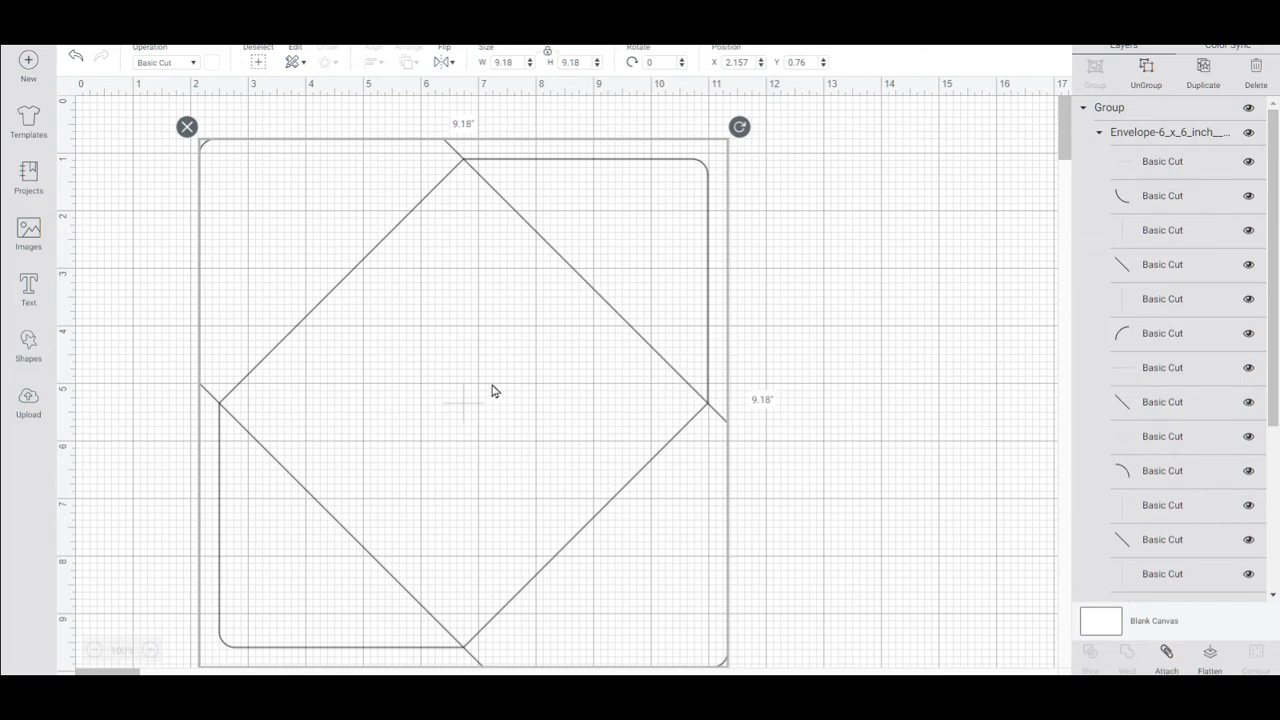
mouse_move(820, 282)
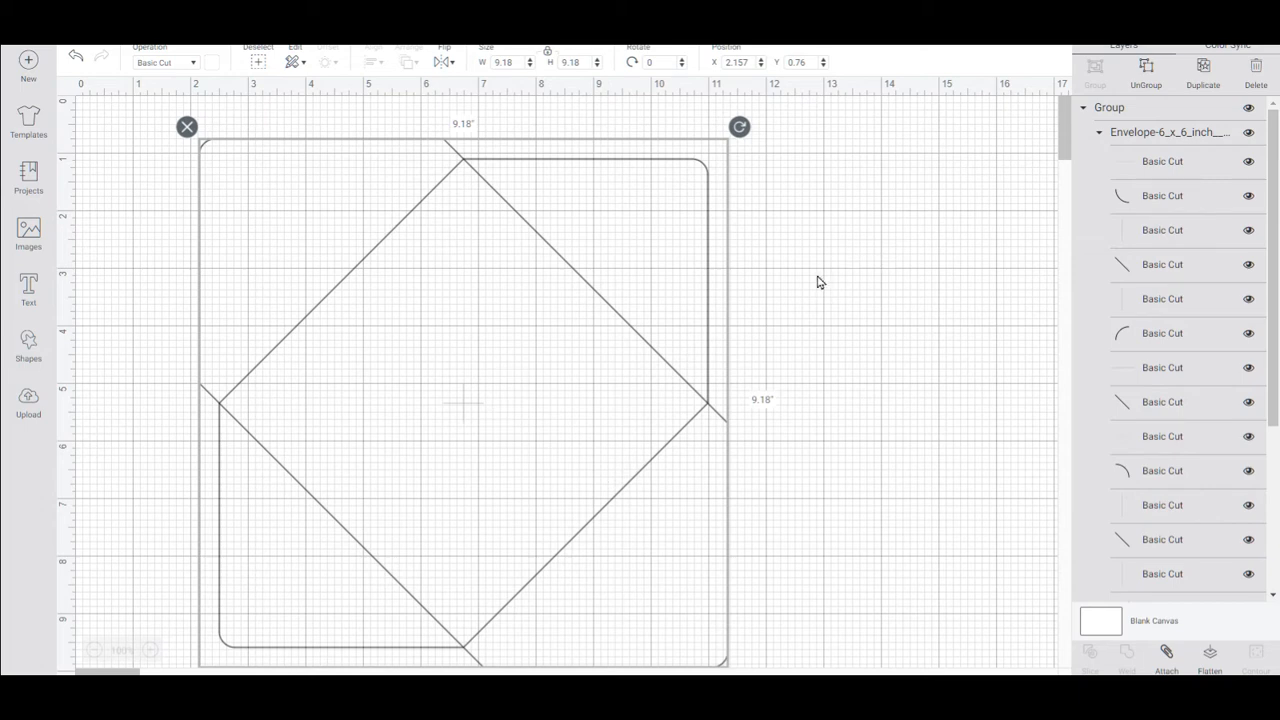
mouse_move(834, 324)
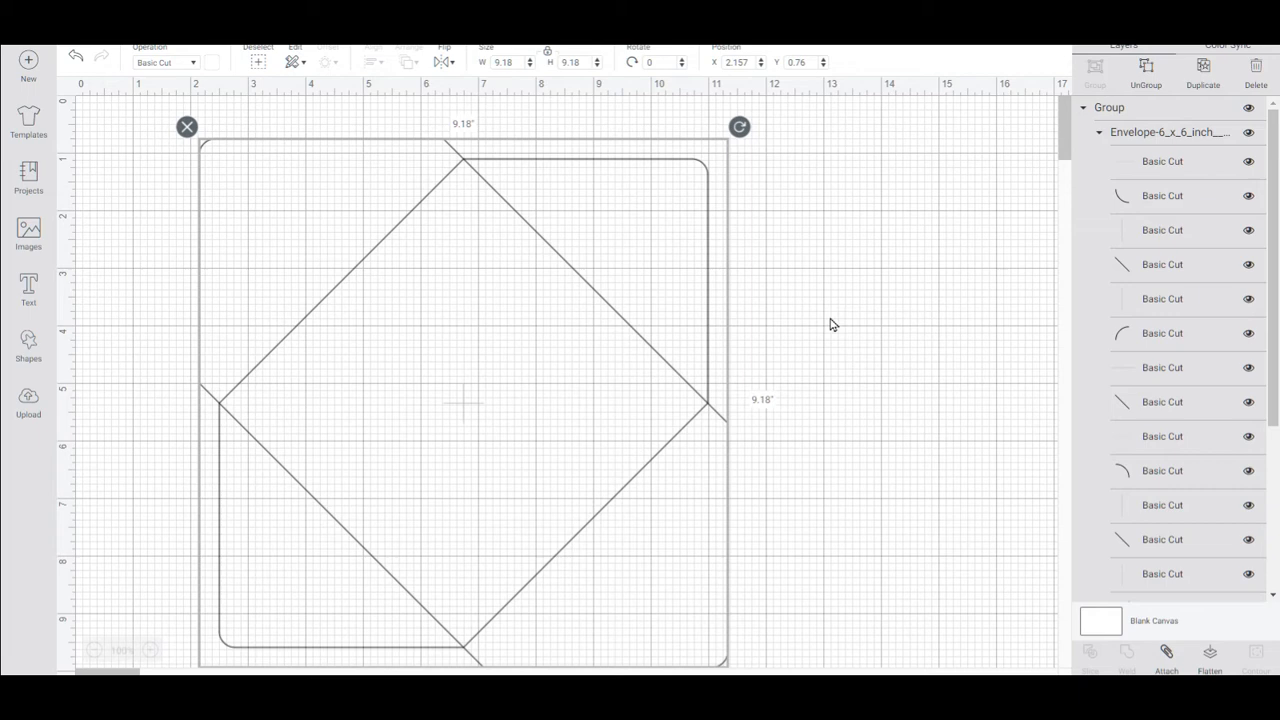
mouse_move(254, 206)
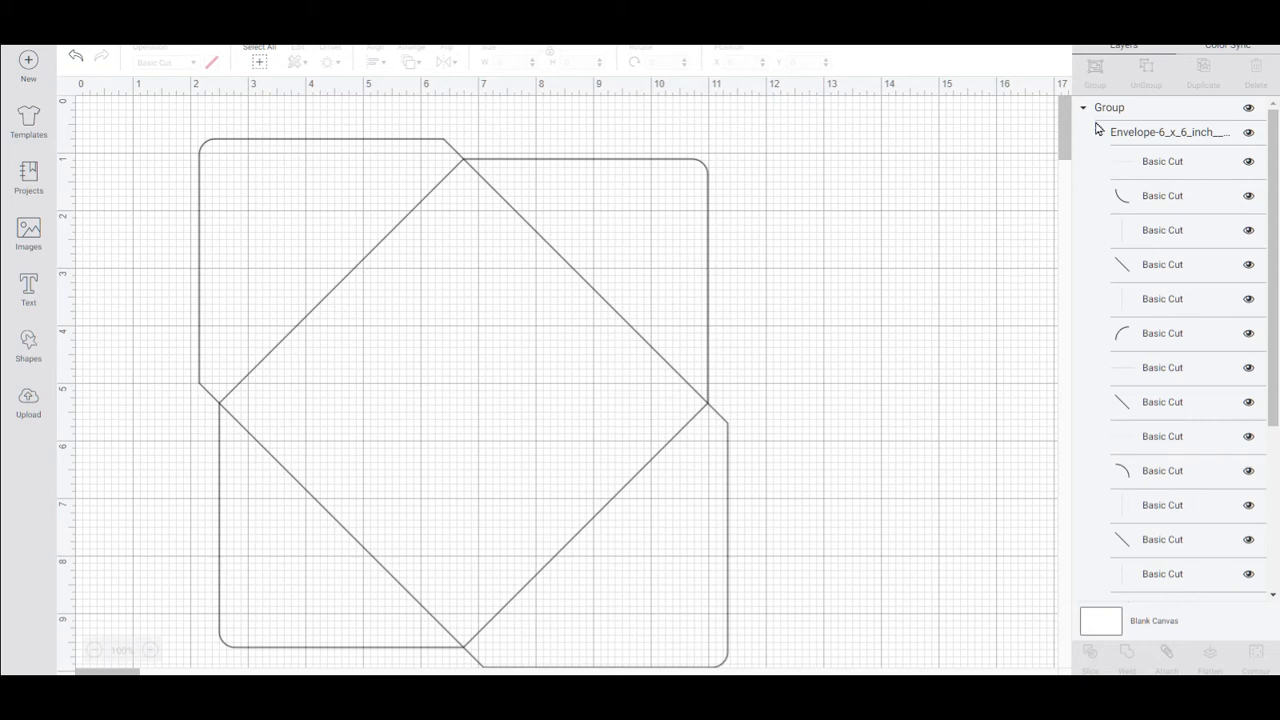
Ungroup the envelope template into separate line layers and select a single line.
left_click(1168, 132)
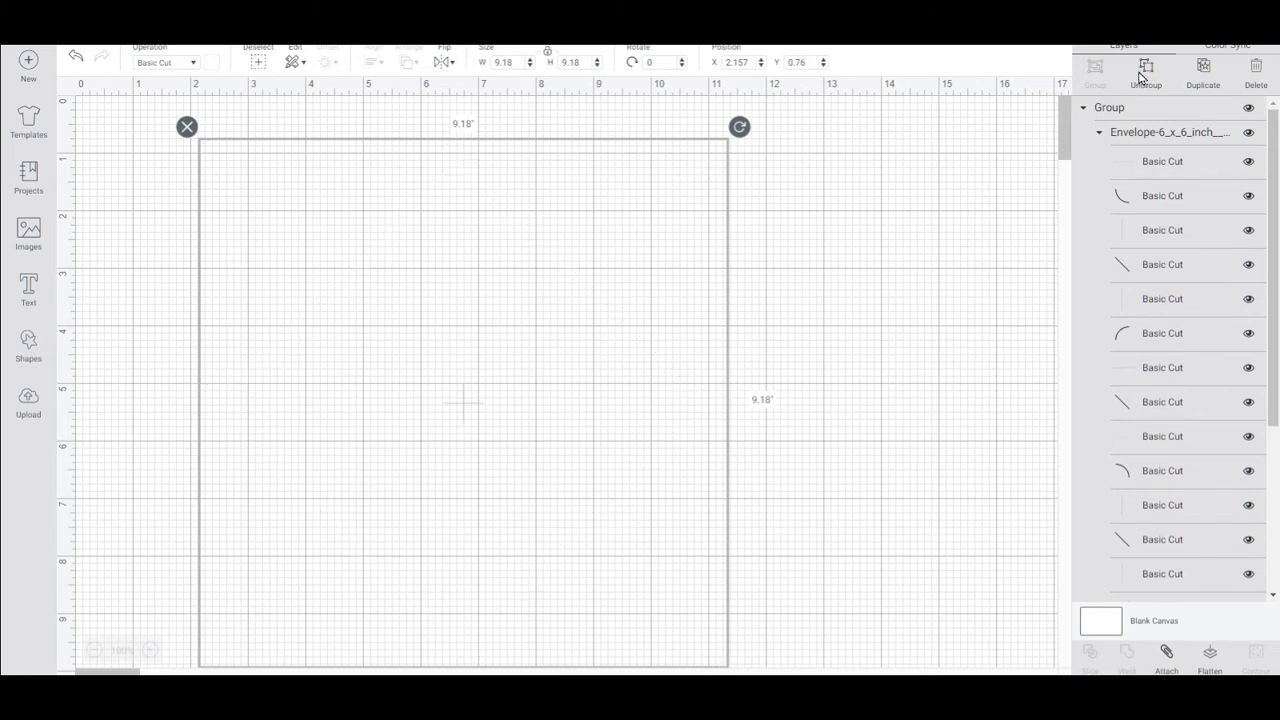
left_click(1146, 68)
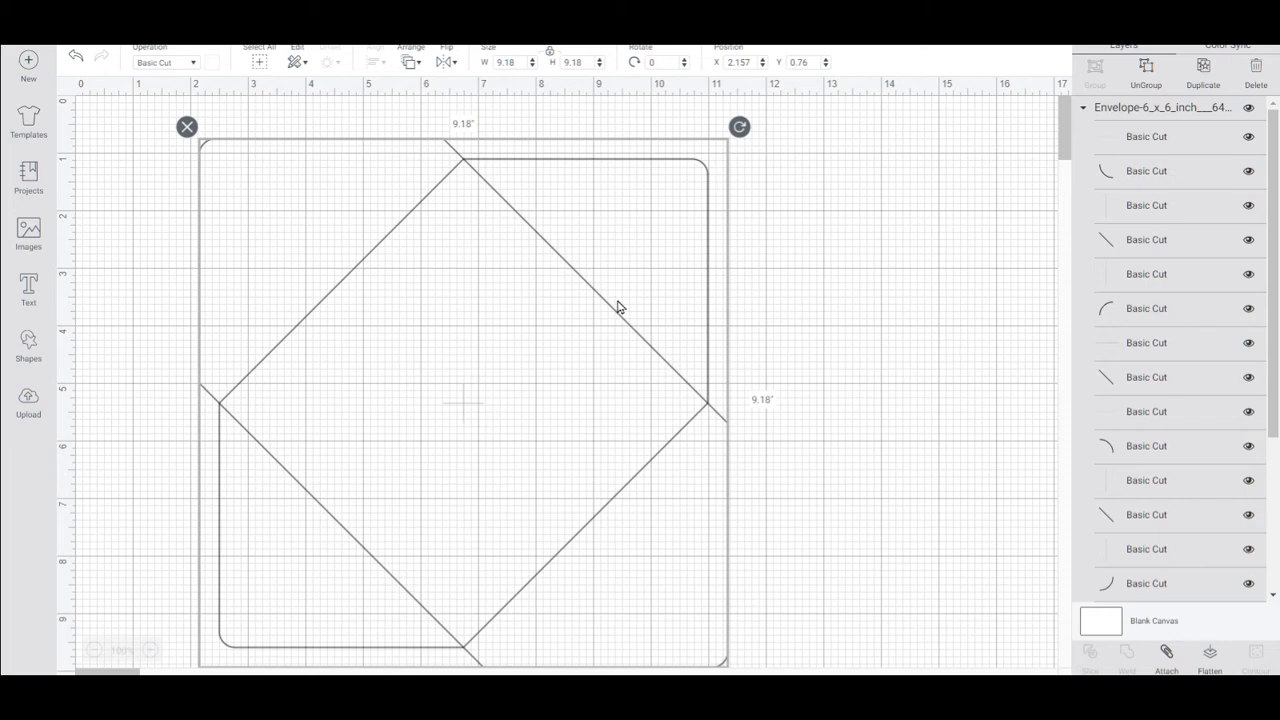
left_click(1144, 68)
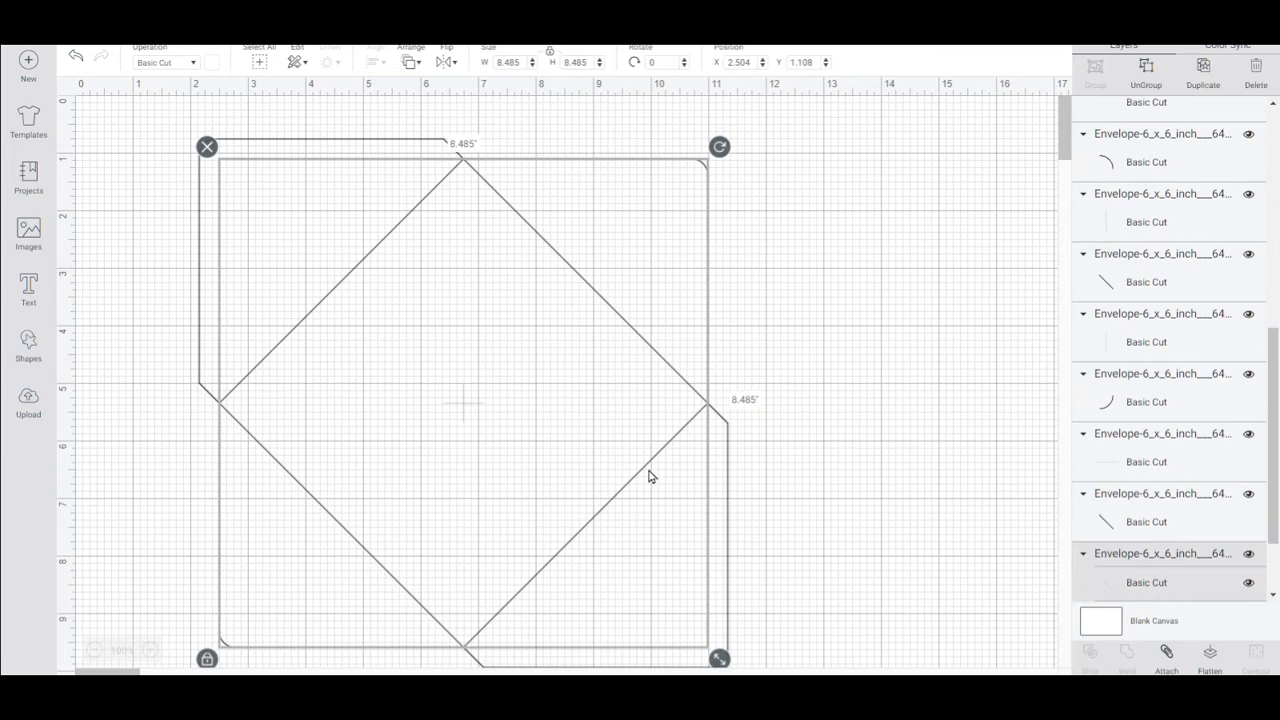
mouse_move(640, 456)
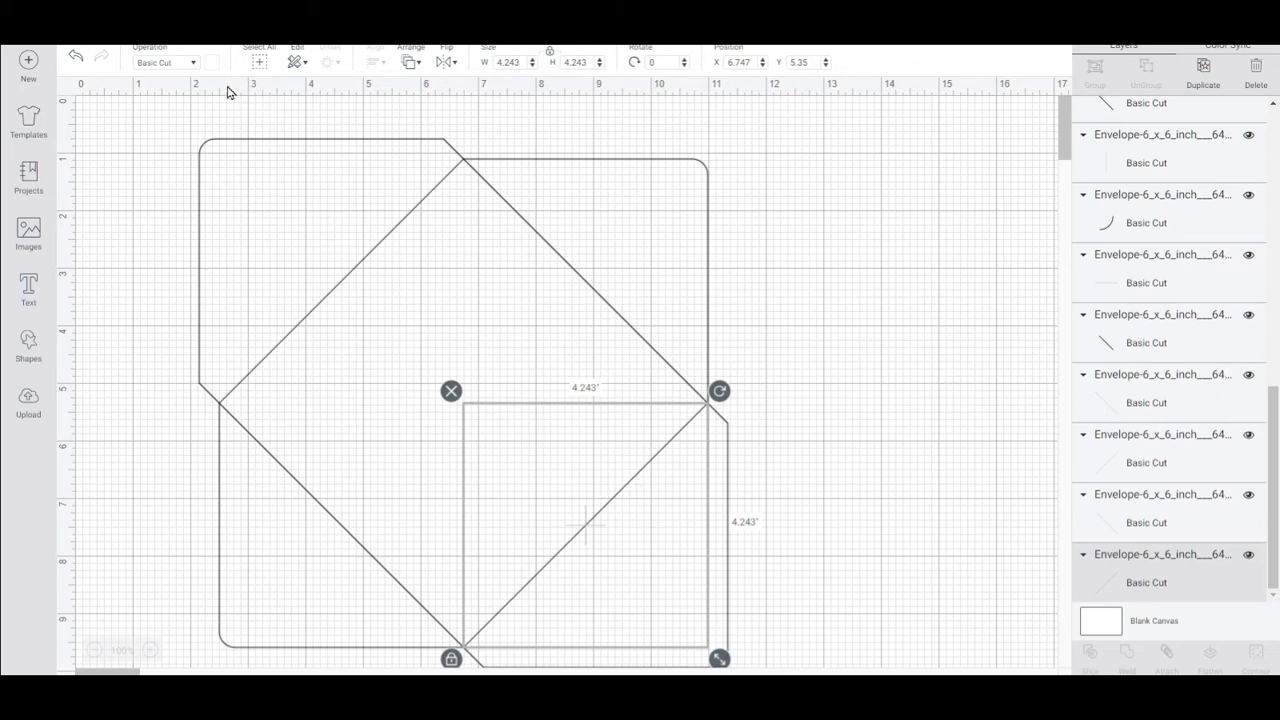
Set each of the four diagonal fold lines' Operation from Cut to Score.
left_click(164, 62)
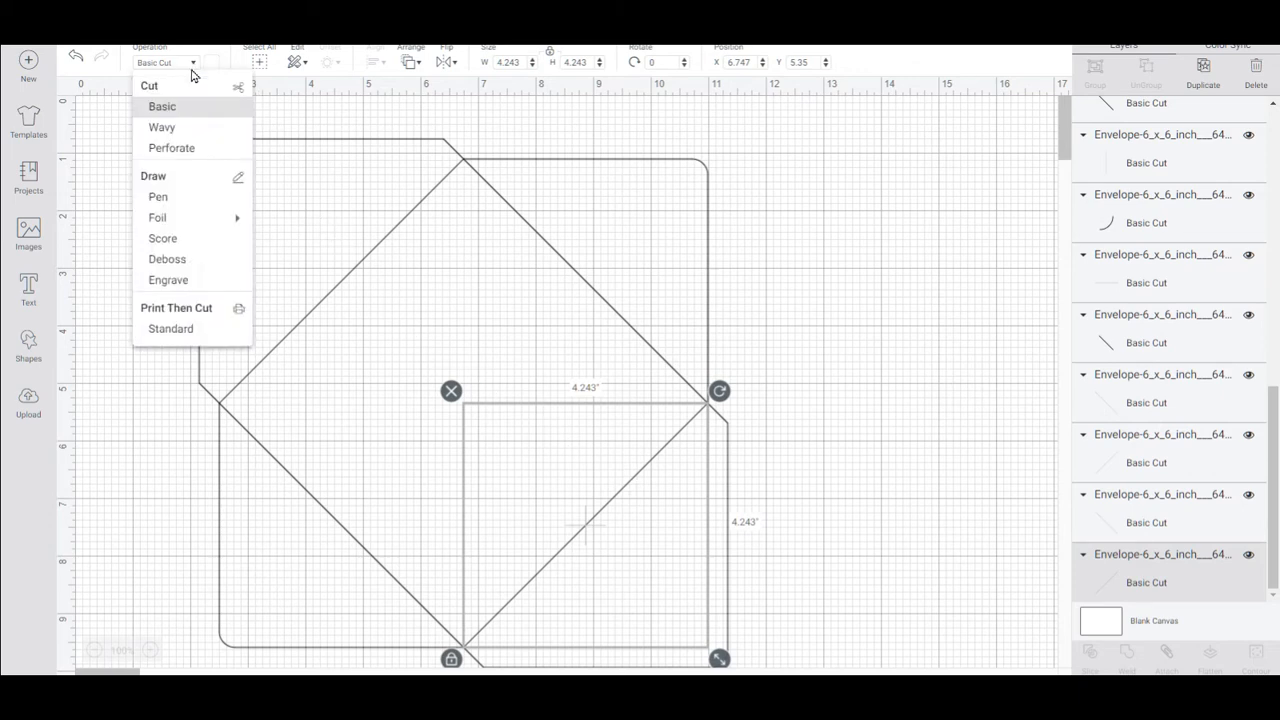
mouse_move(162, 128)
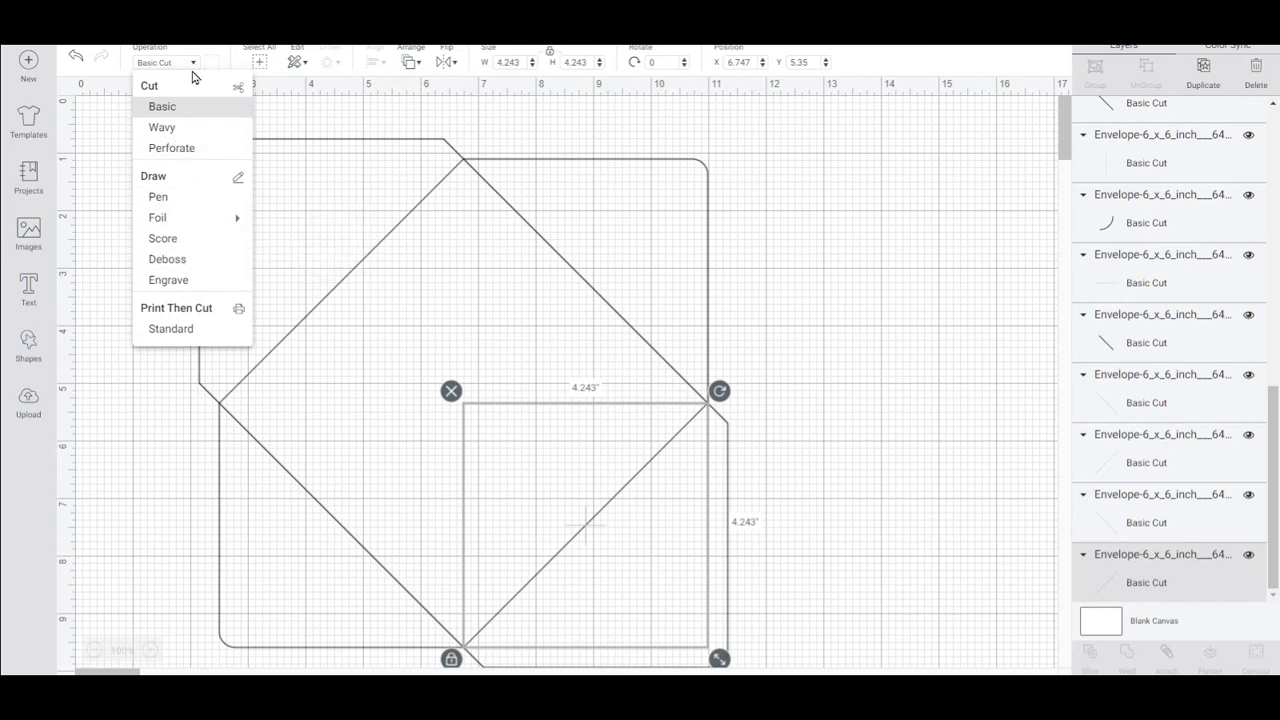
mouse_move(190, 184)
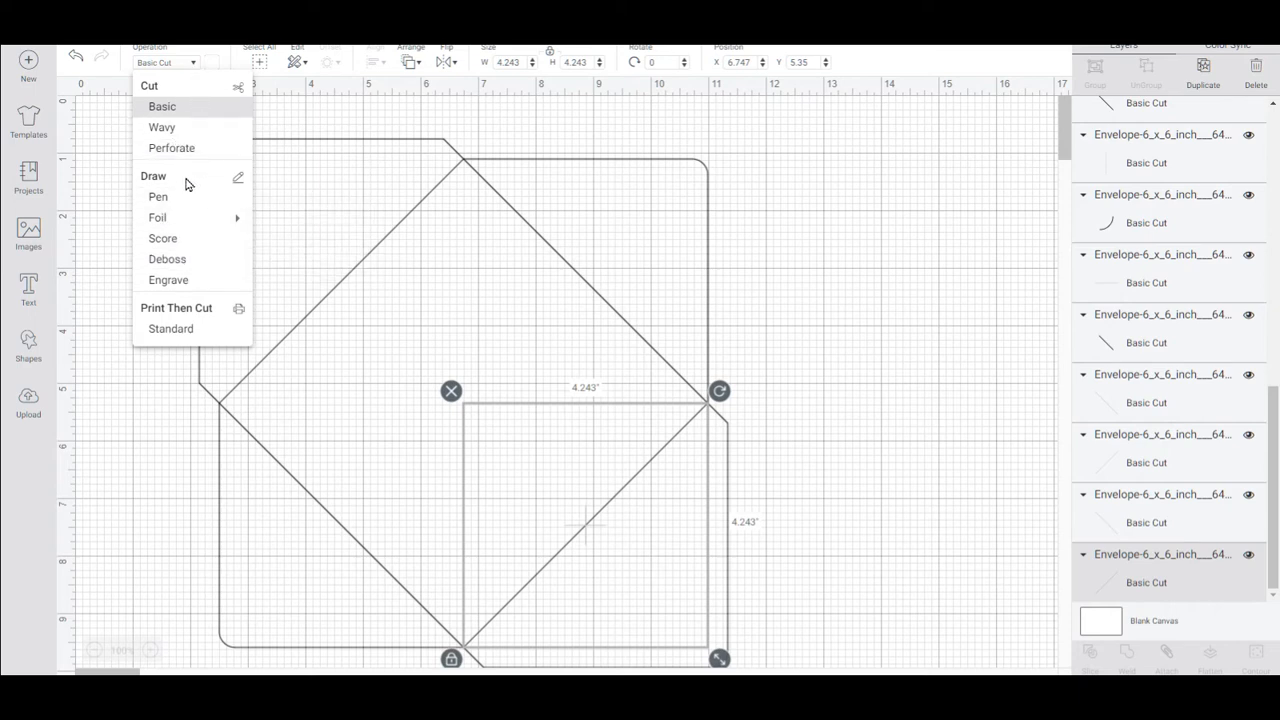
left_click(162, 238)
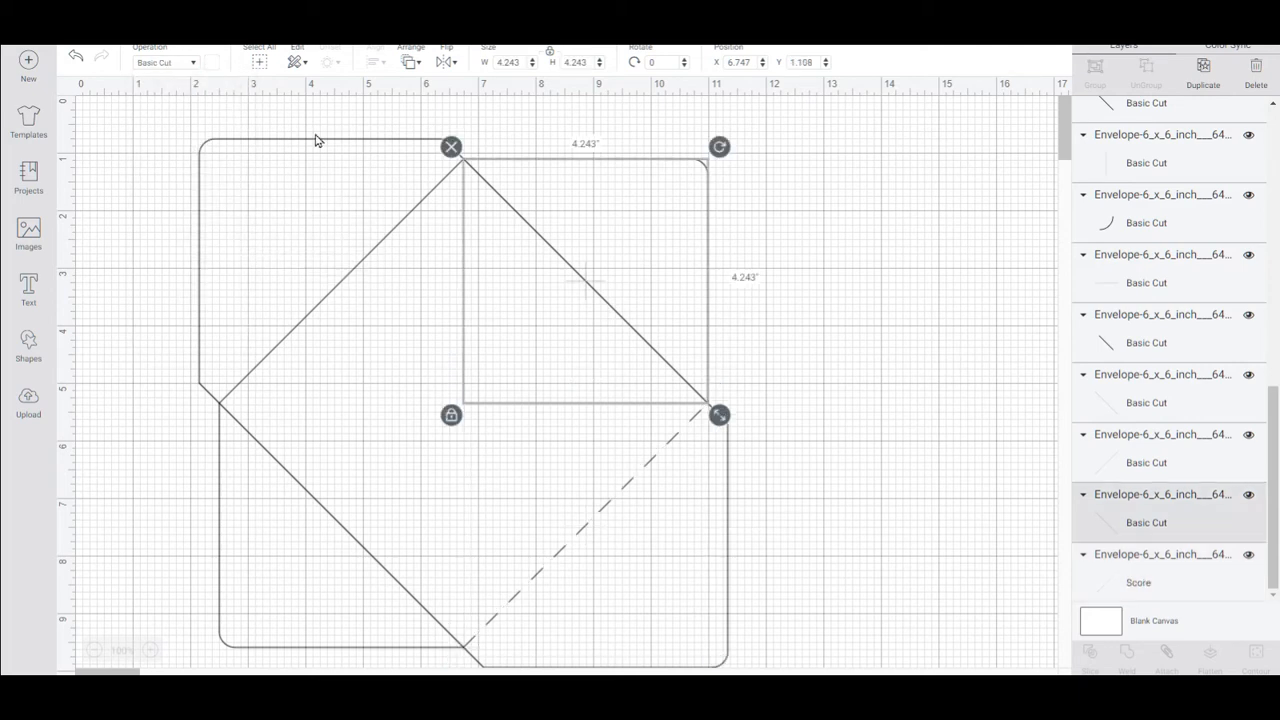
left_click(164, 62)
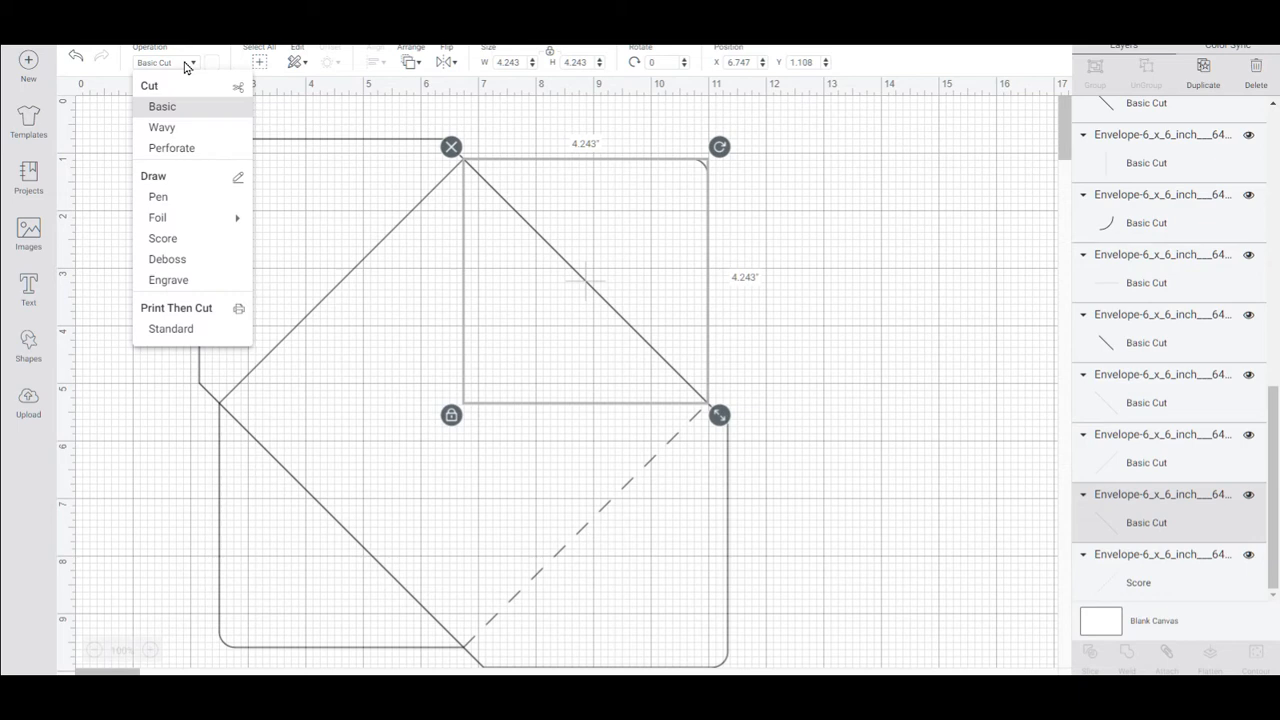
left_click(164, 238)
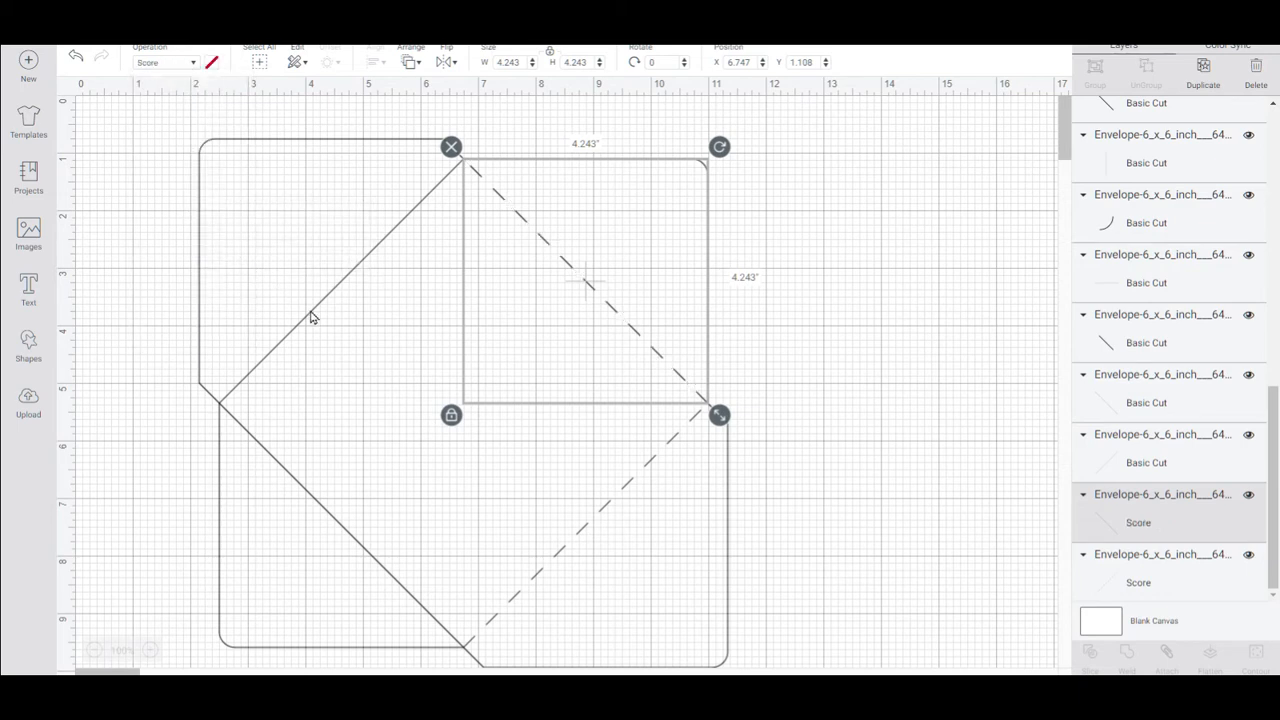
left_click(164, 62)
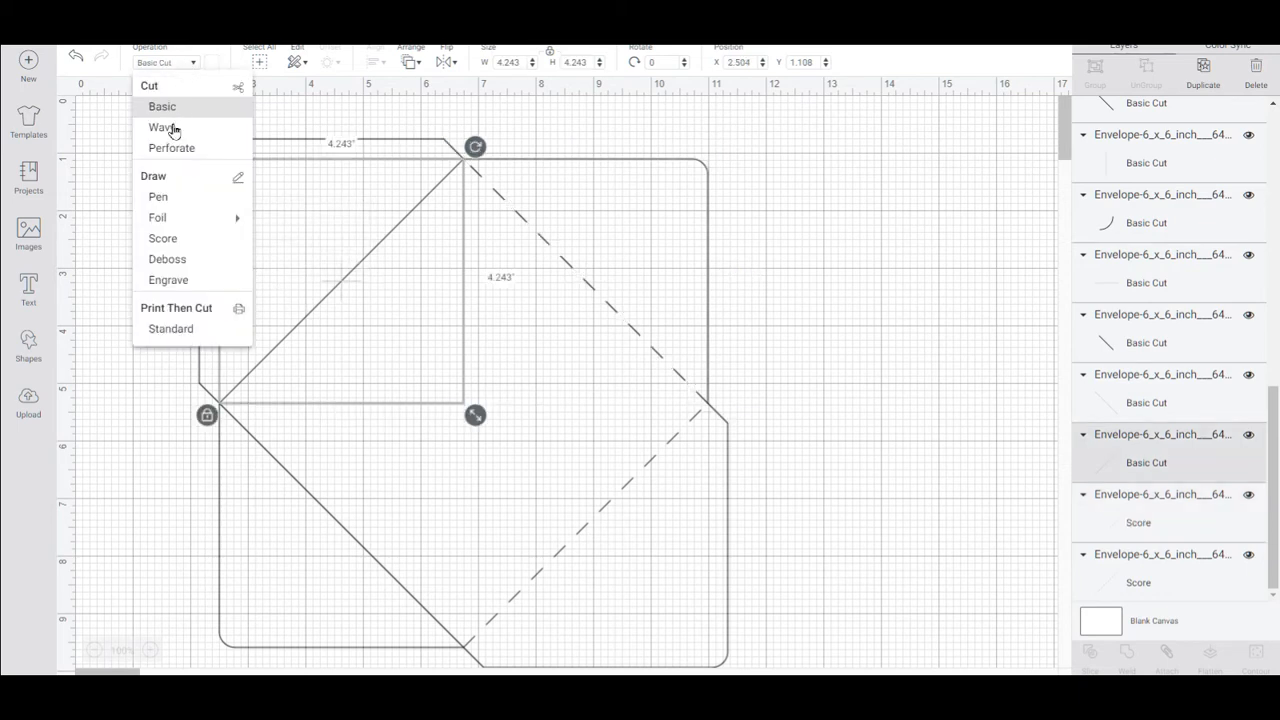
left_click(164, 238)
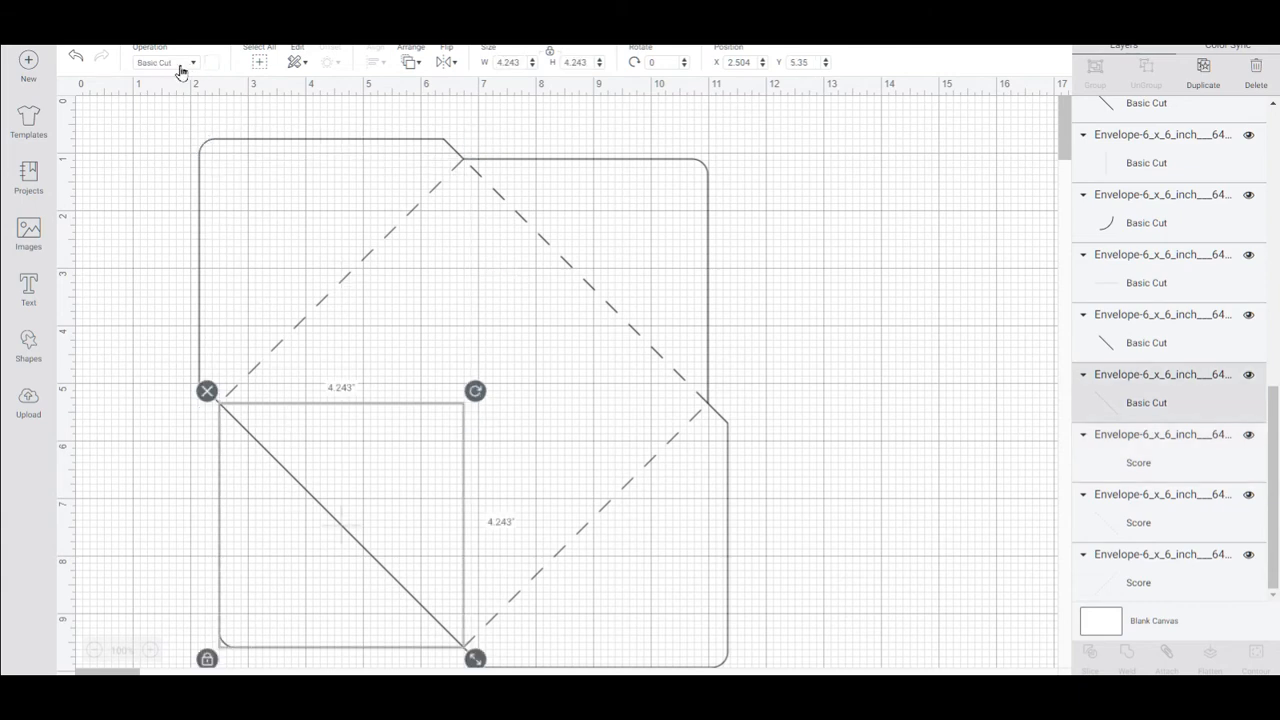
left_click(164, 62)
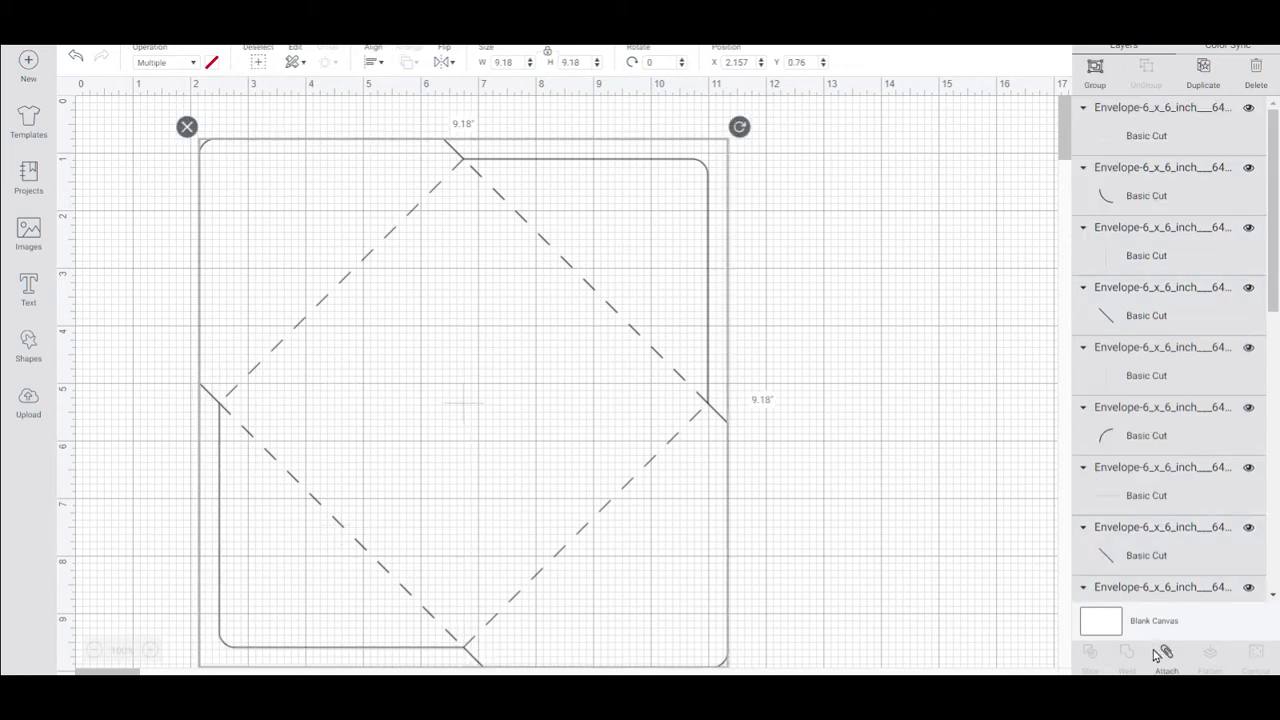
Attach all envelope cut and score lines into one piece, then return from the mat preview.
left_click(1164, 656)
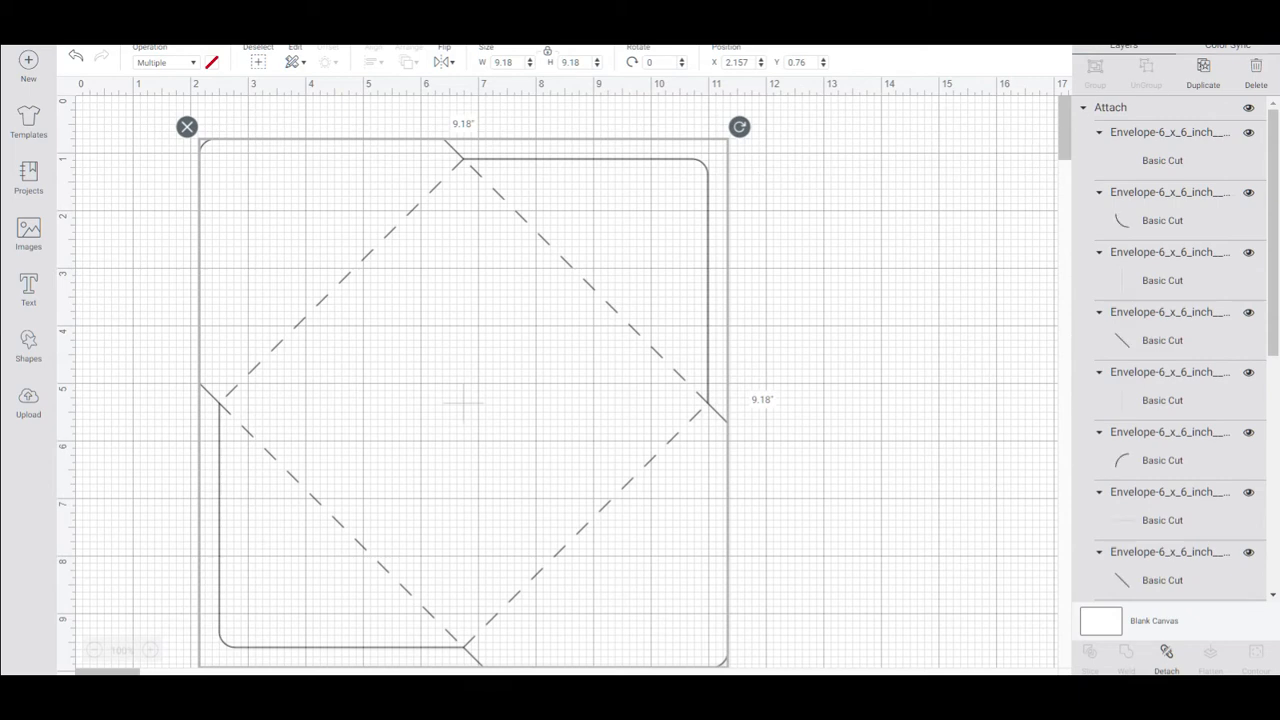
mouse_move(858, 320)
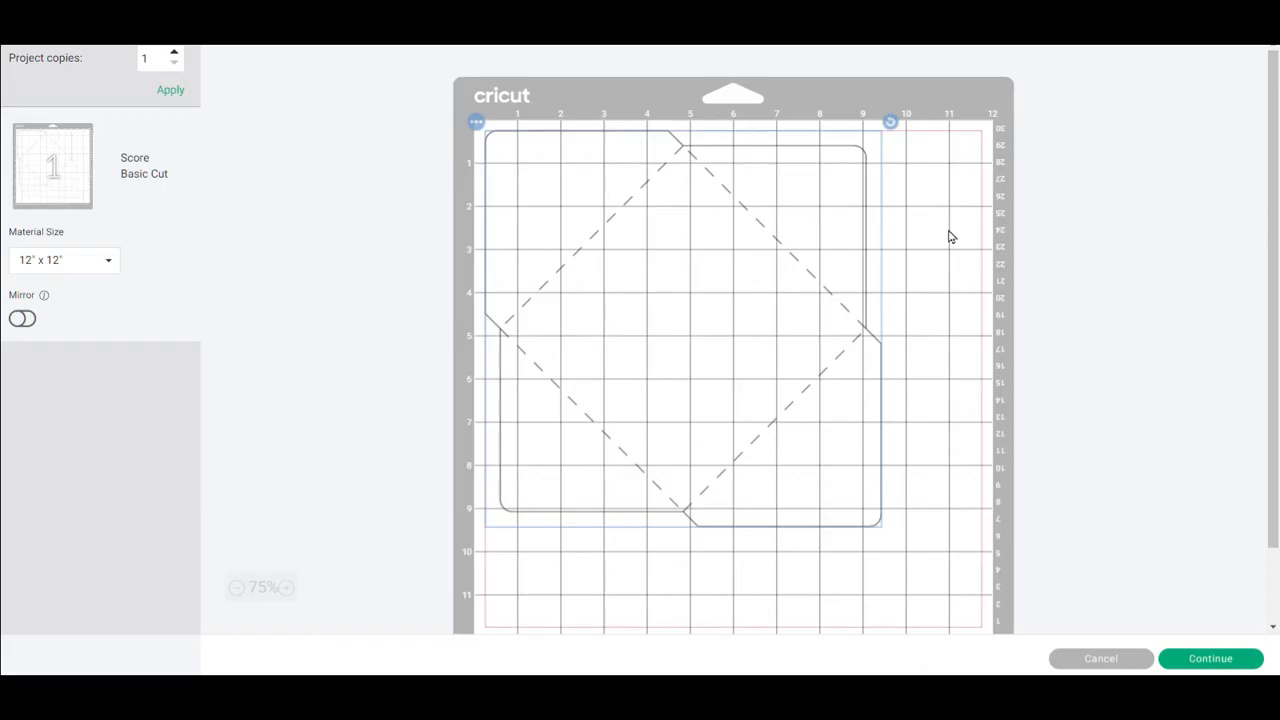
mouse_move(624, 128)
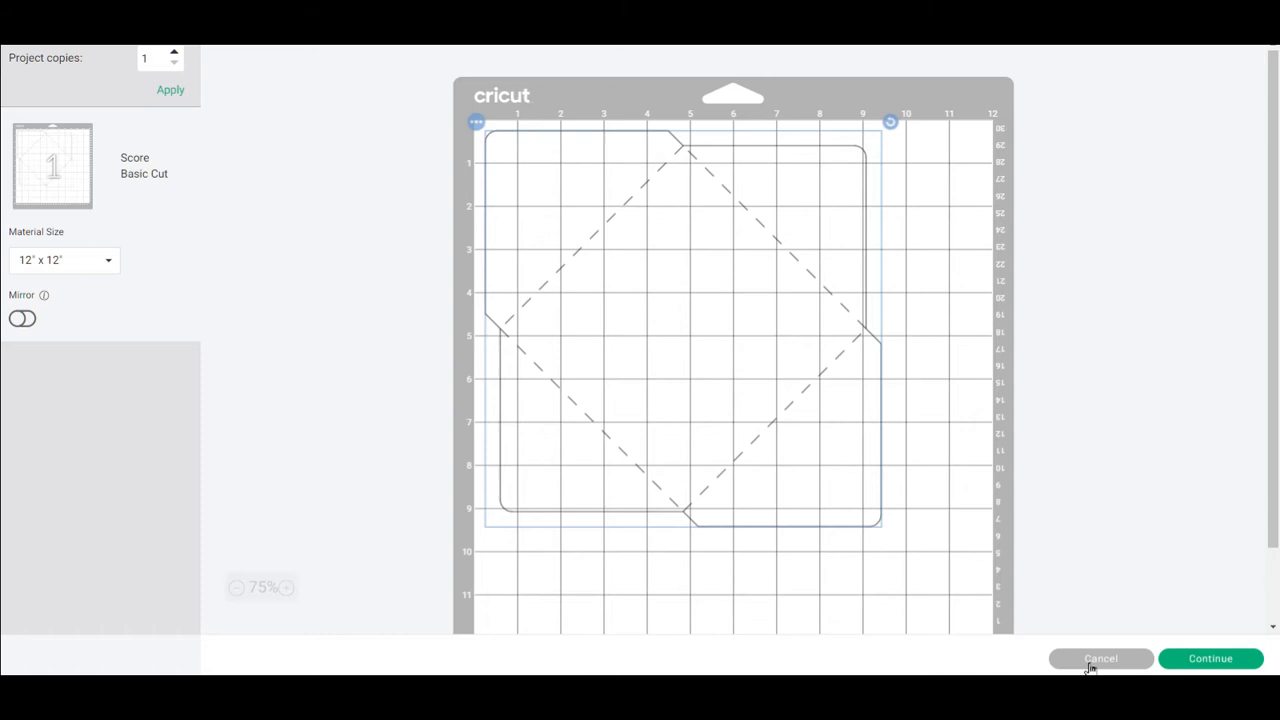
left_click(1100, 658)
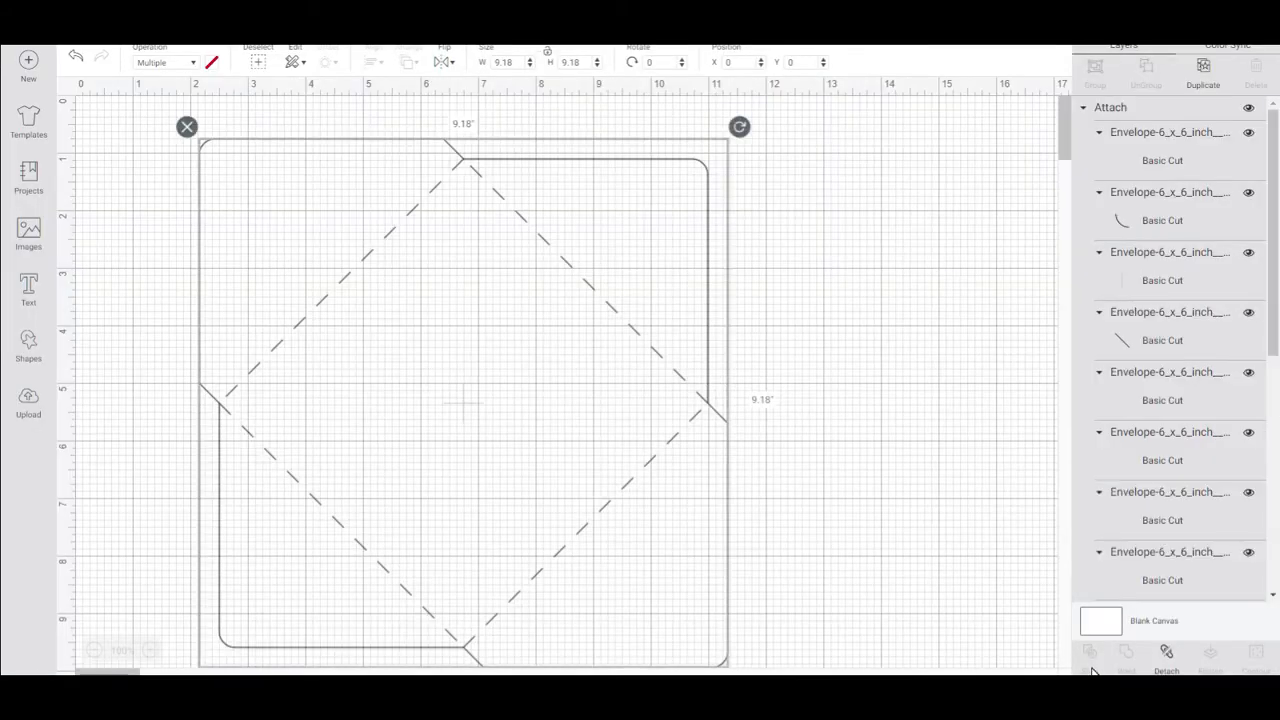
mouse_move(644, 456)
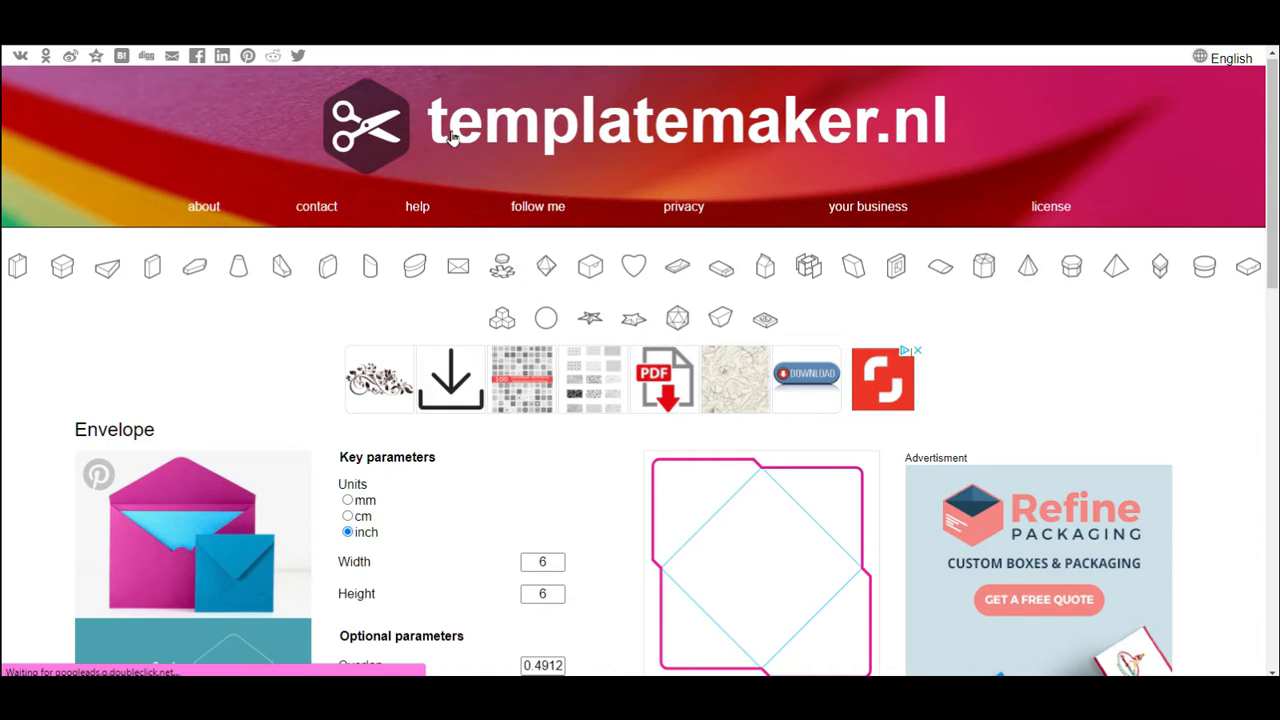
mouse_move(448, 256)
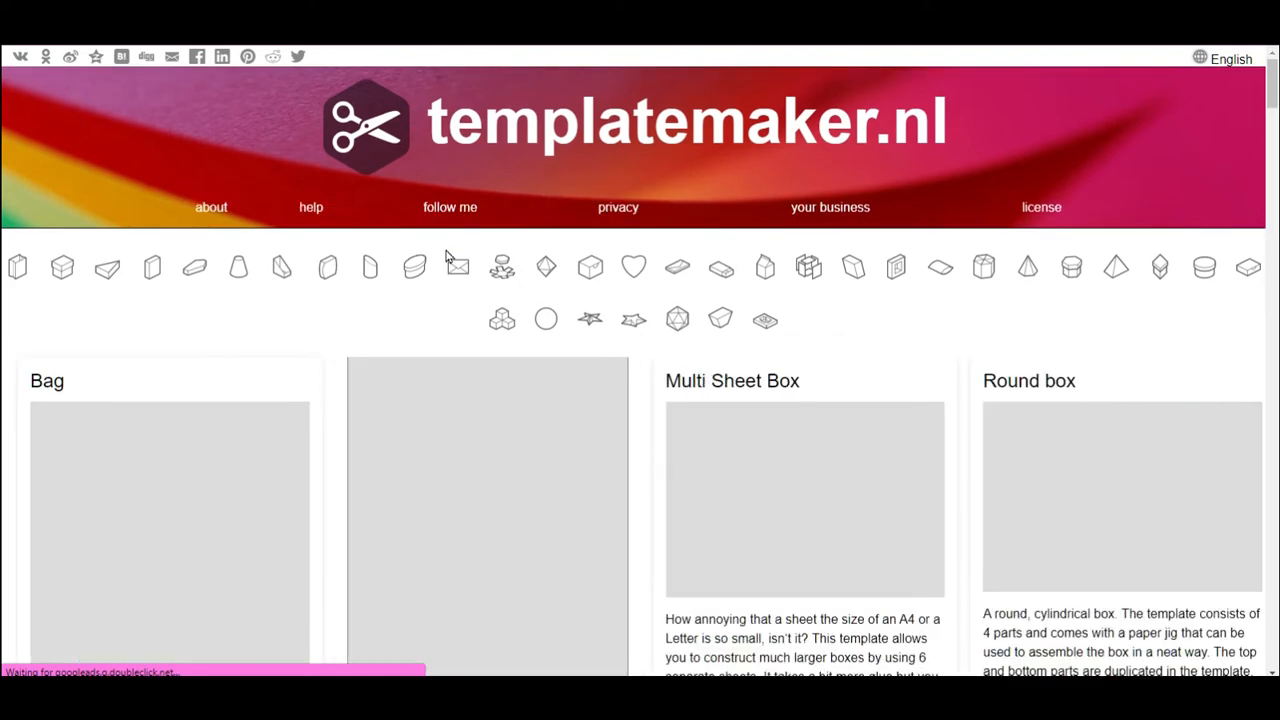
Scroll to the Shallow Box card and open its More options page (150 × 100 × 20 mm).
scroll("down", 3)
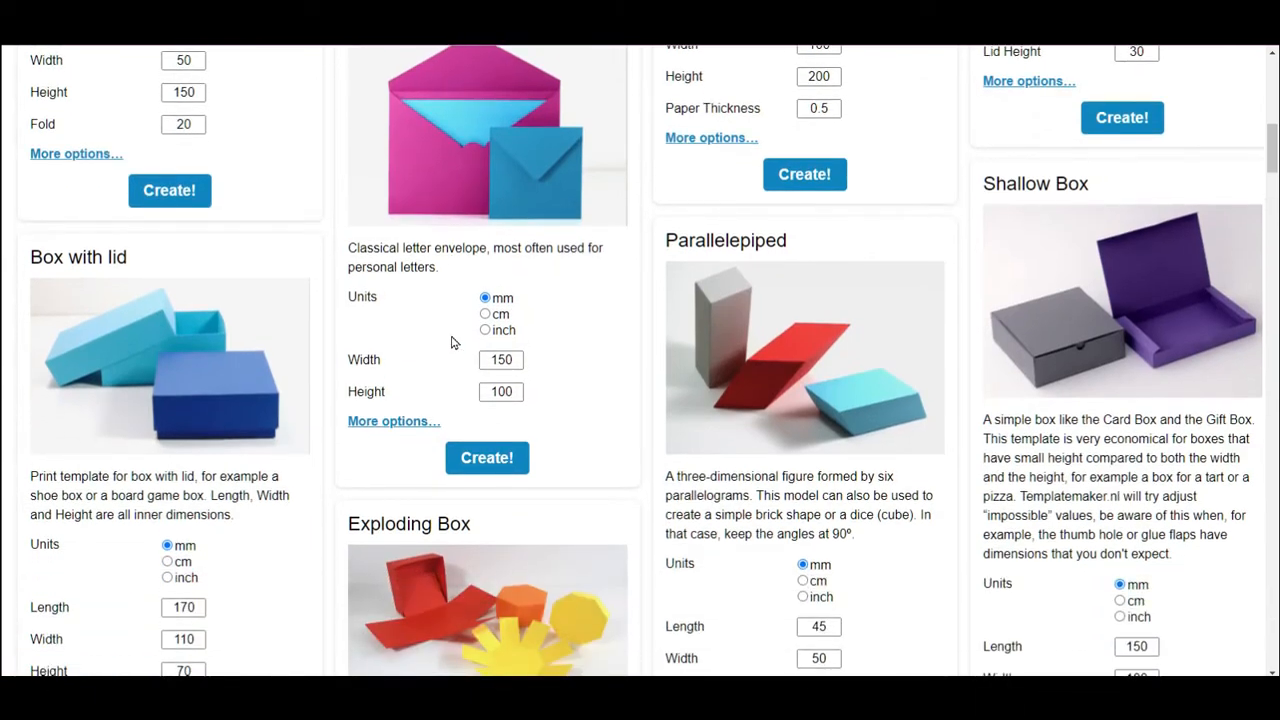
scroll("down", 3)
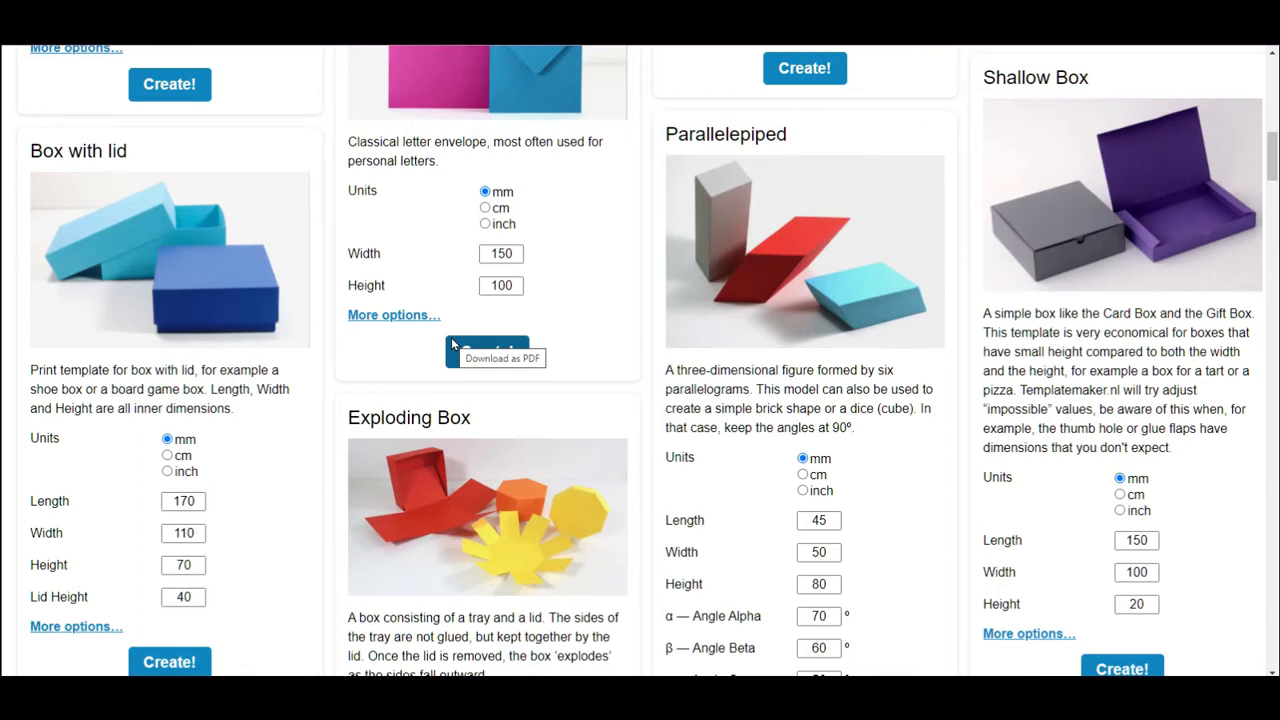
scroll("down", 3)
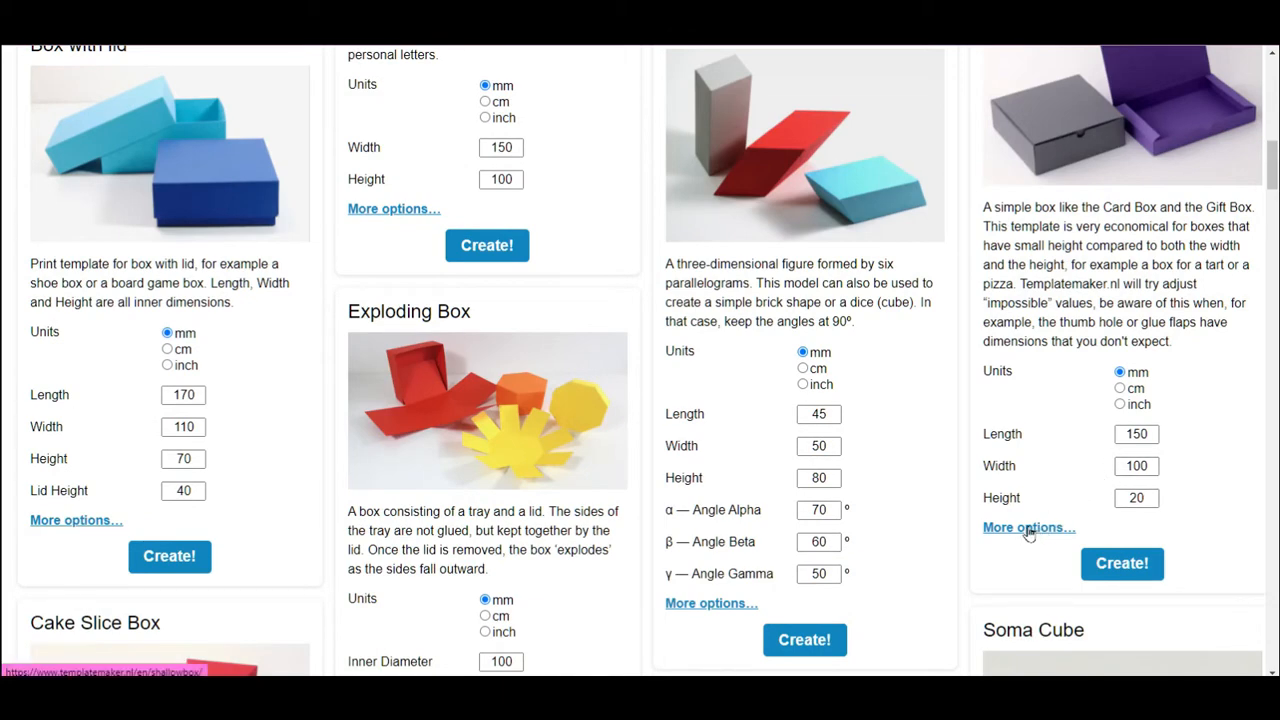
left_click(1028, 528)
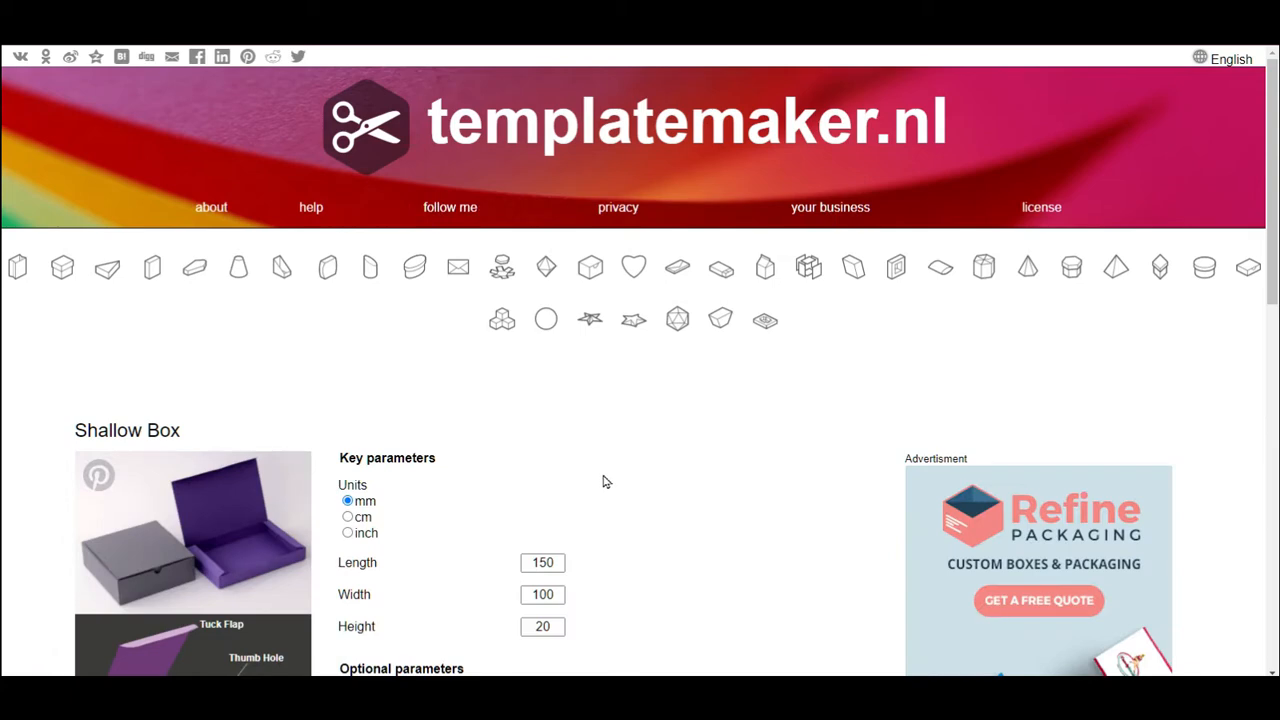
Switch the Shallow Box to inches and enter length 6, width 4, height 2.
scroll("down", 3)
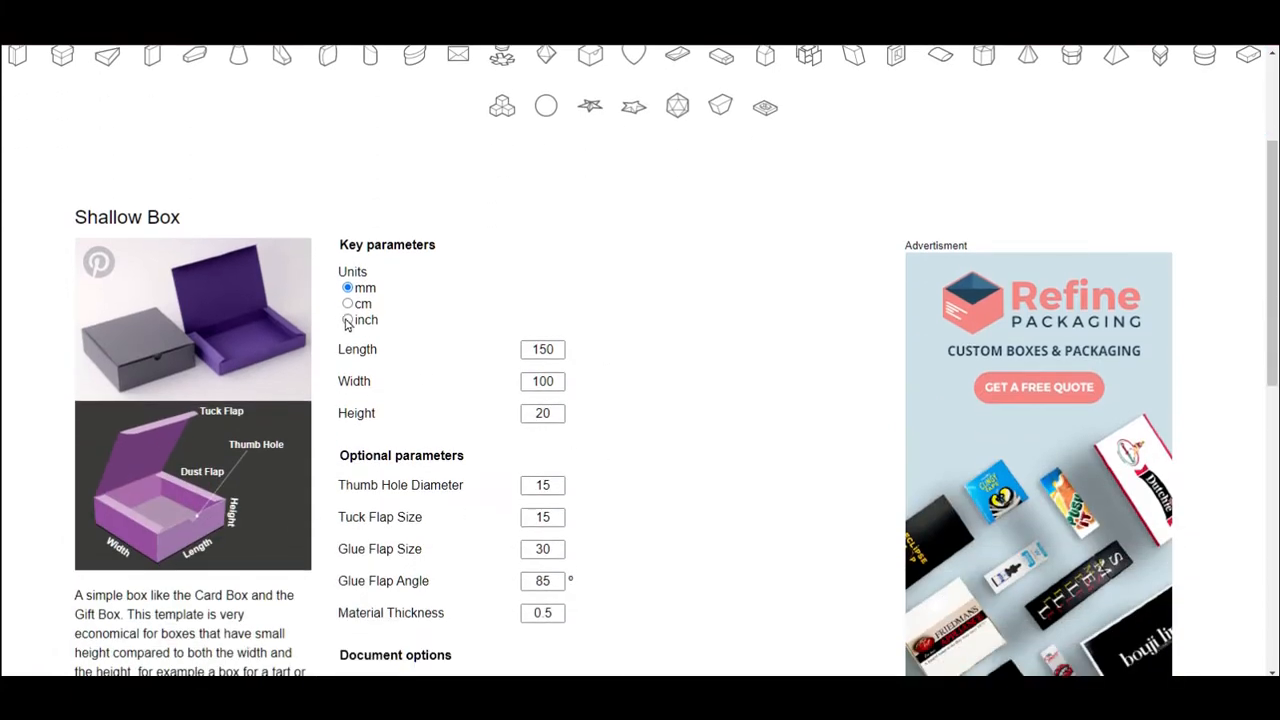
left_click(348, 320)
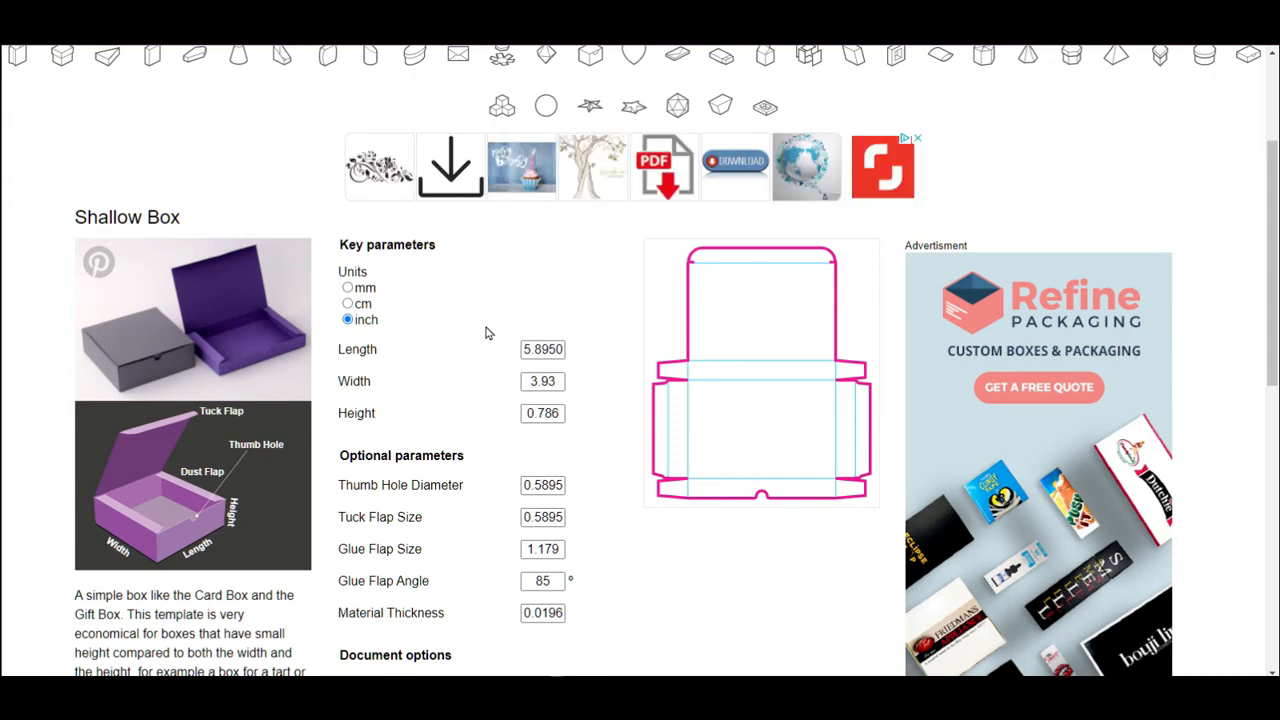
scroll("down", 3)
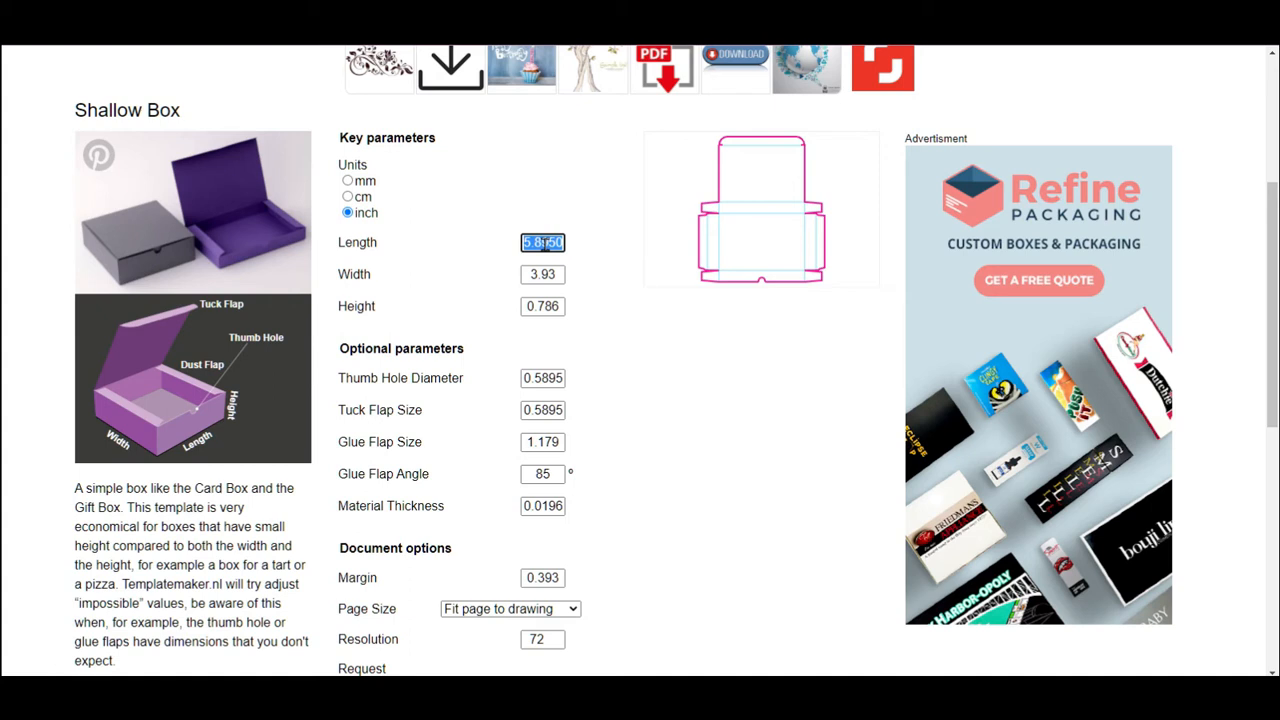
type("6")
left_click(542, 274)
type("4")
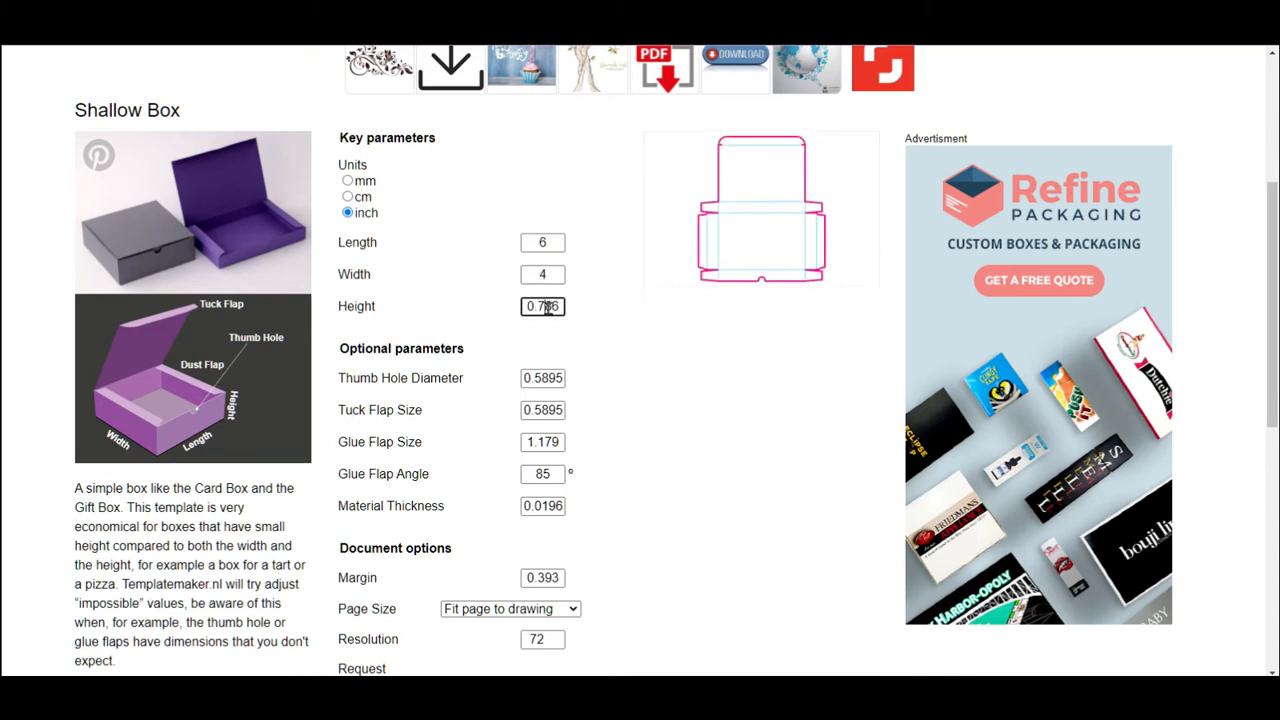
left_click(544, 306)
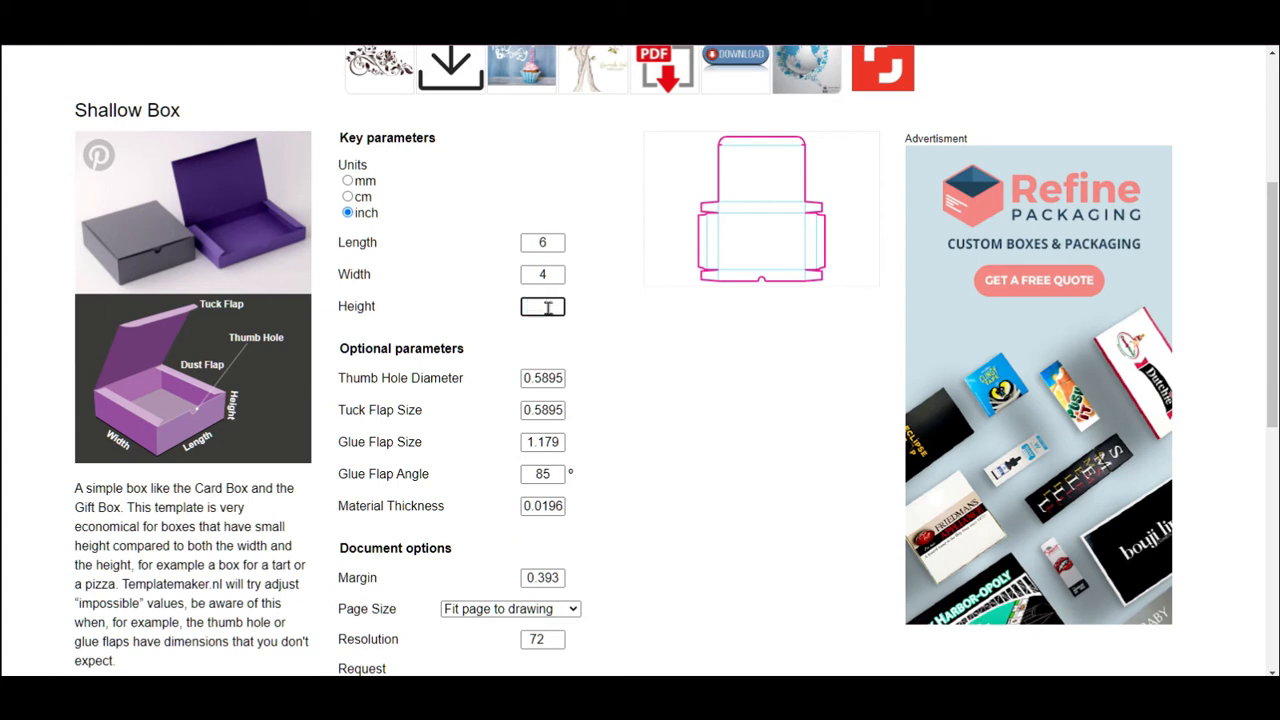
type("2")
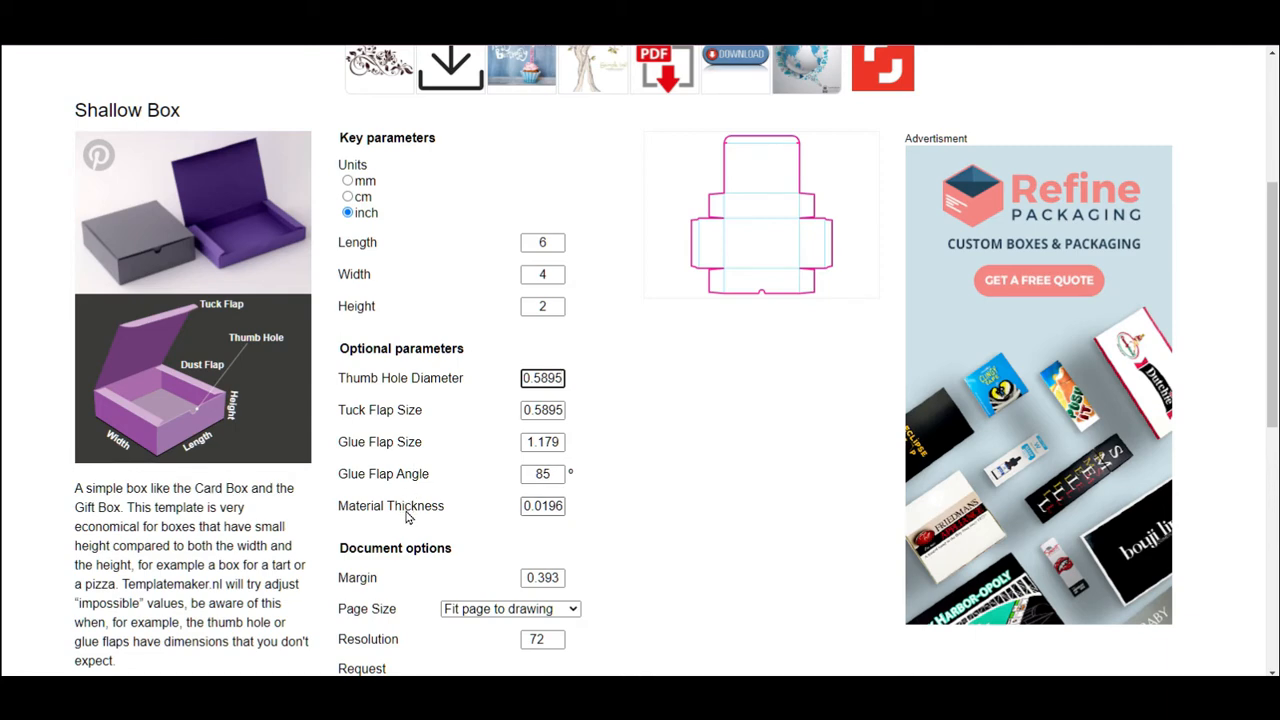
scroll("down", 3)
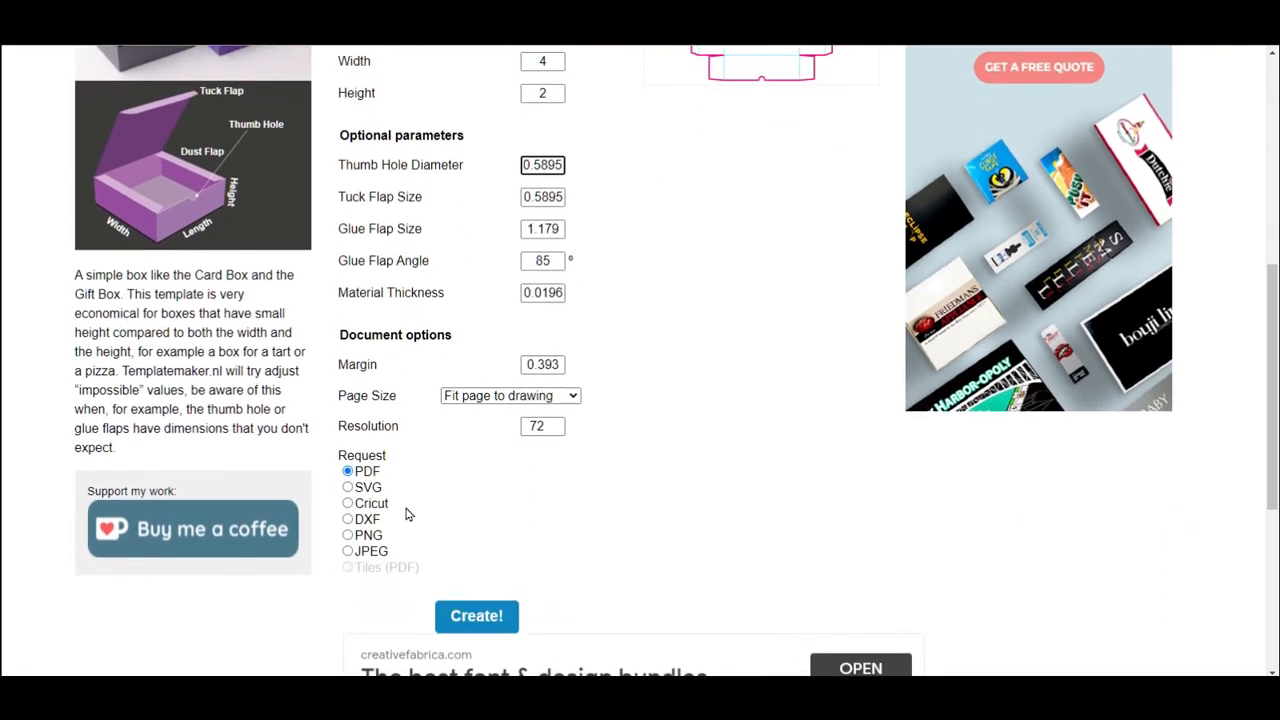
Create the box template in Cricut (SVG) format and save it to the computer.
left_click(348, 504)
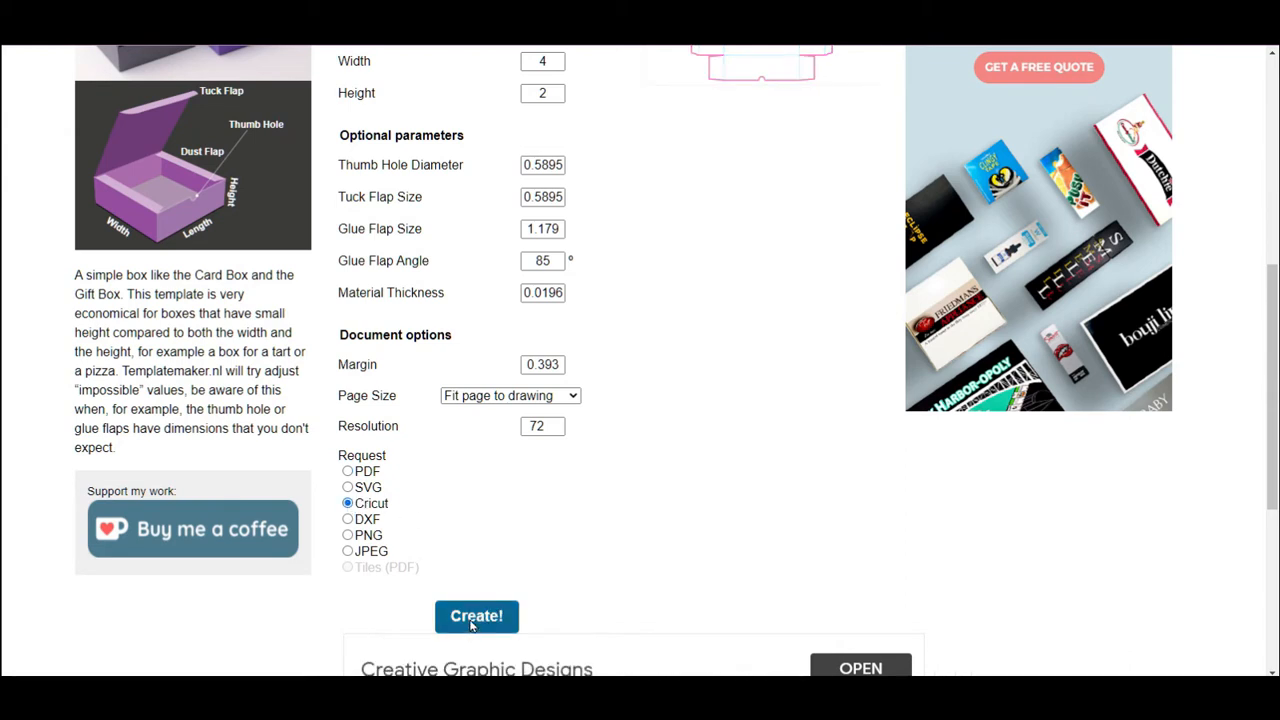
left_click(476, 616)
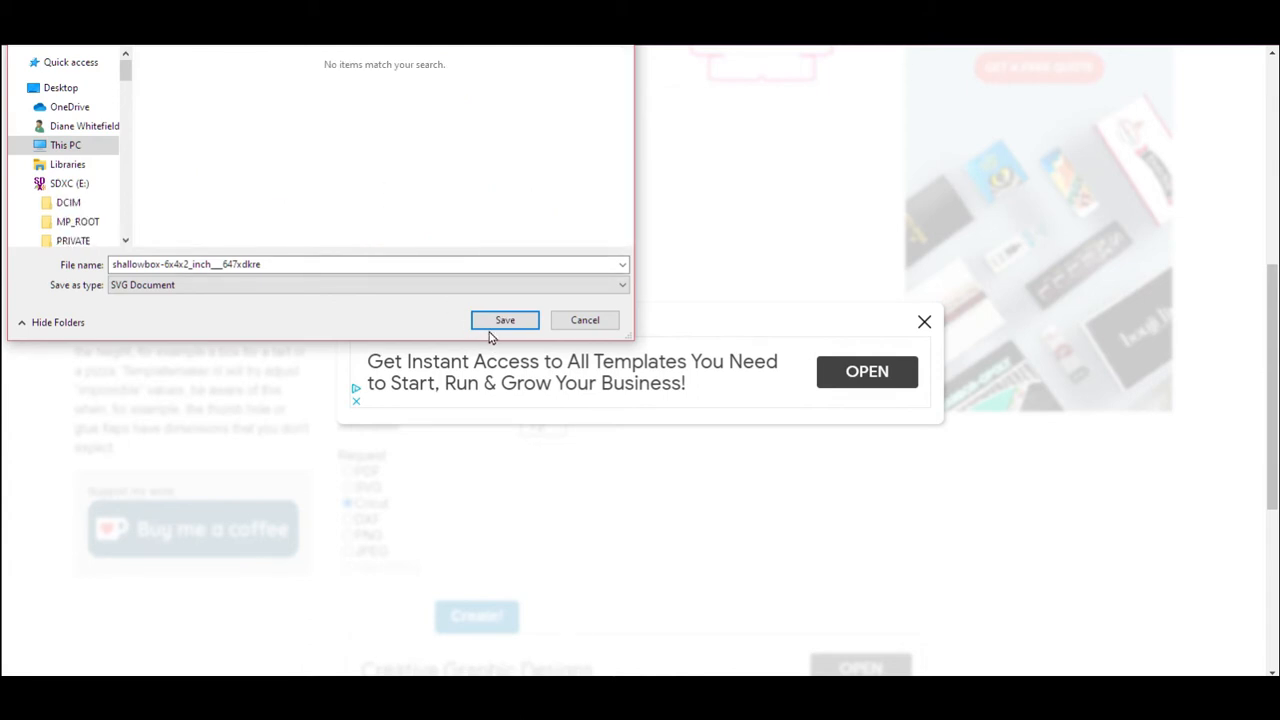
left_click(504, 320)
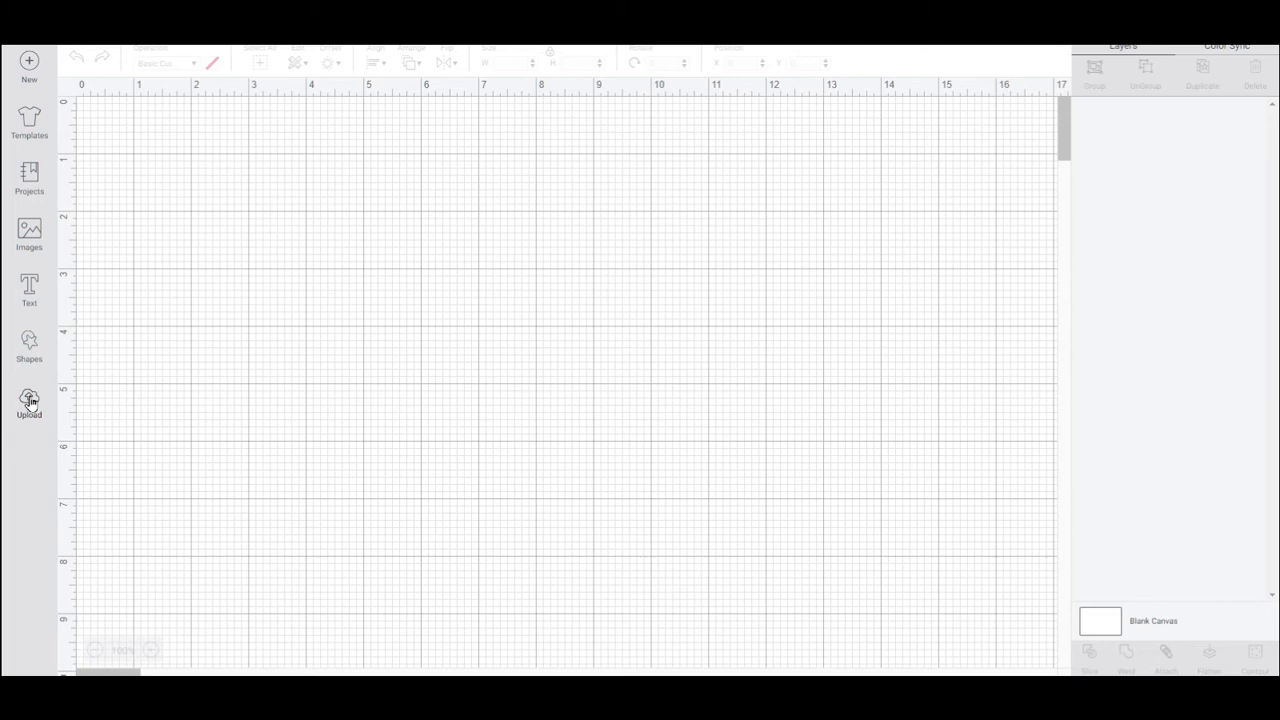
Start a new image upload and browse into the YouTube videos folder.
left_click(28, 400)
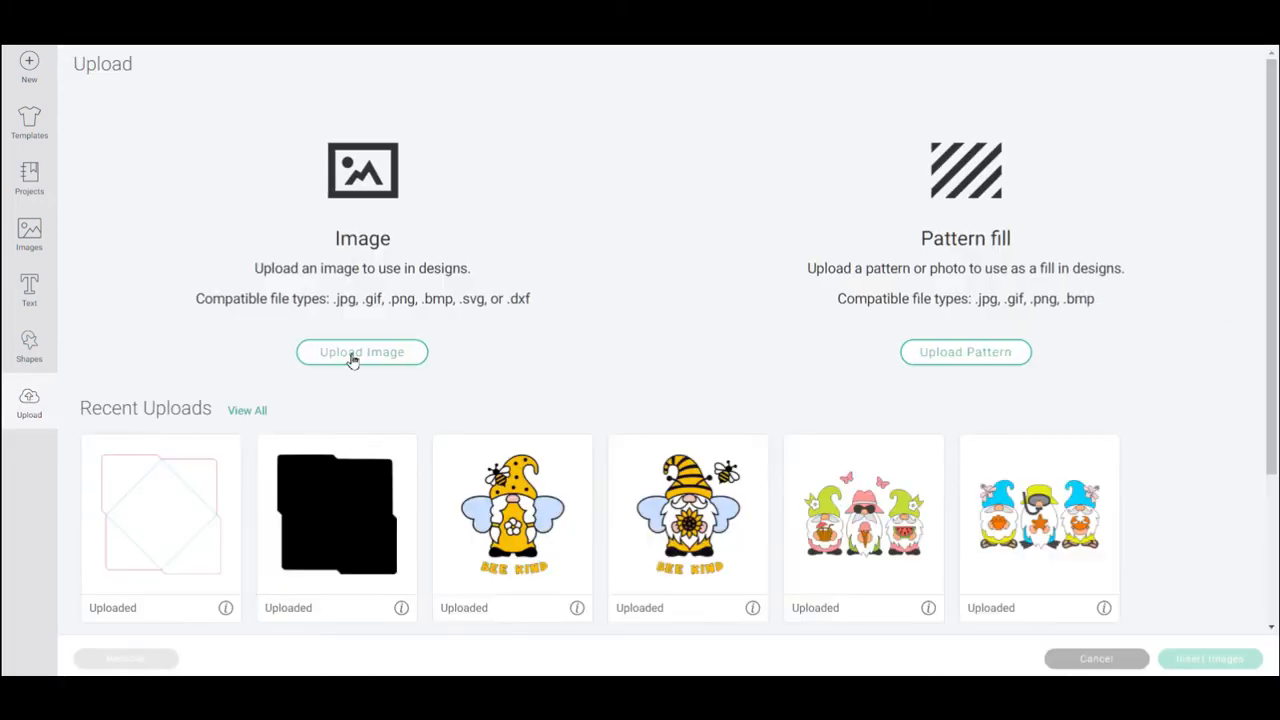
left_click(360, 352)
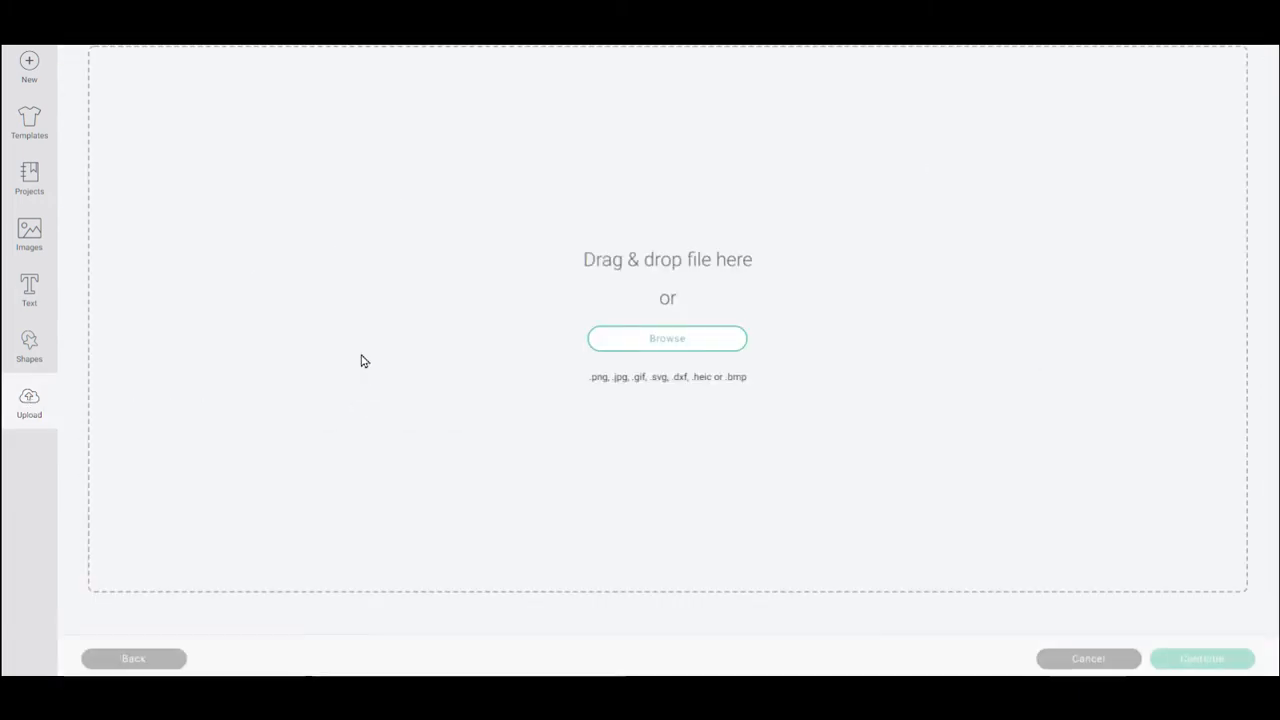
mouse_move(626, 348)
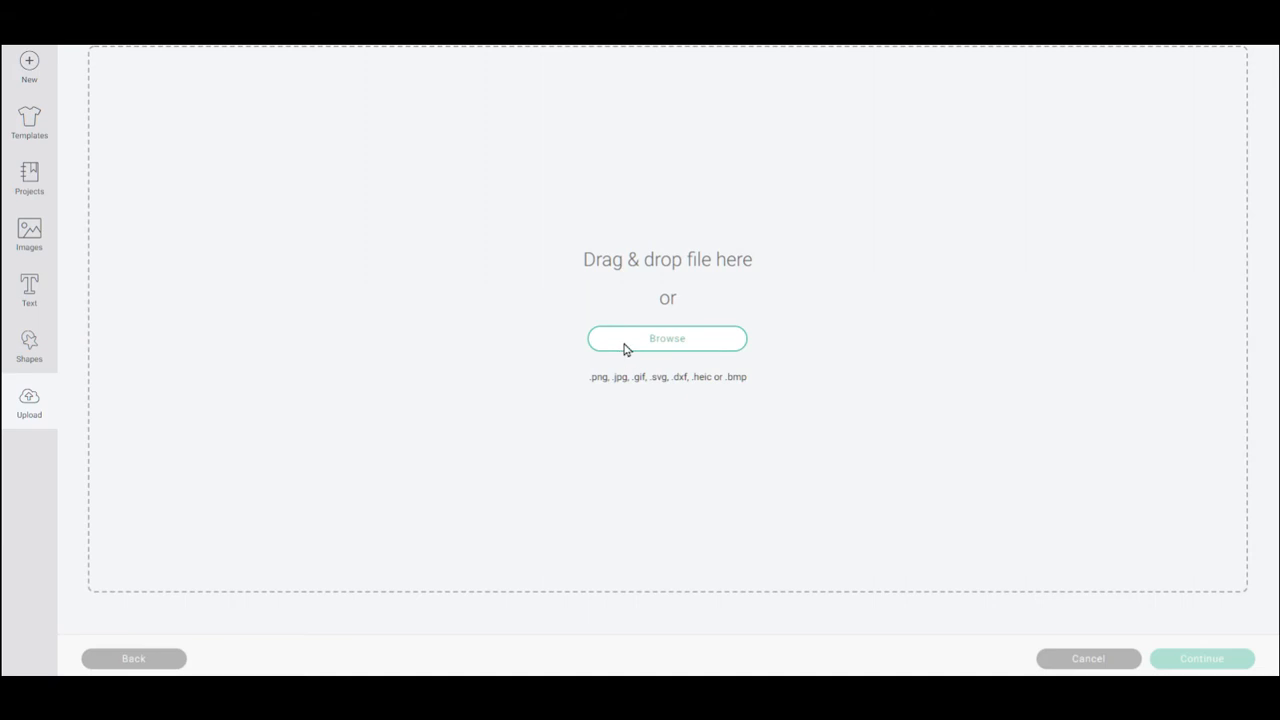
left_click(668, 338)
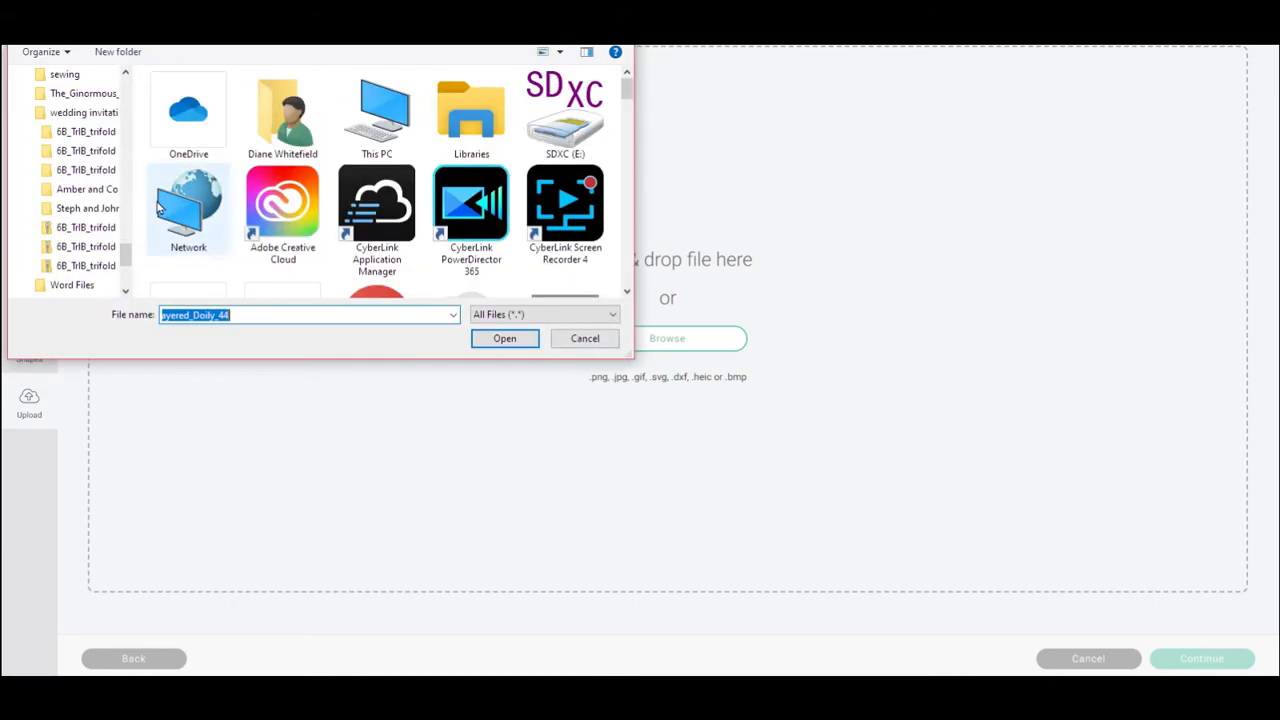
scroll("down", 3)
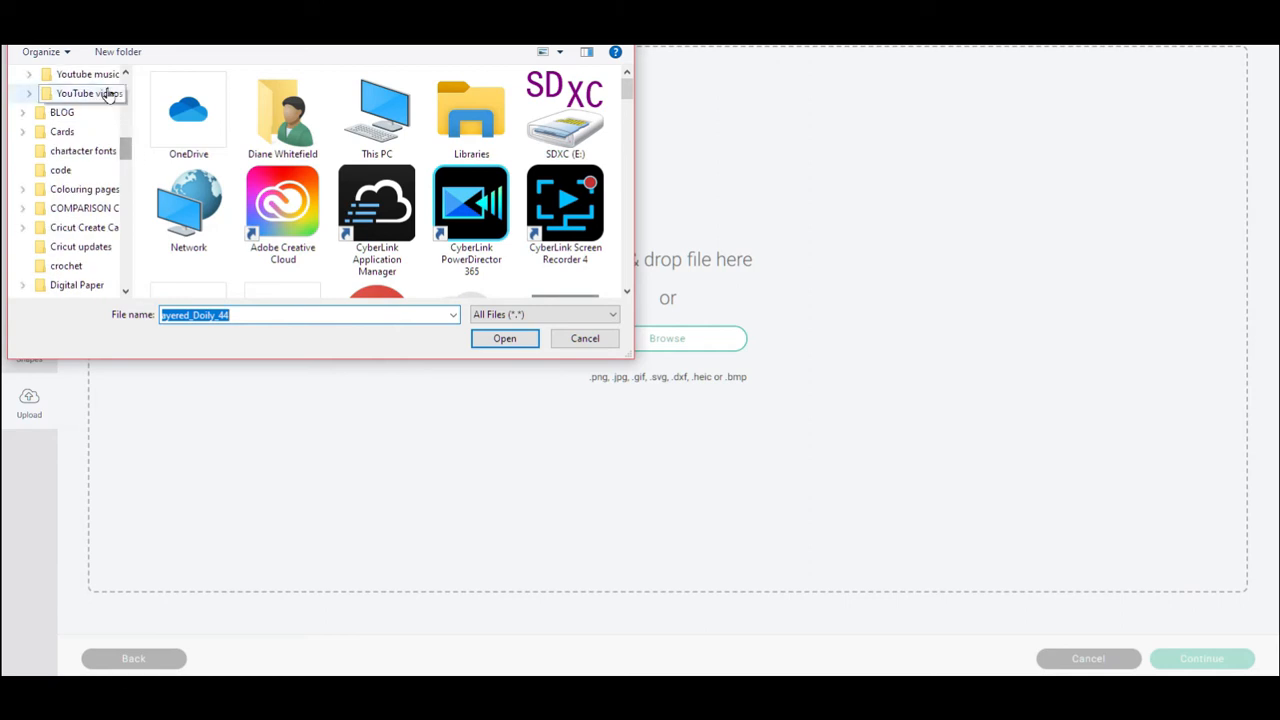
double_click(88, 94)
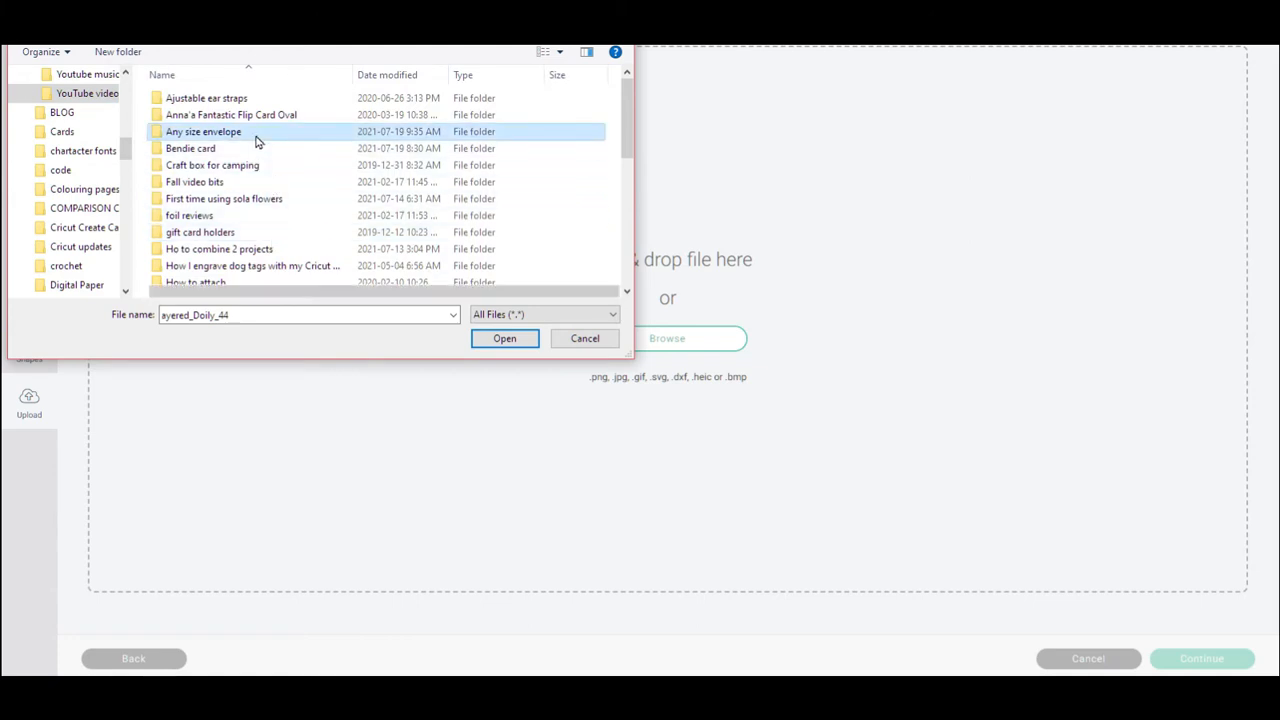
double_click(204, 132)
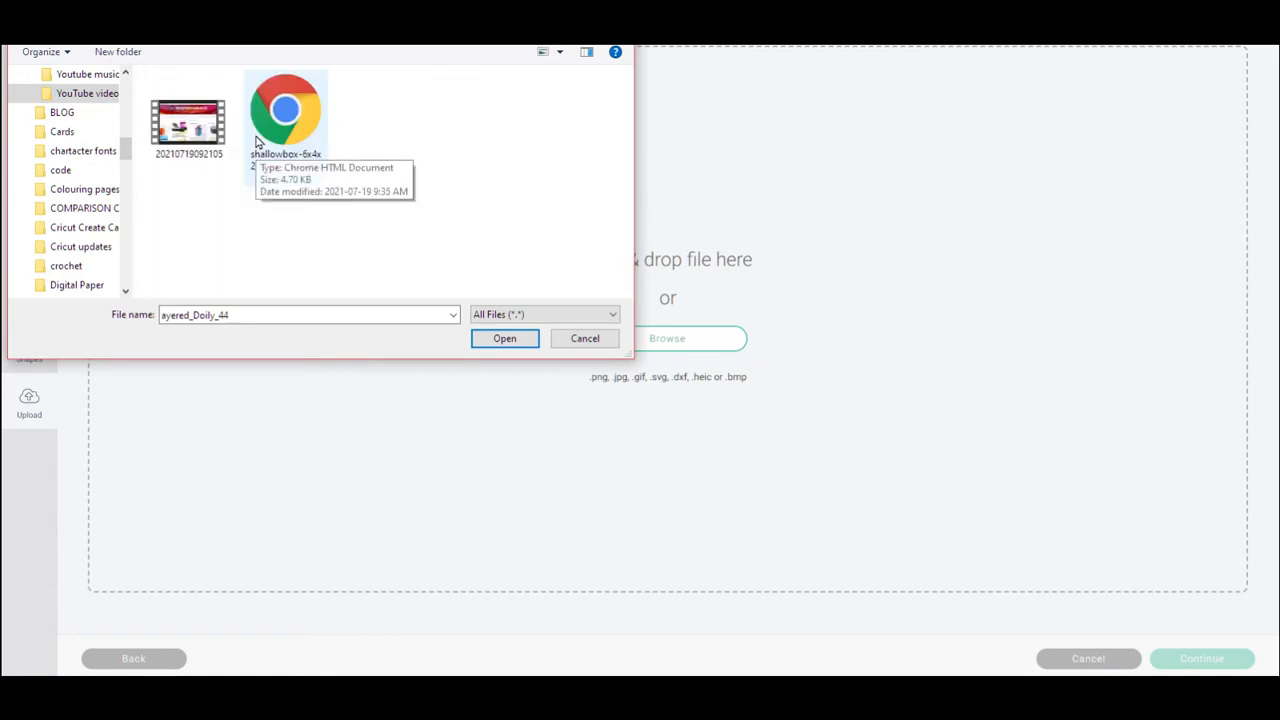
Choose the shallowbox SVG file and upload it to Recent Uploads.
left_click(504, 338)
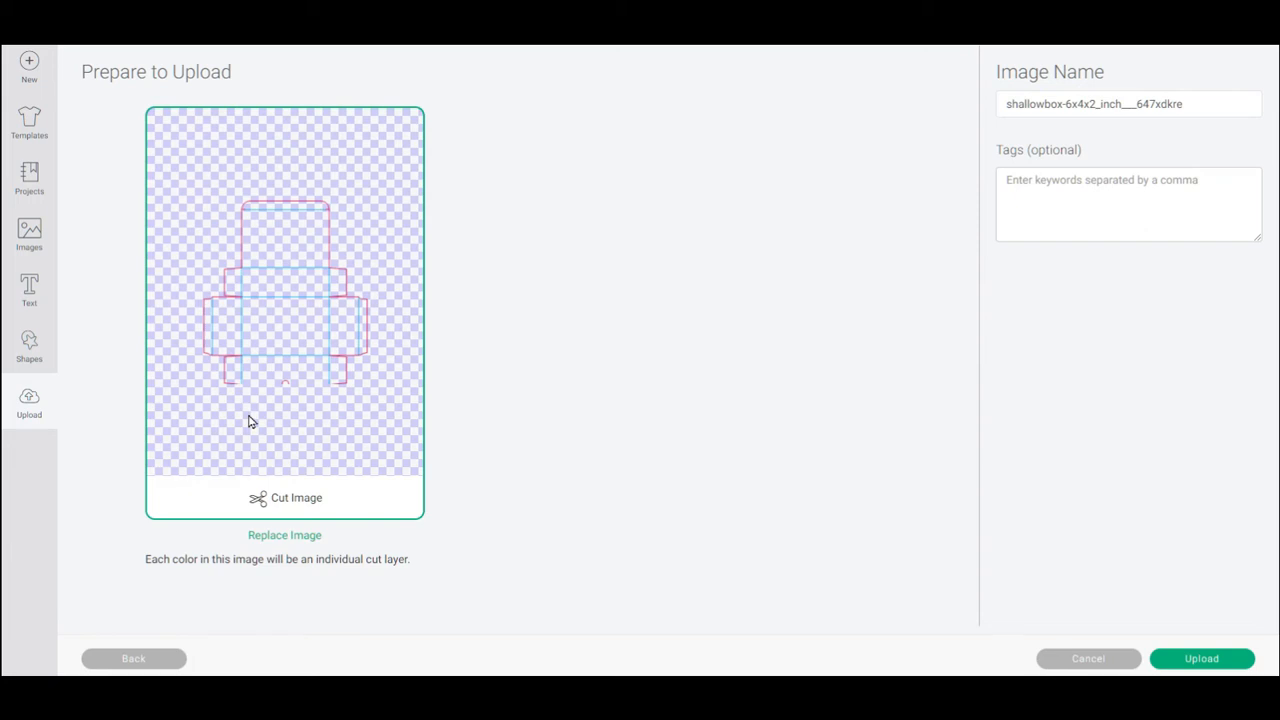
mouse_move(1164, 632)
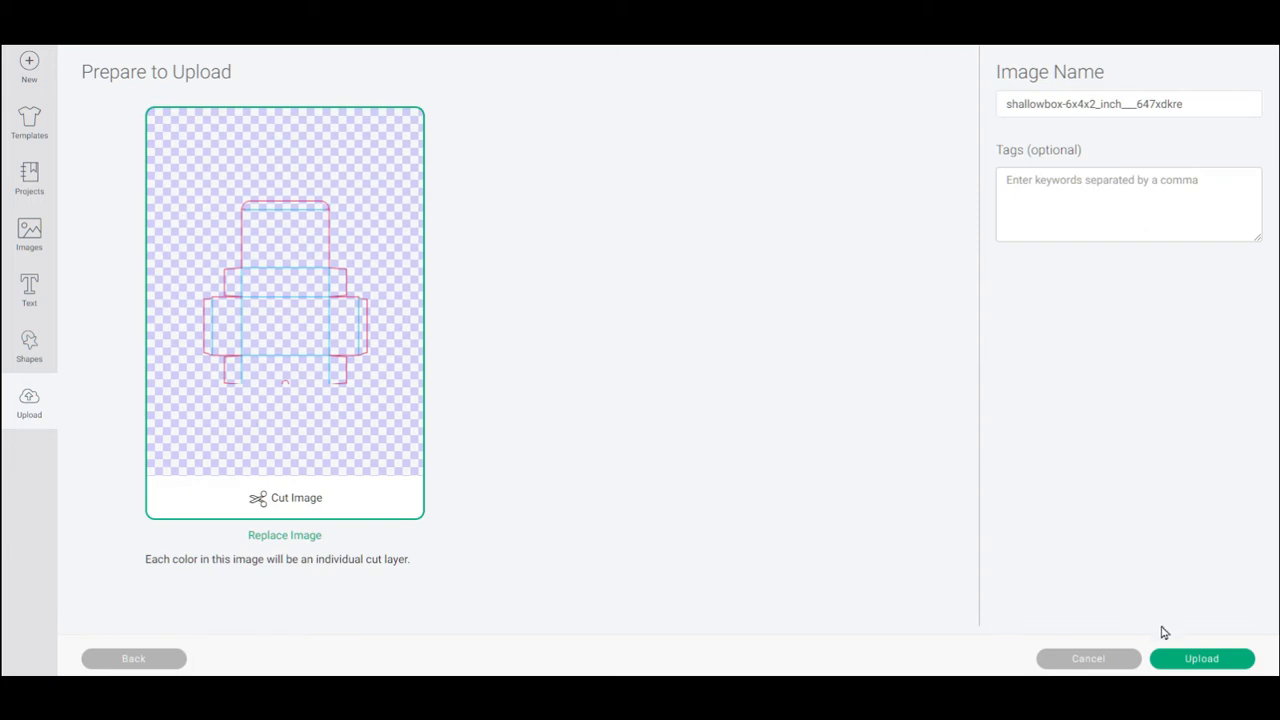
left_click(1200, 658)
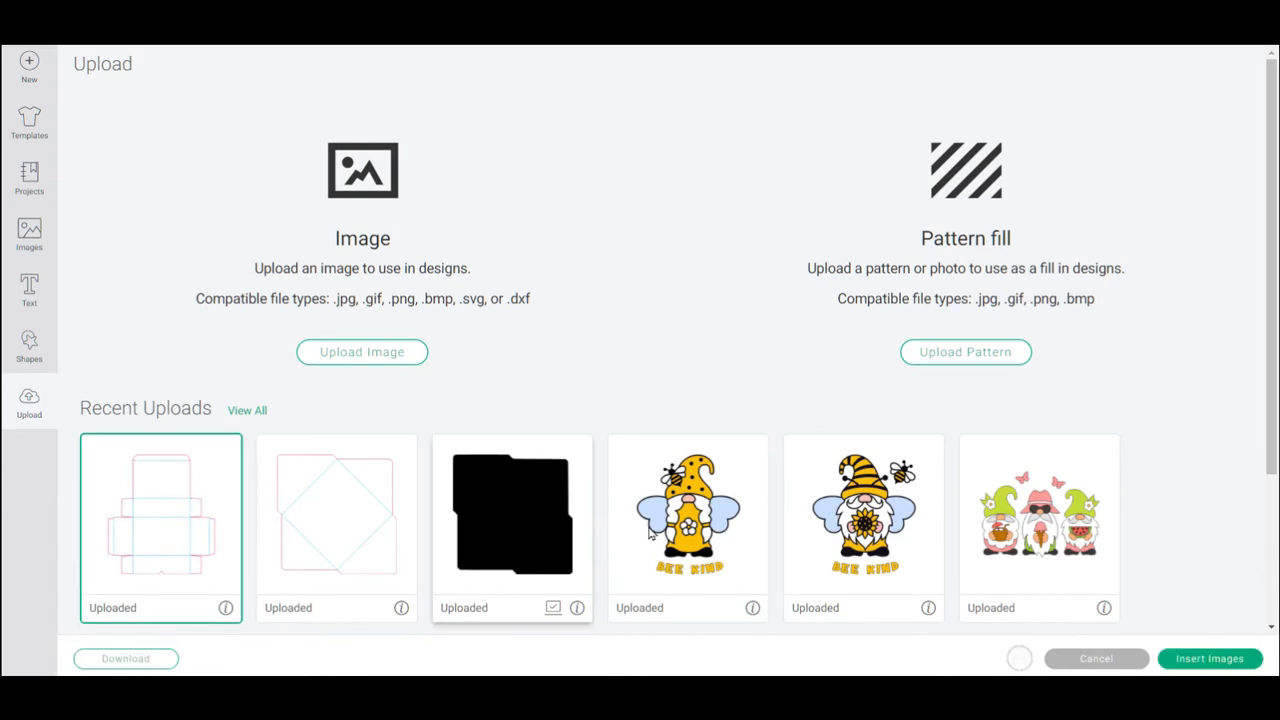
Insert the uploaded box template onto the canvas and ungroup it into separate line layers.
left_click(1208, 658)
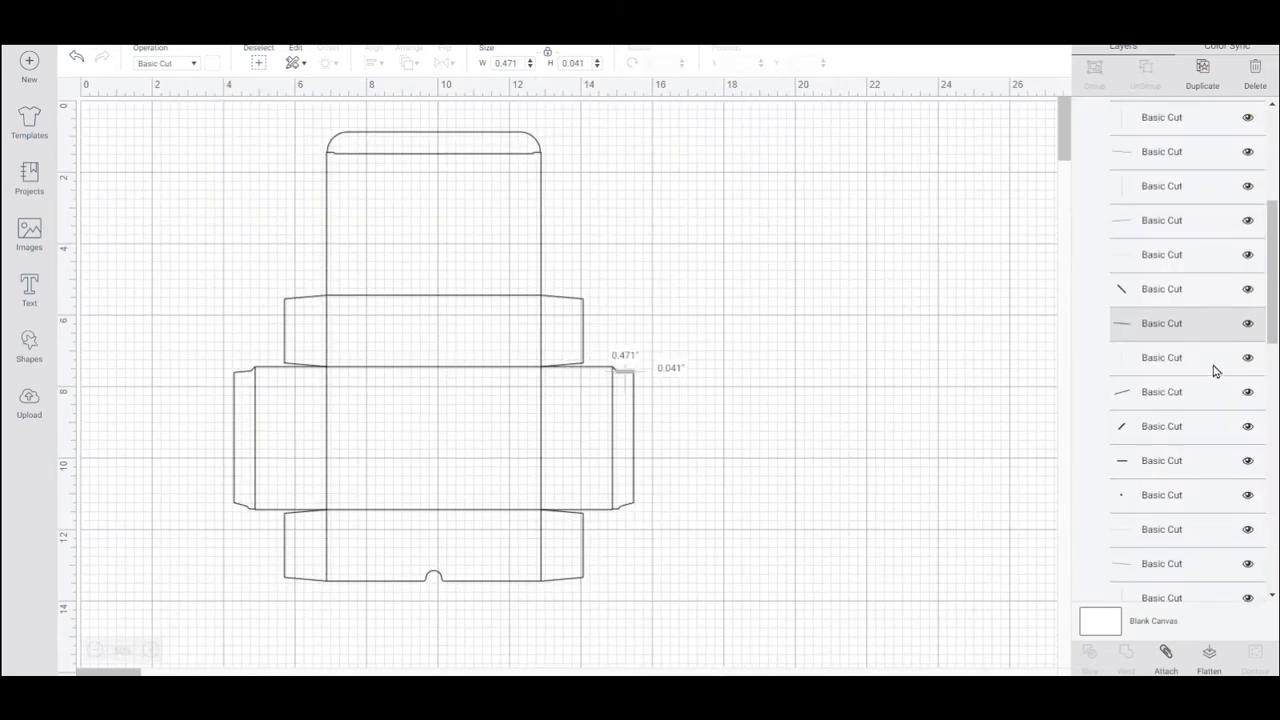
left_click(1160, 390)
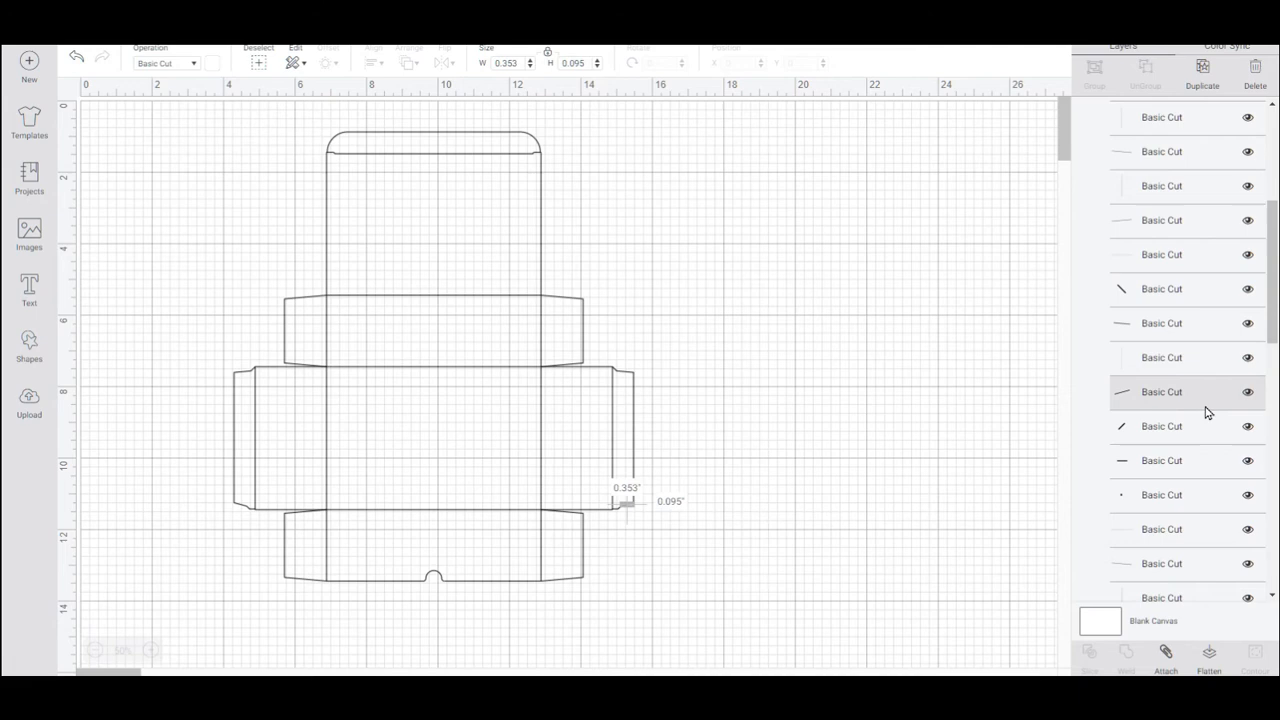
left_click(1160, 460)
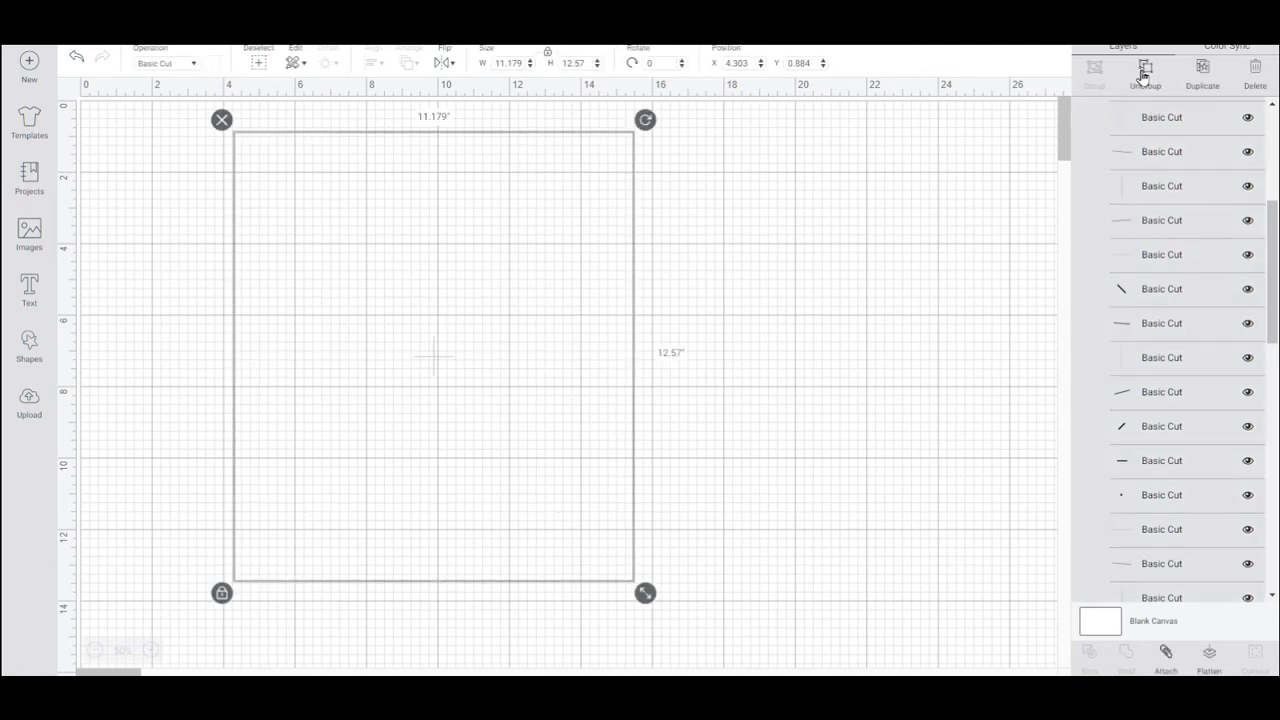
left_click(1144, 68)
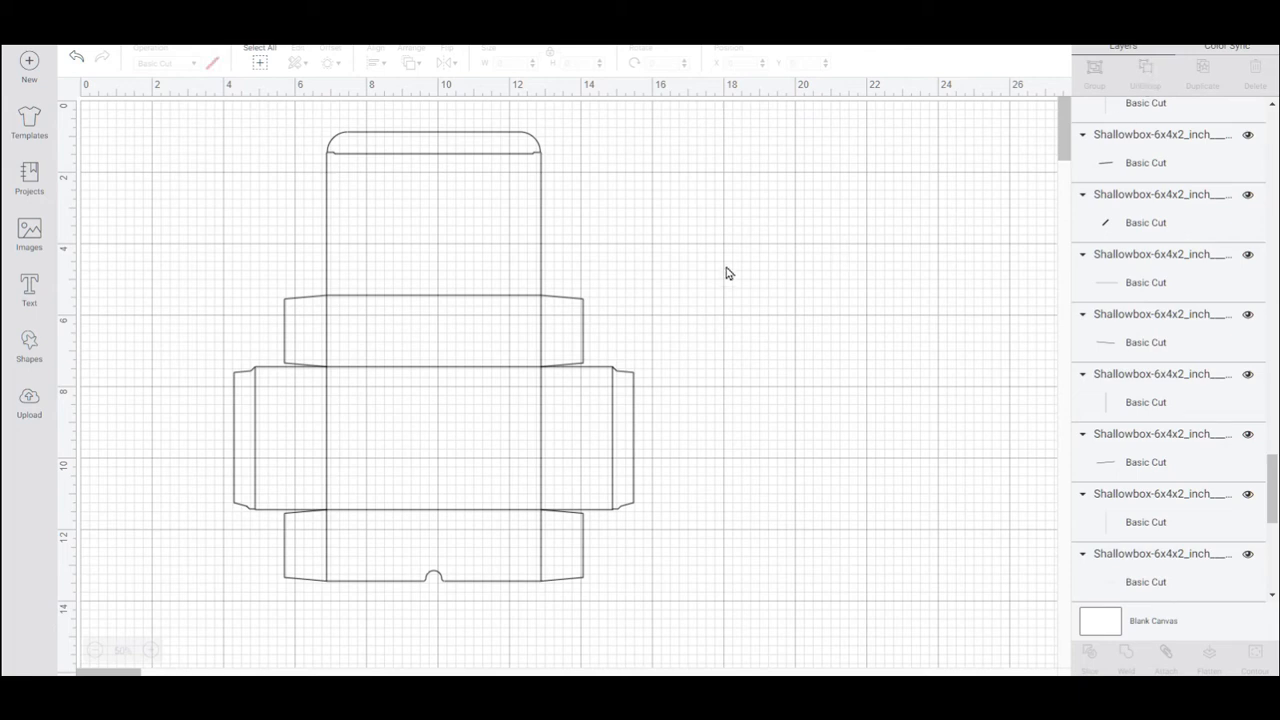
mouse_move(476, 248)
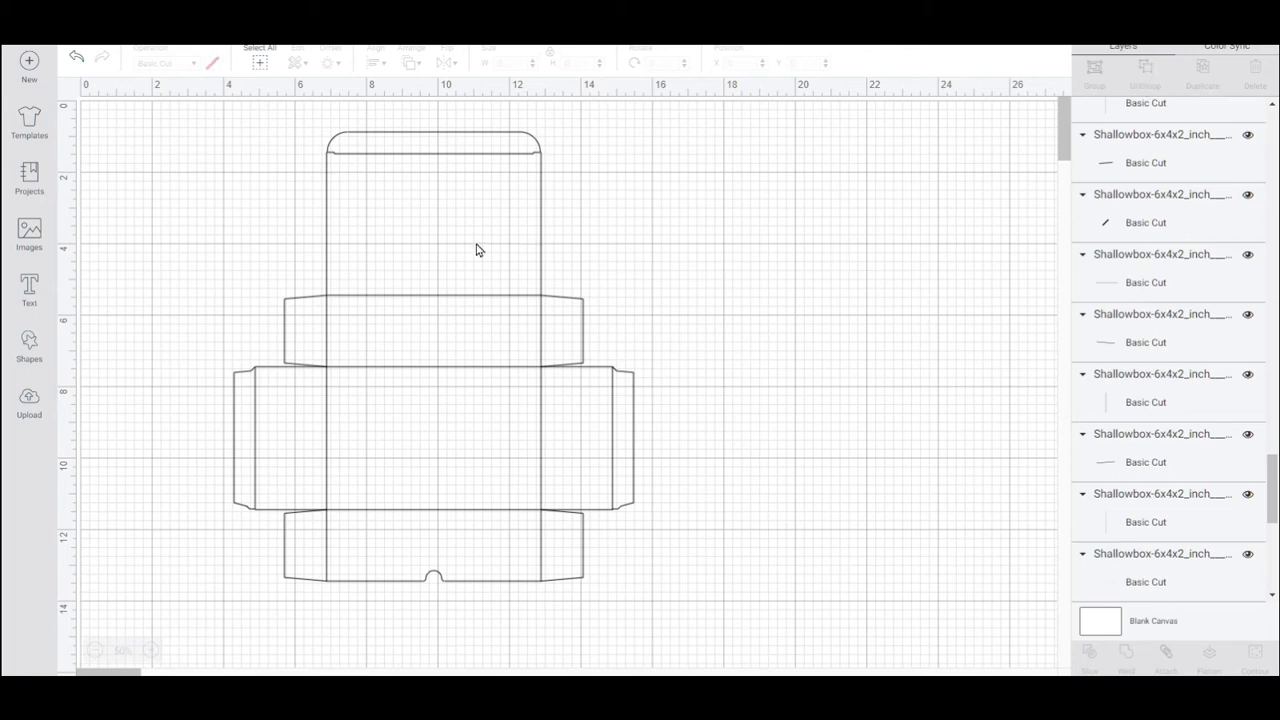
mouse_move(460, 336)
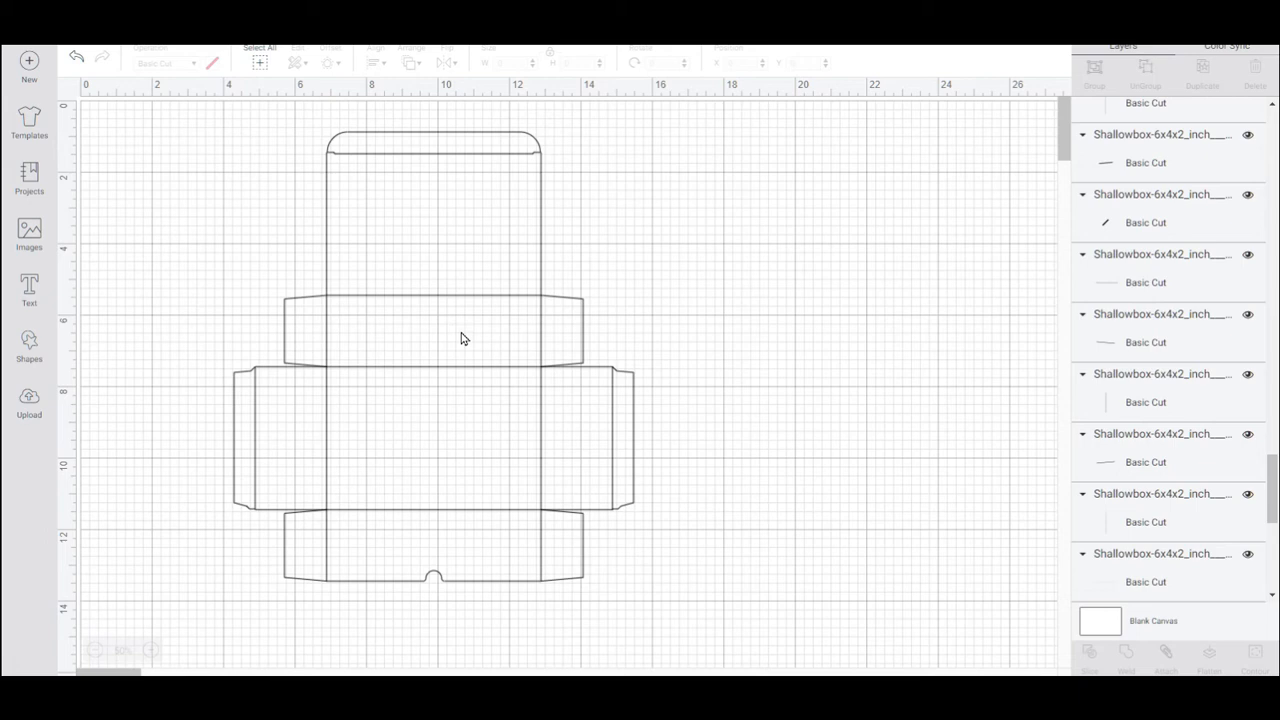
Change each inner fold line's Operation from Basic Cut to Score, leaving the outline as cut.
left_click(1144, 162)
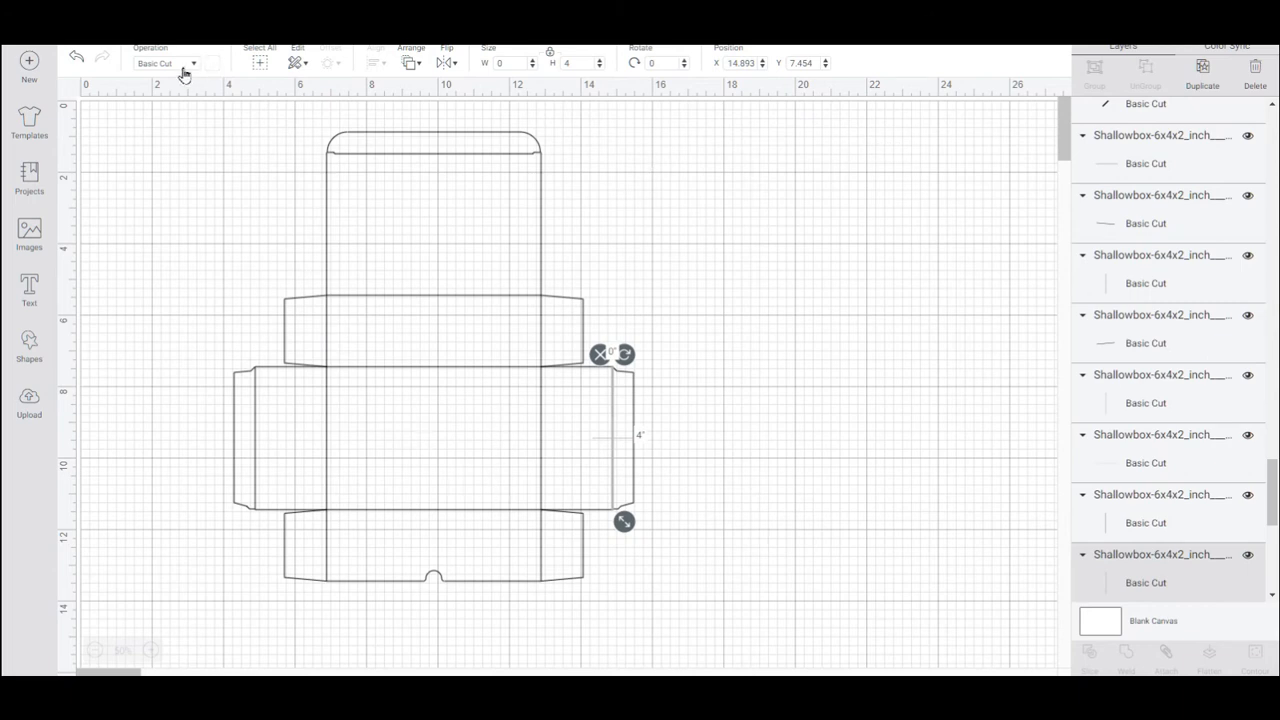
left_click(168, 62)
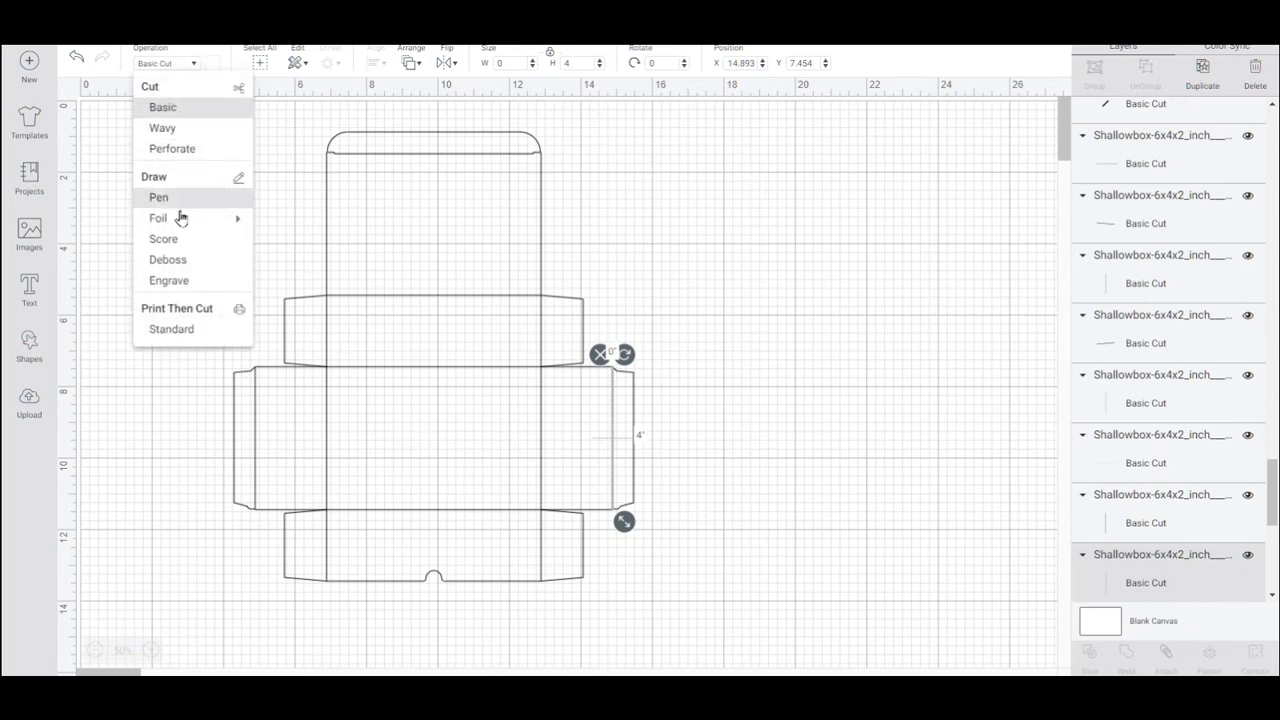
left_click(164, 238)
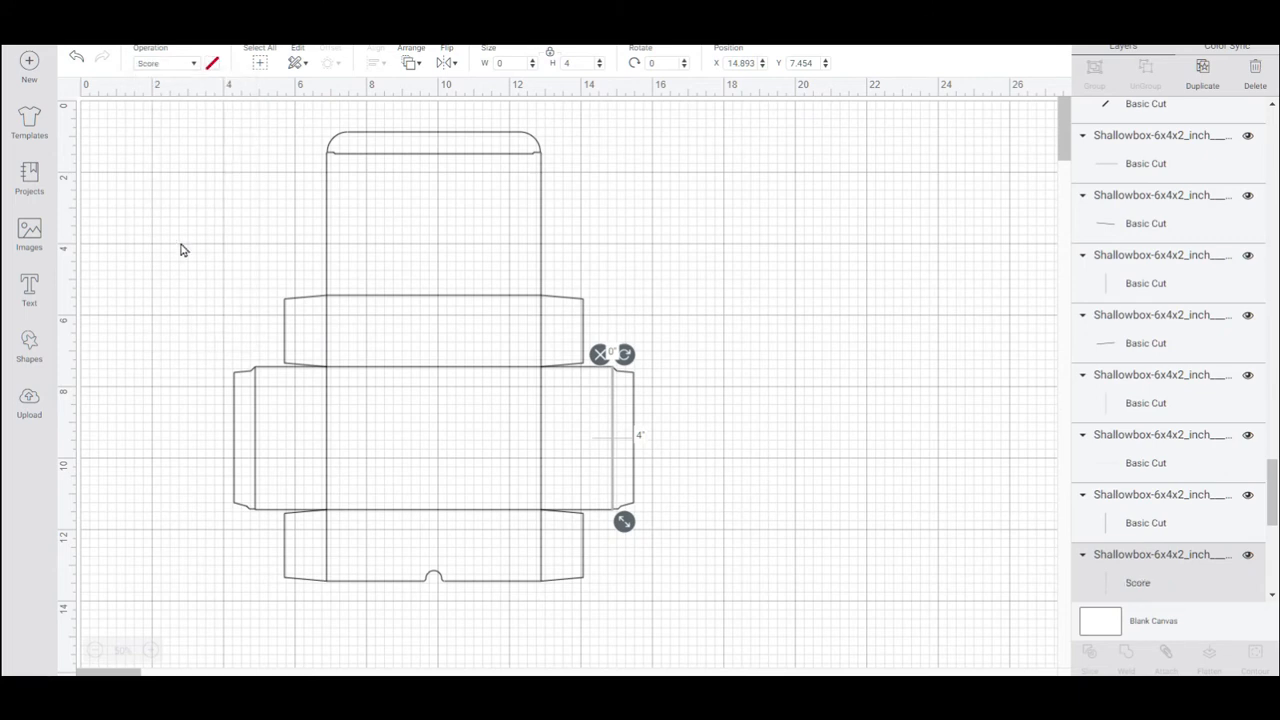
mouse_move(530, 482)
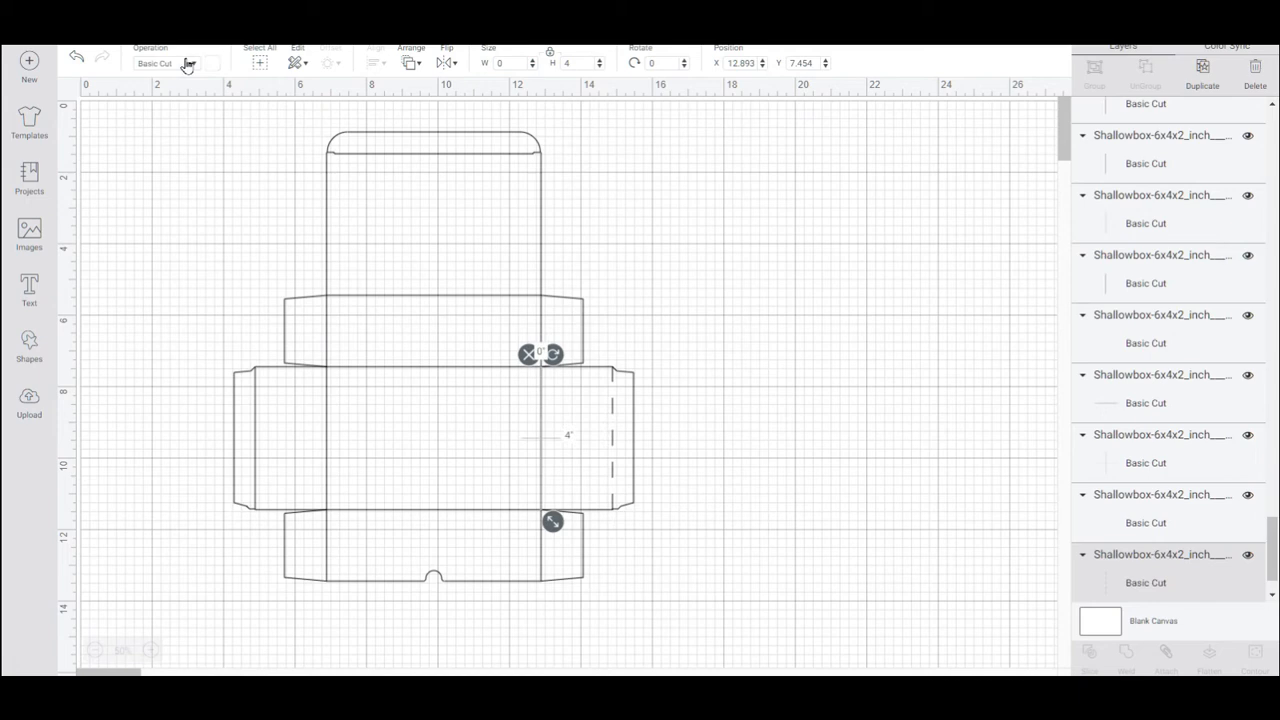
left_click(170, 62)
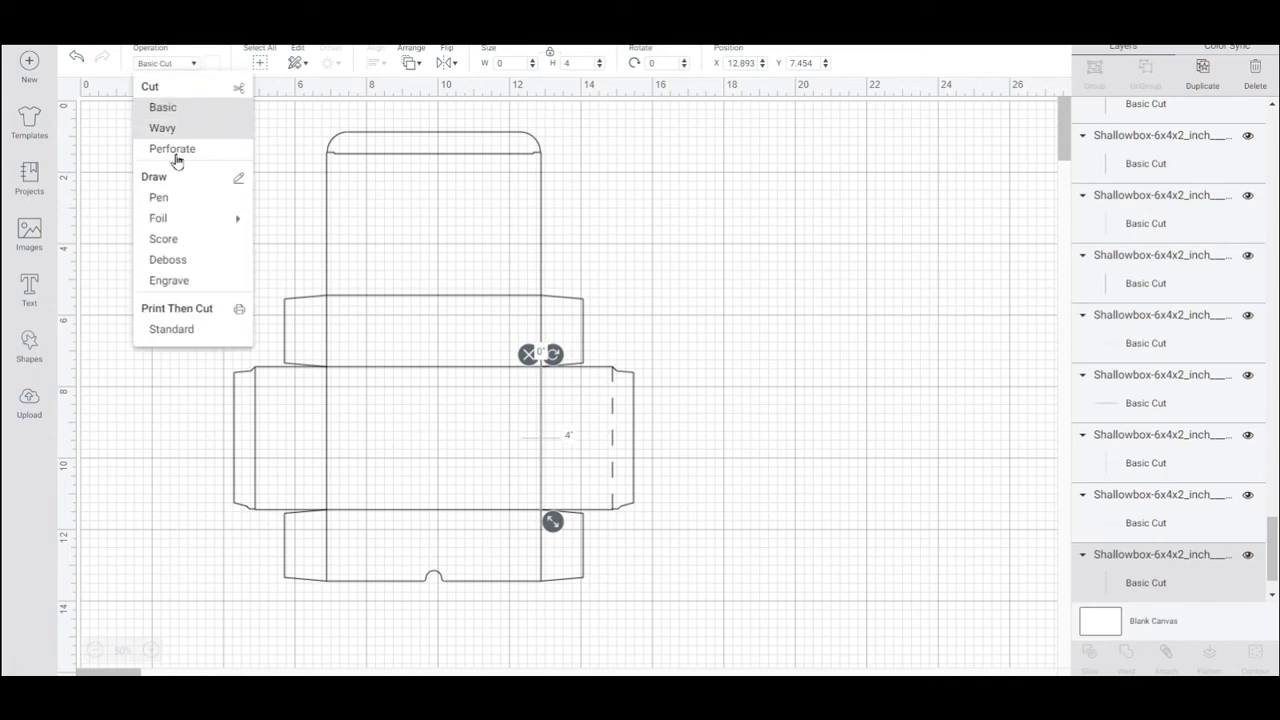
left_click(164, 240)
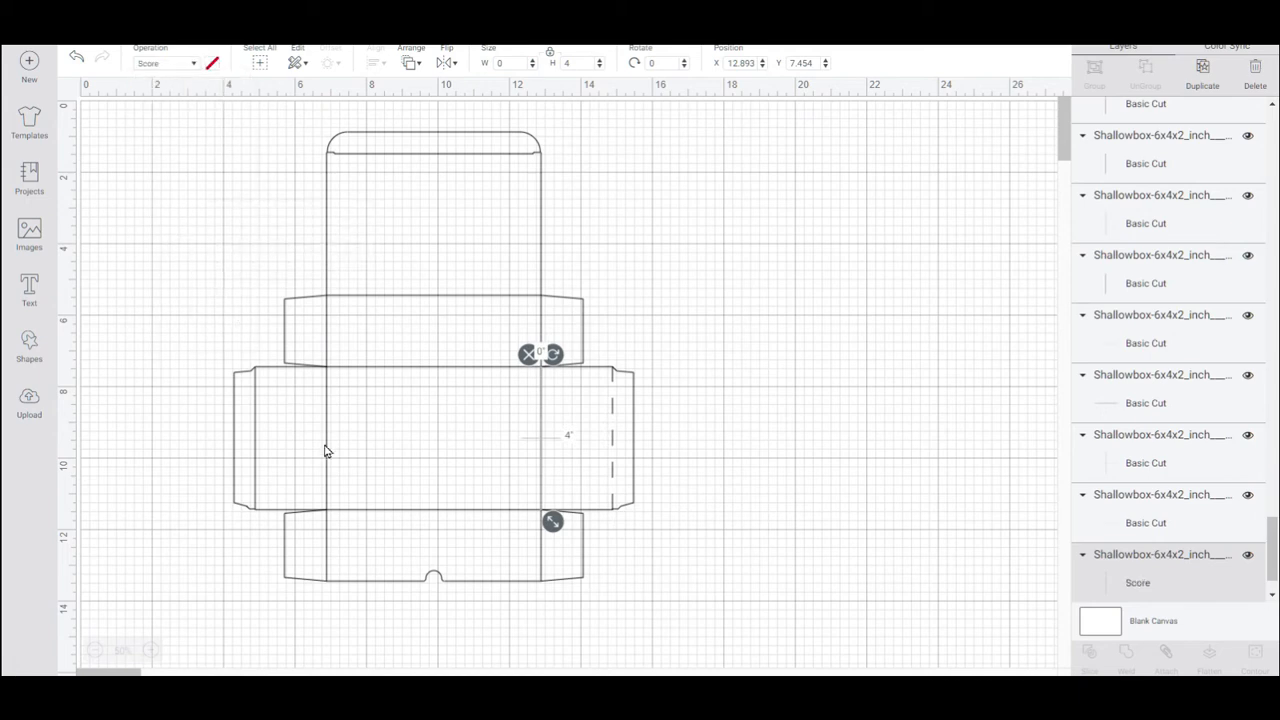
left_click(164, 62)
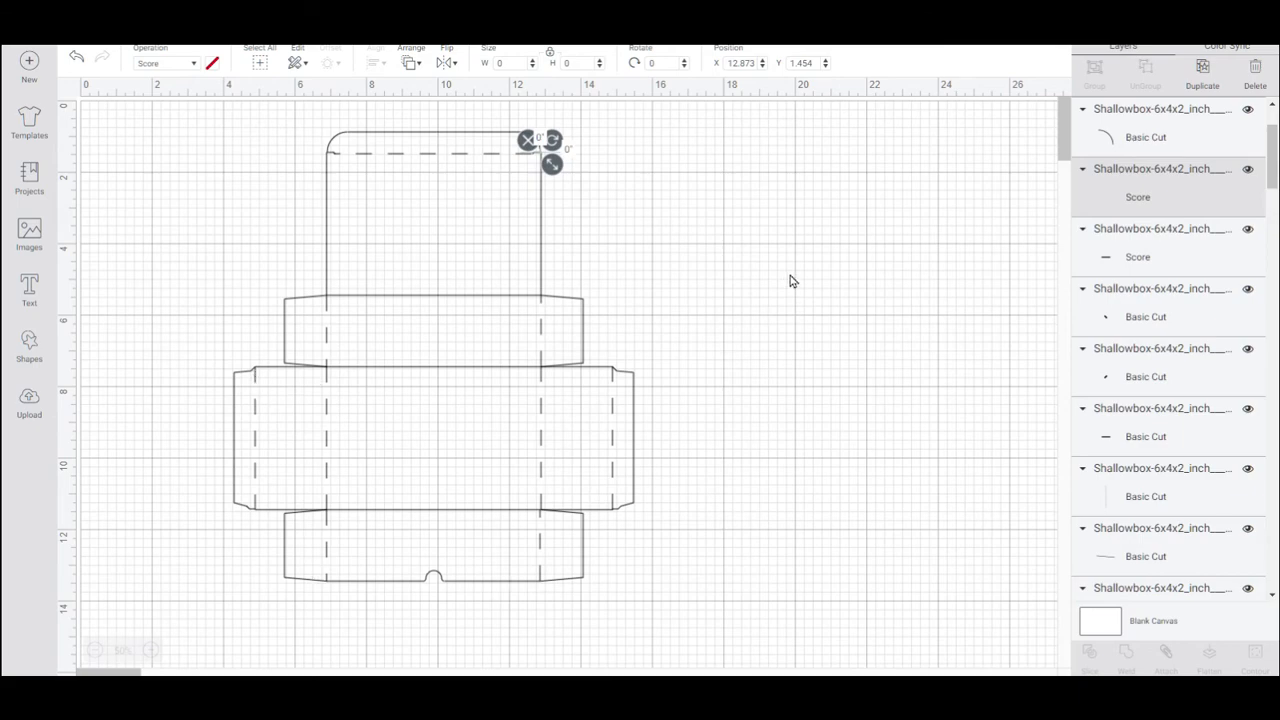
left_click(164, 100)
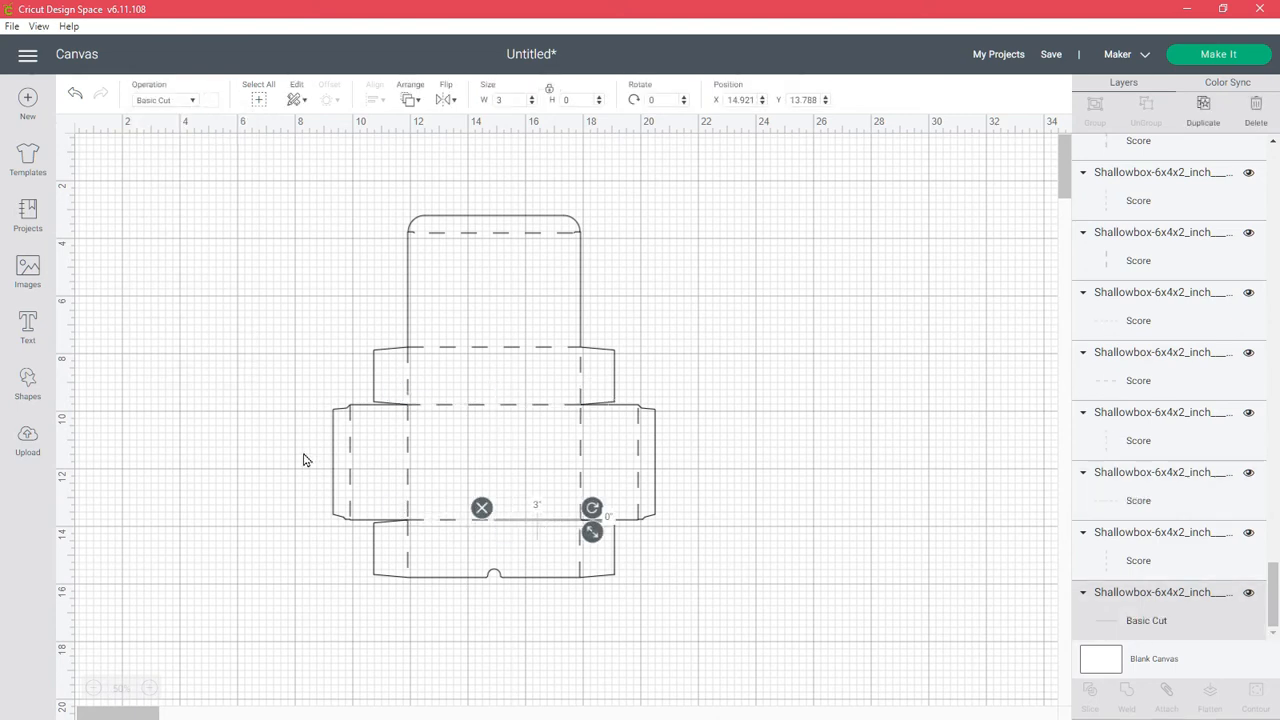
left_click(164, 100)
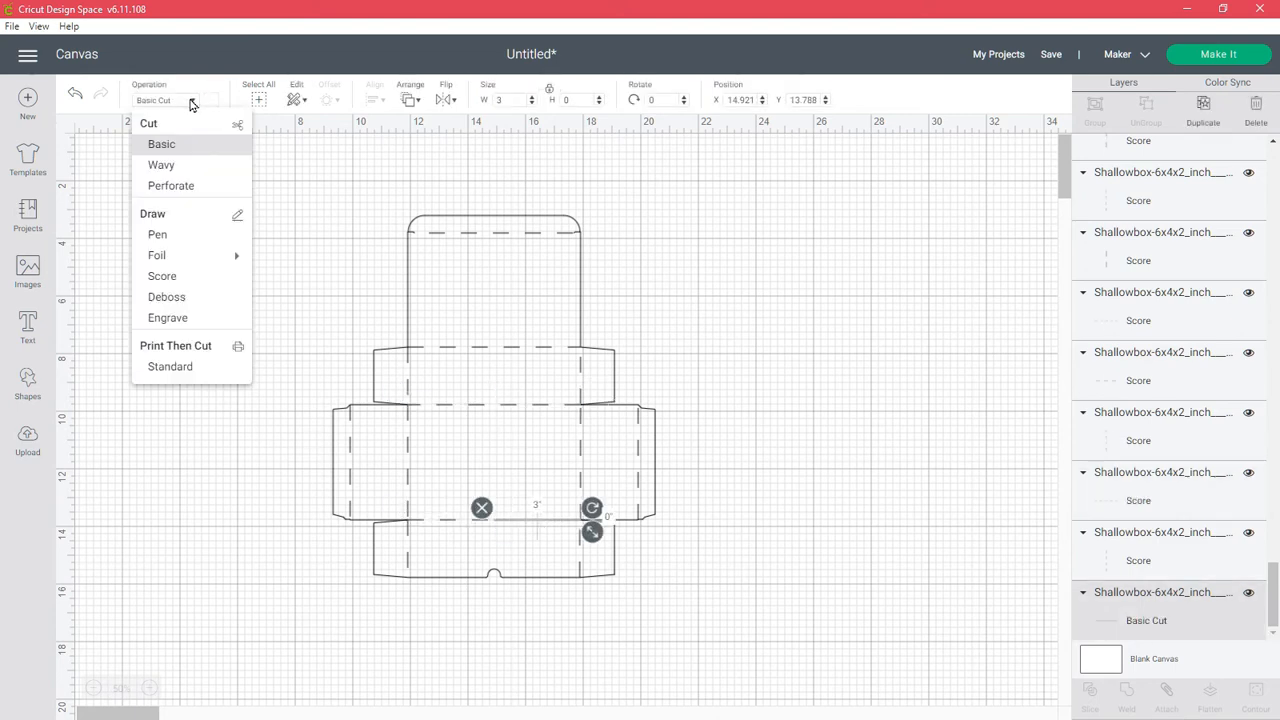
left_click(160, 276)
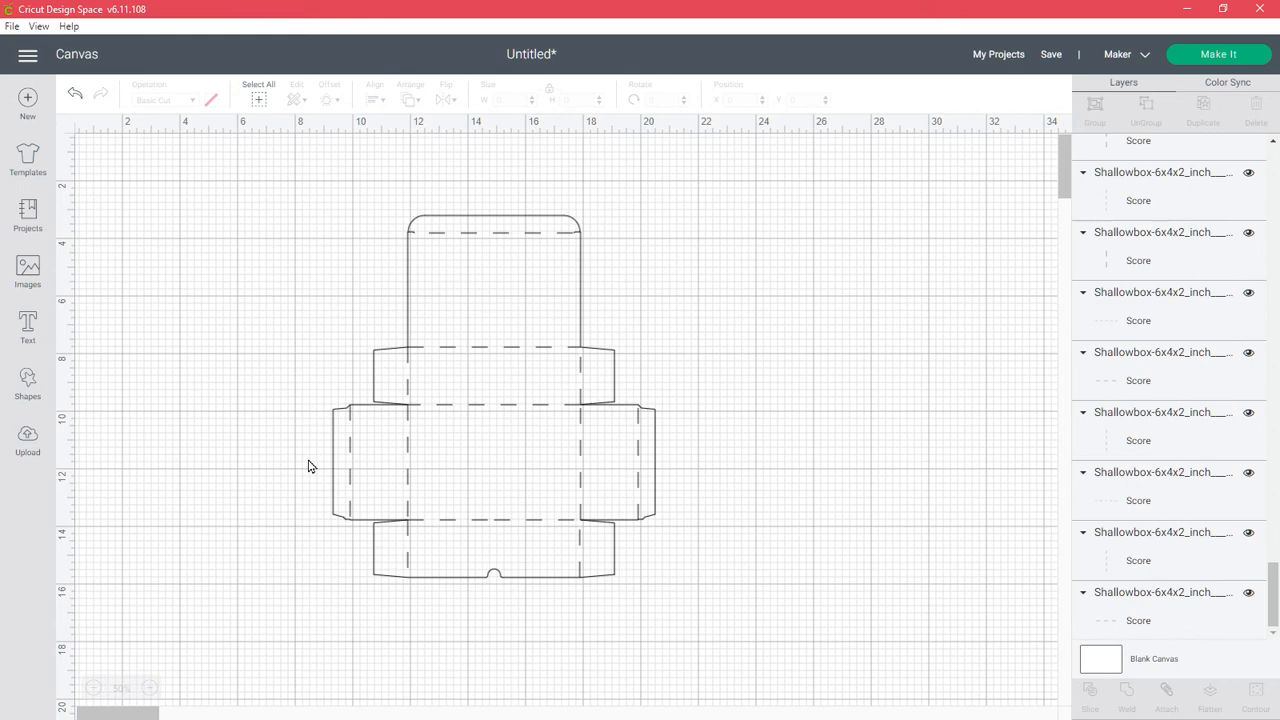
mouse_move(304, 454)
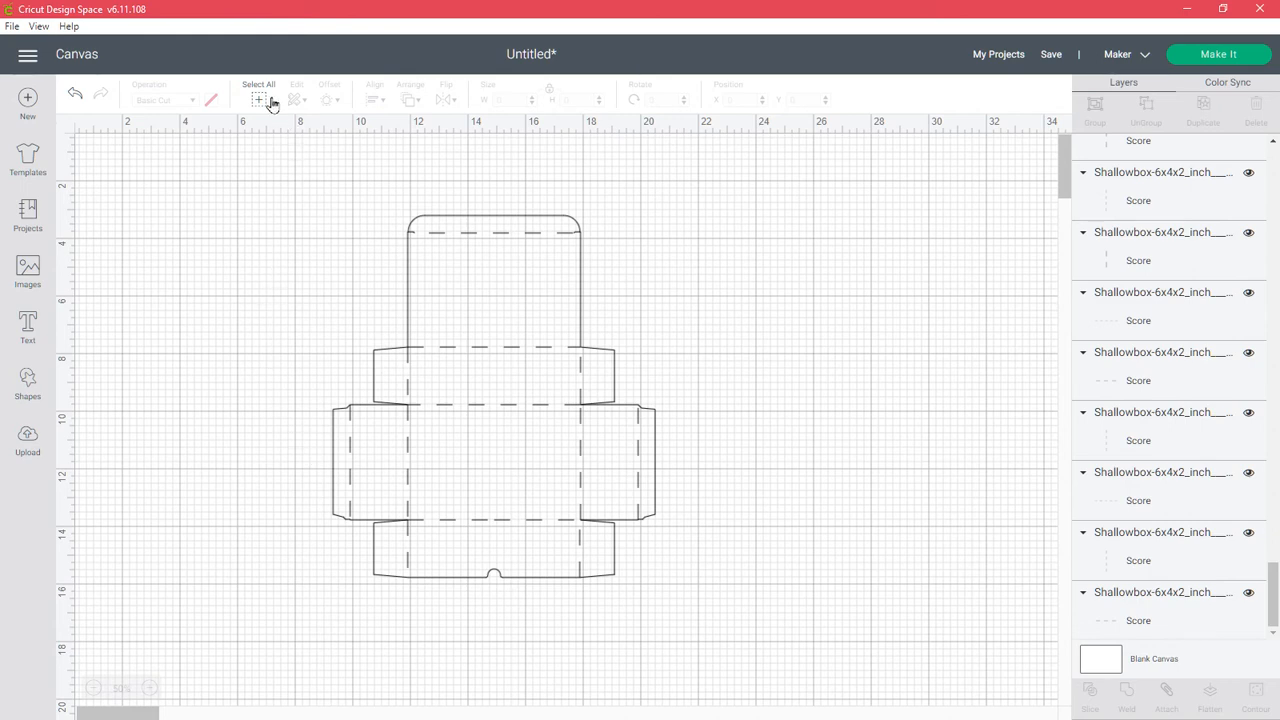
Select all box pieces, attach them, and send the design to Make It.
left_click(258, 100)
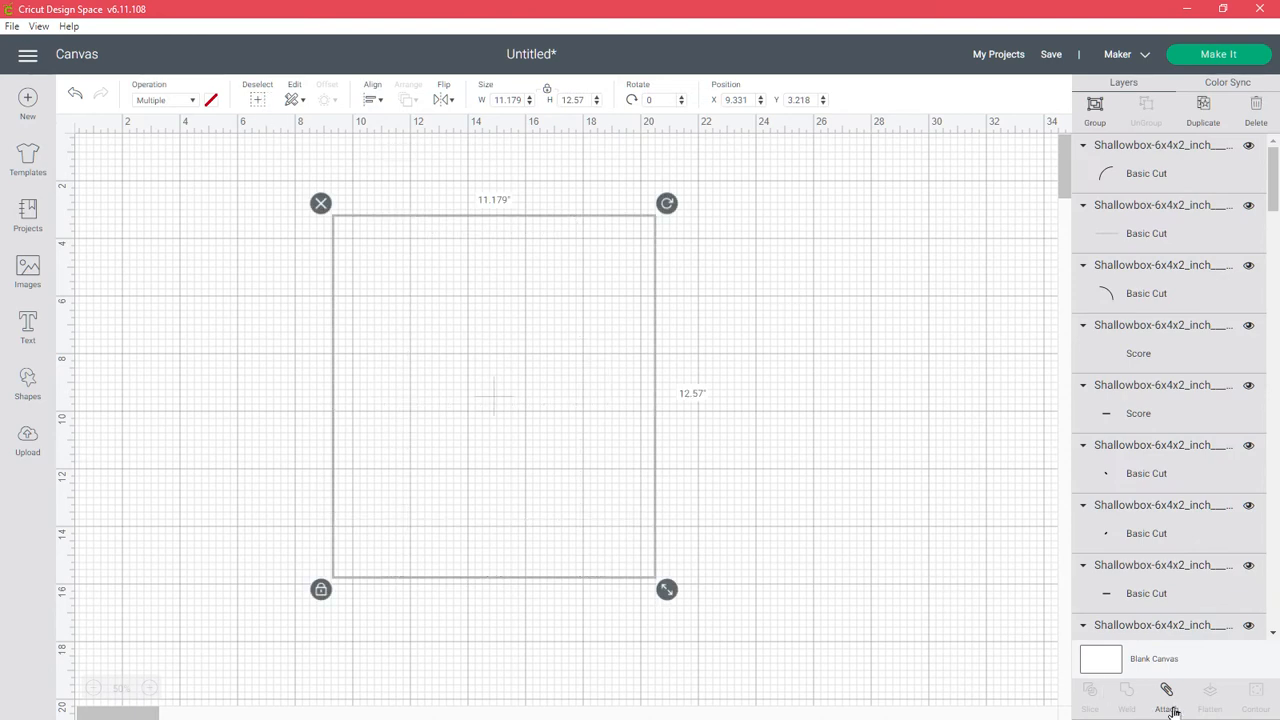
left_click(1166, 696)
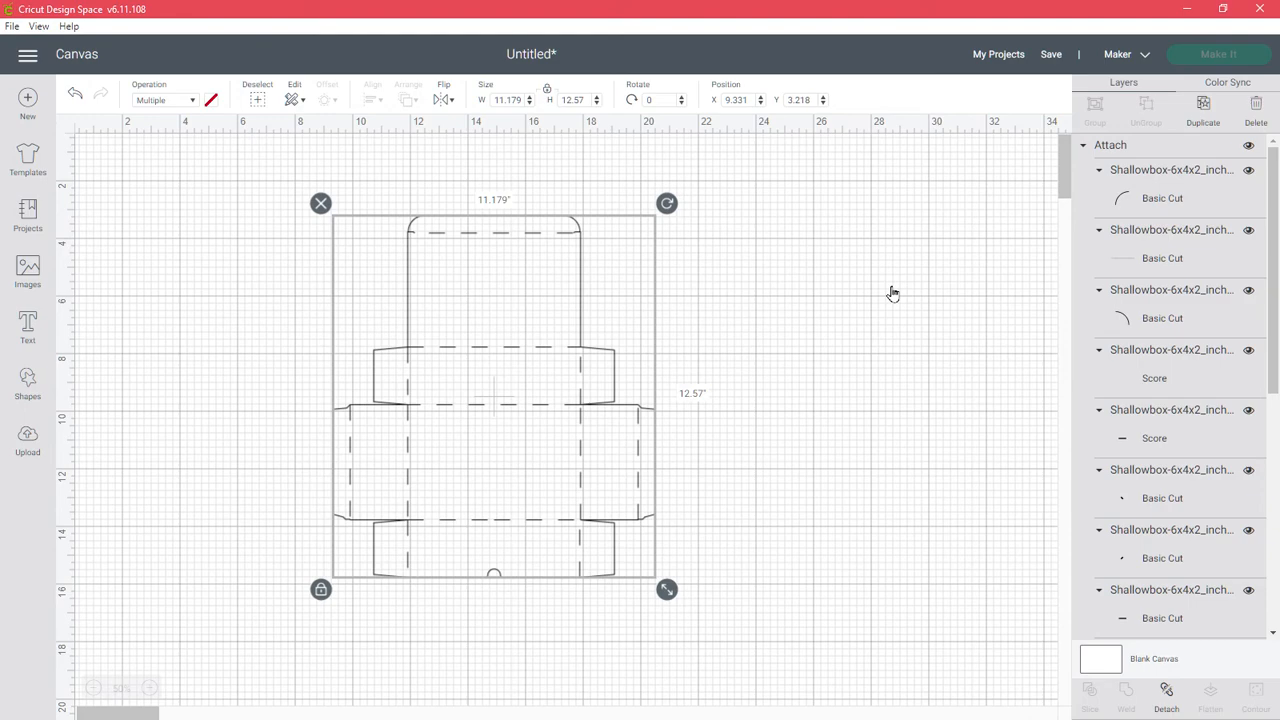
mouse_move(644, 178)
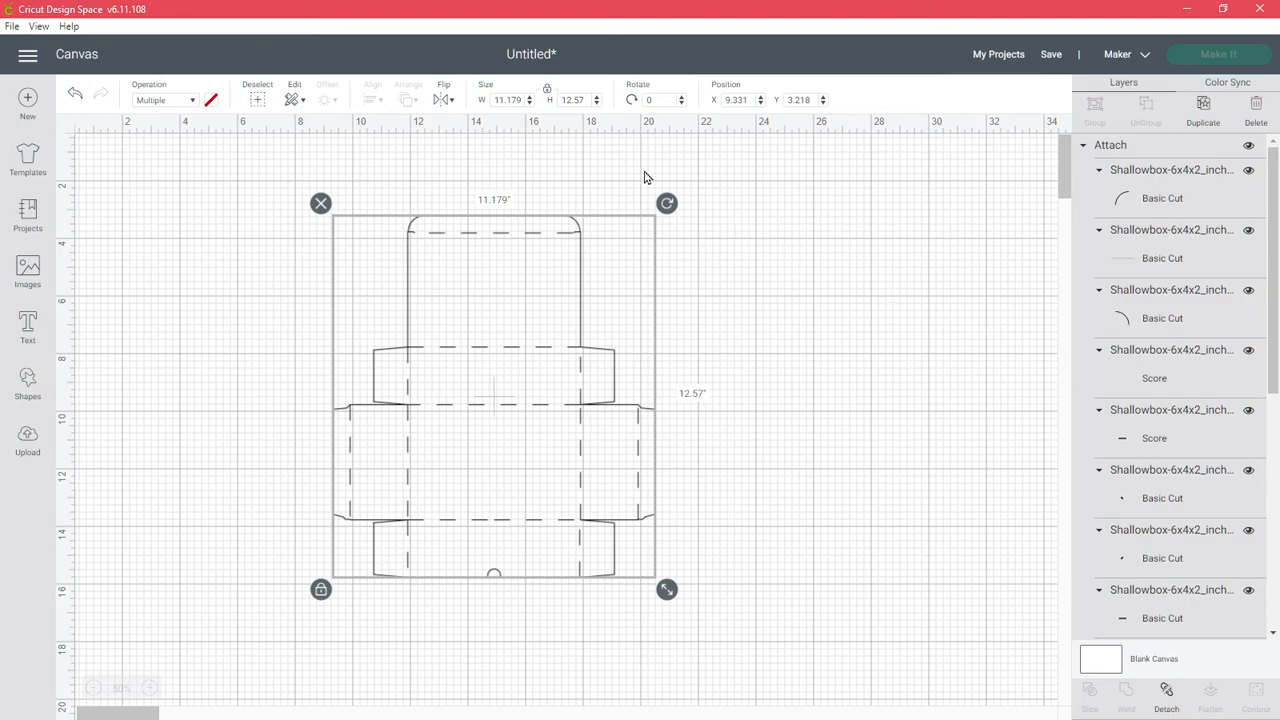
left_click(1218, 54)
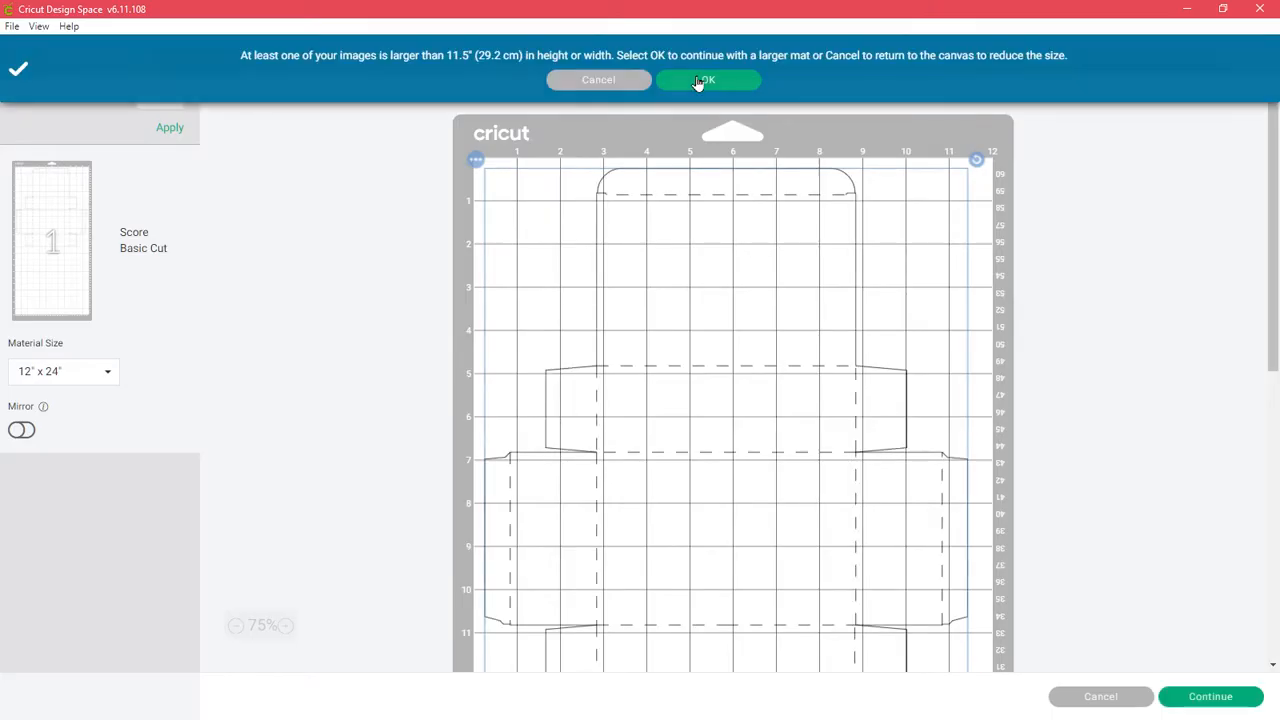
Accept the larger-mat warning and view the box on the 12" x 24" mat.
left_click(708, 80)
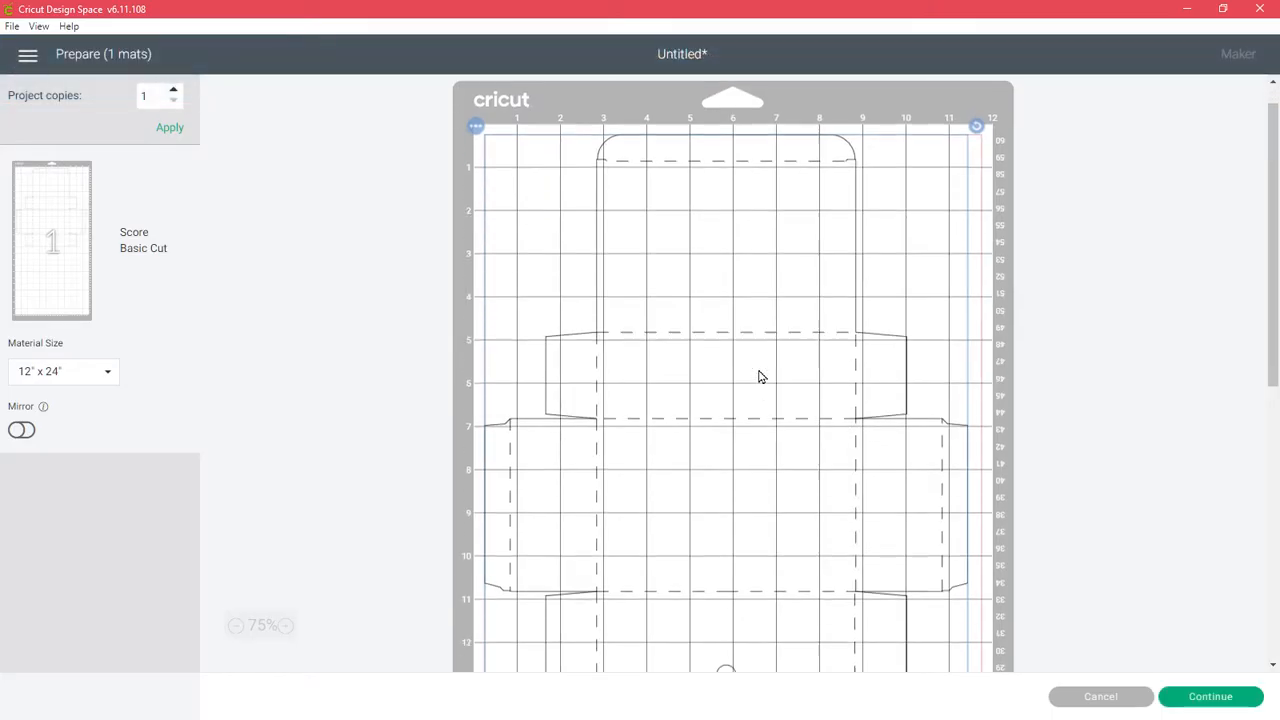
scroll("down", 3)
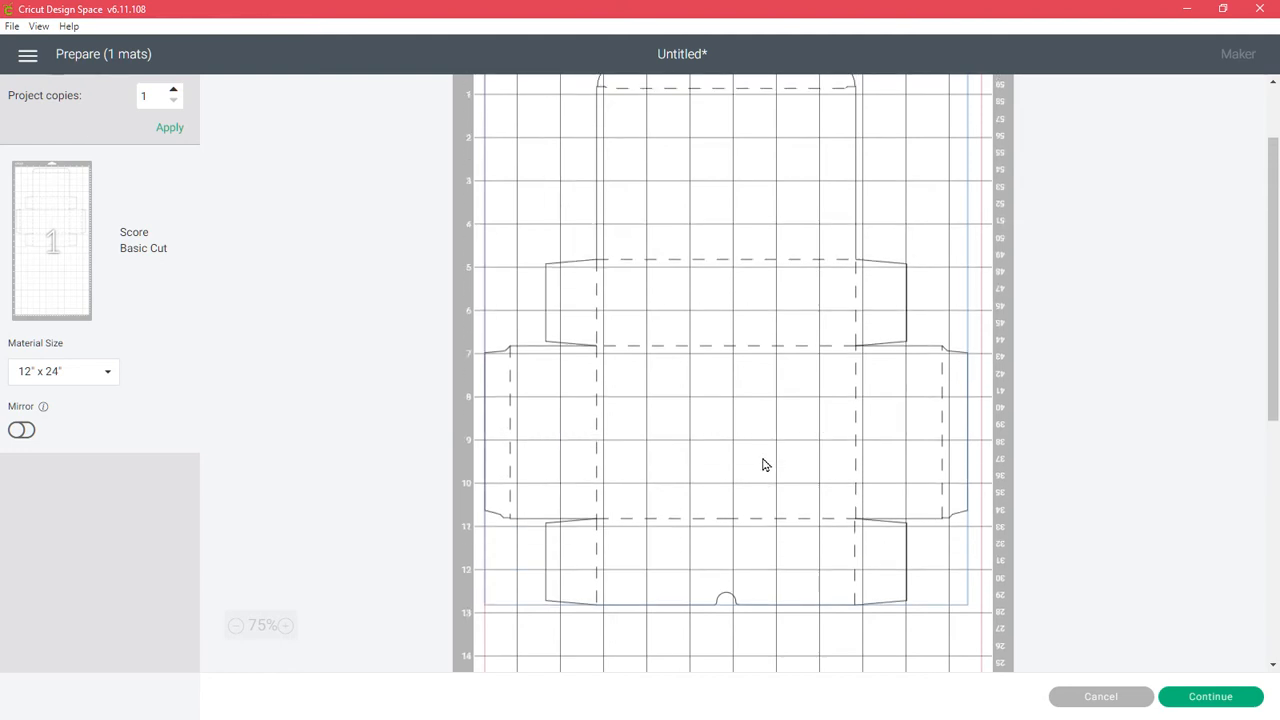
scroll("down", 3)
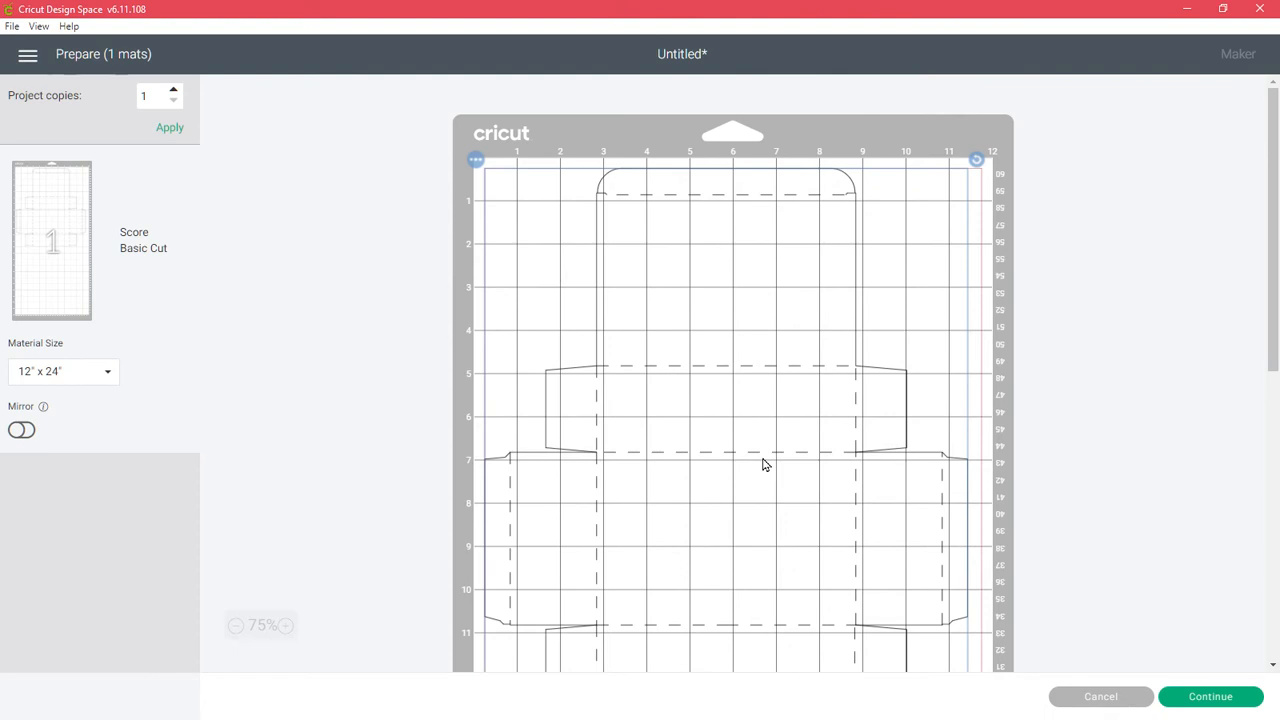
mouse_move(1078, 564)
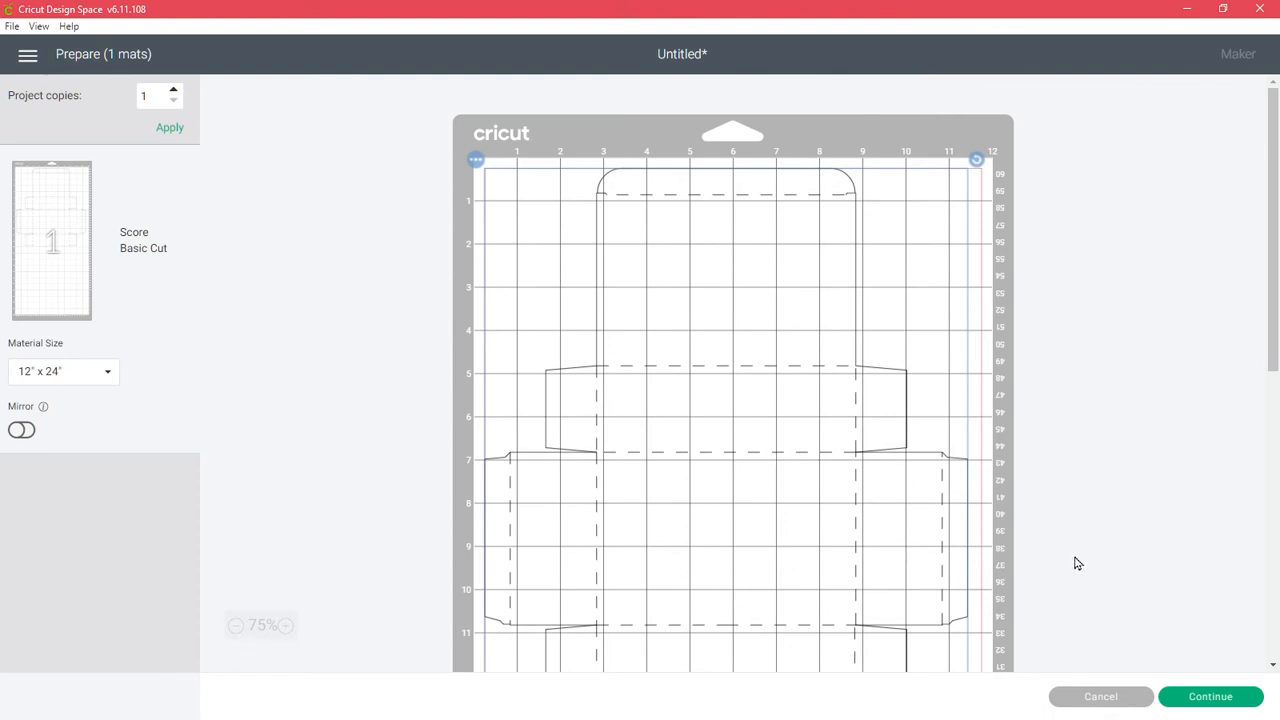